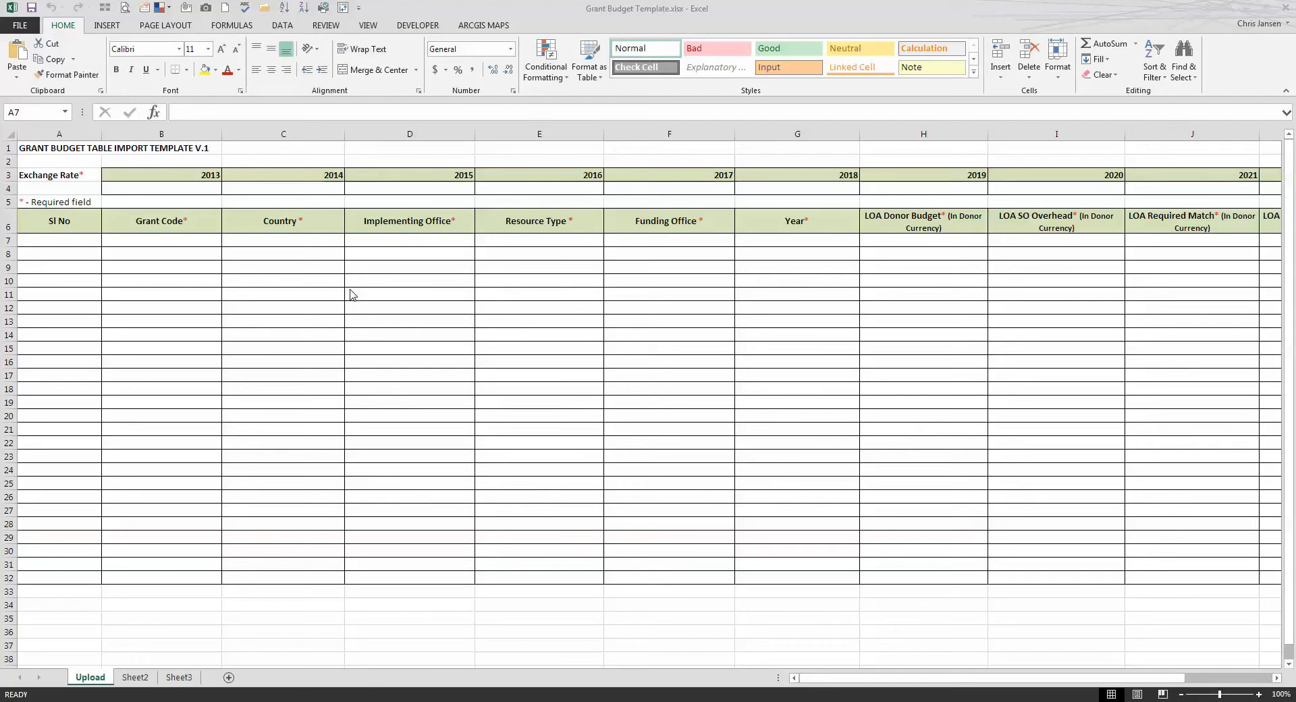
{"action": "mouse_move", "coordinate": [167, 253]}
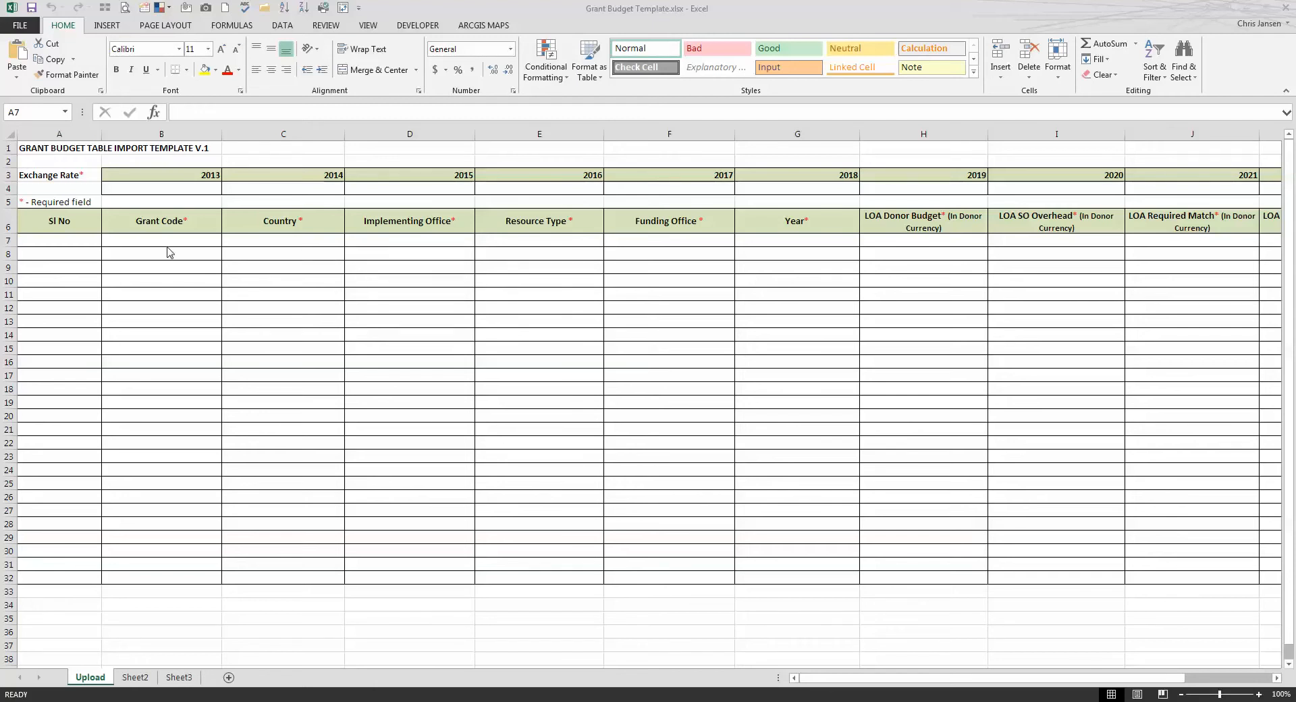
Enter serial number 1 and grant code AUSOAKFO0001 in row 7.
{"action": "left_click", "coordinate": [58, 240]}
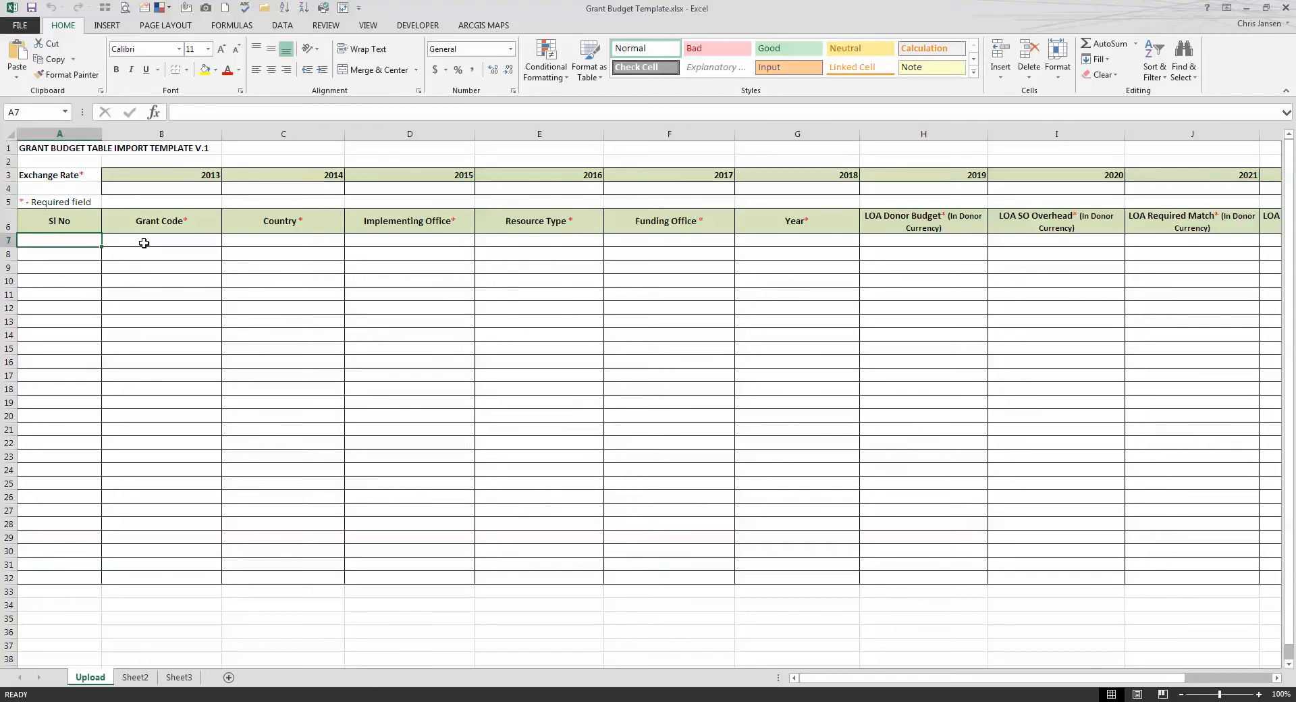
{"action": "mouse_move", "coordinate": [124, 289]}
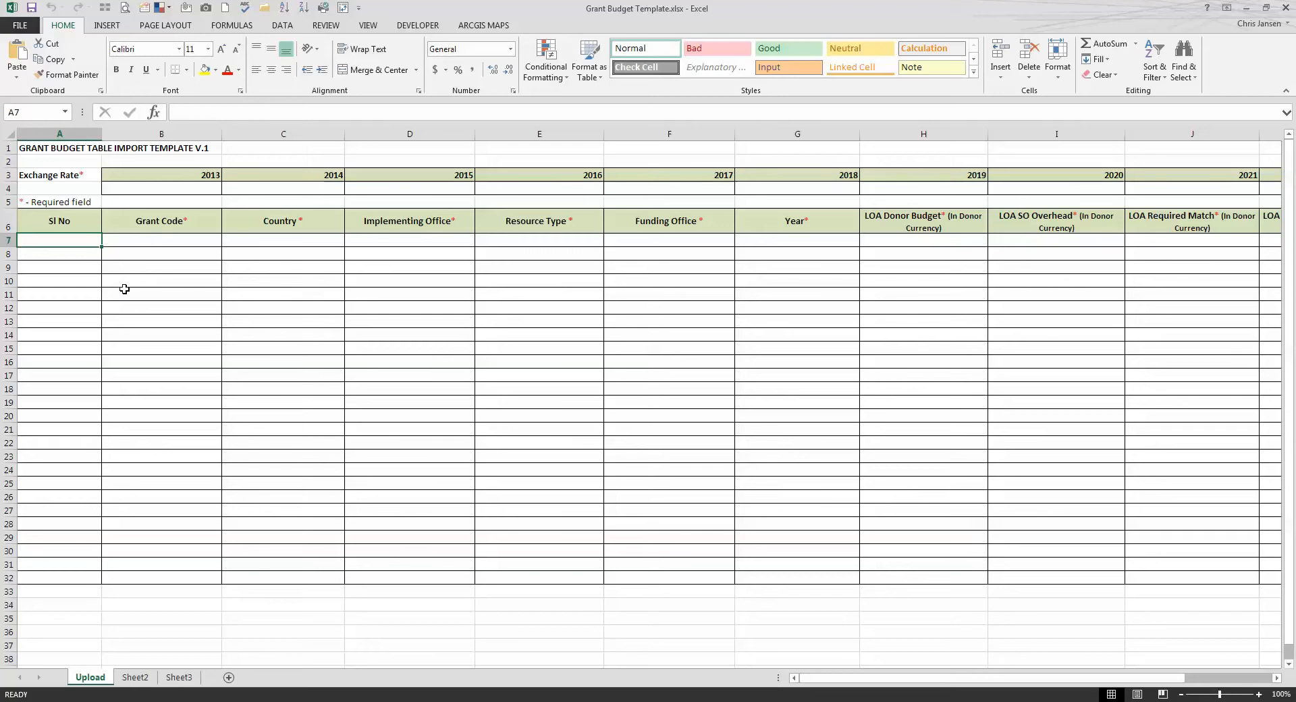
{"action": "mouse_move", "coordinate": [60, 260]}
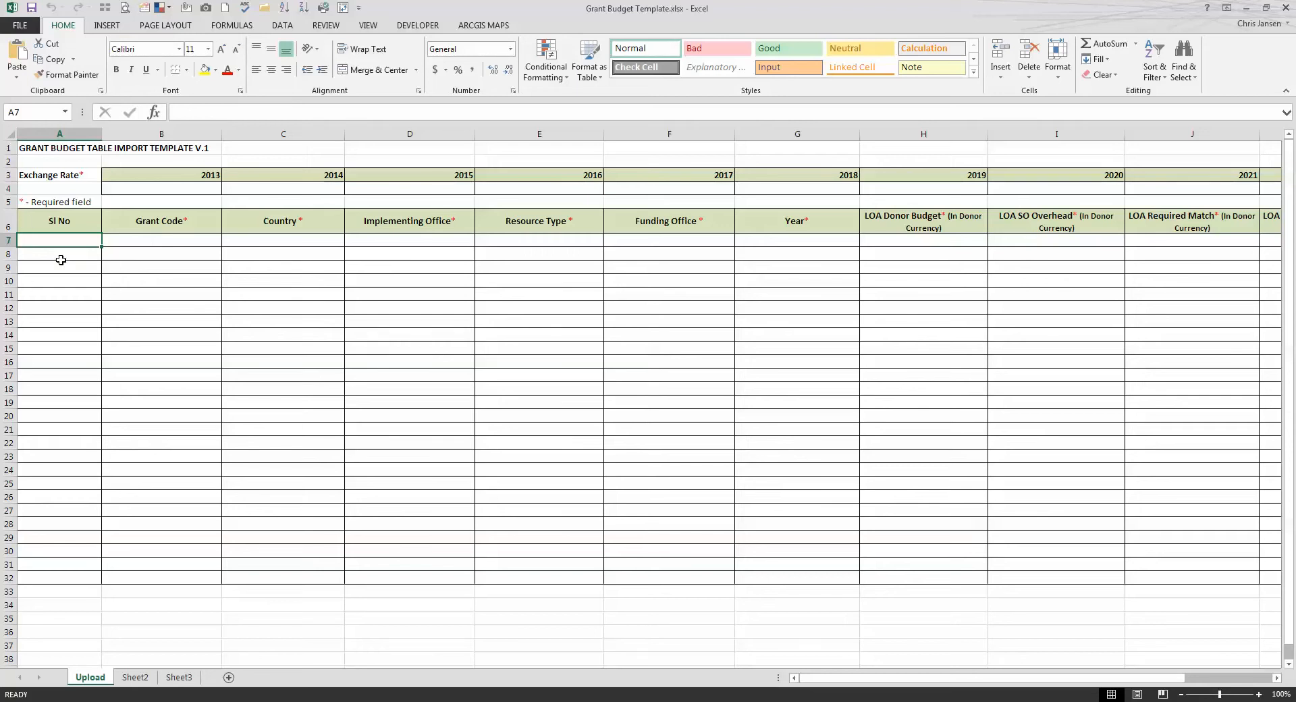
{"action": "type", "text": "1"}
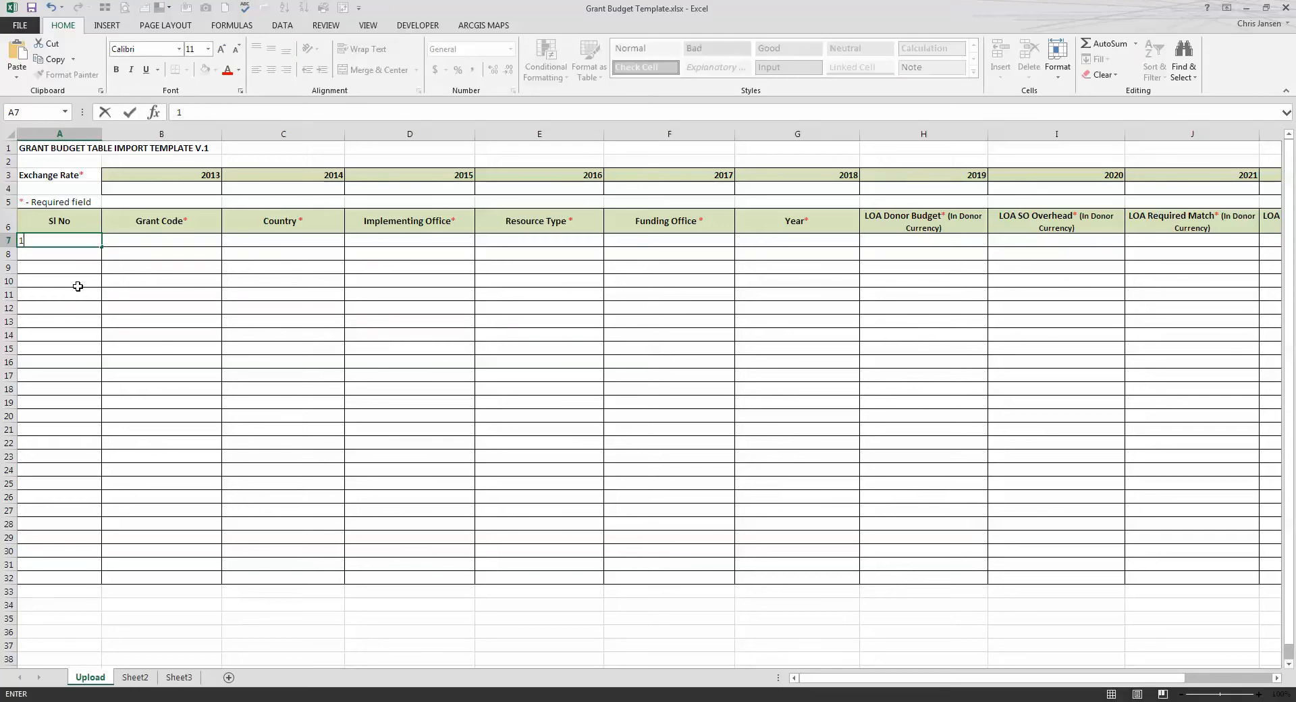
{"action": "key", "text": "Enter"}
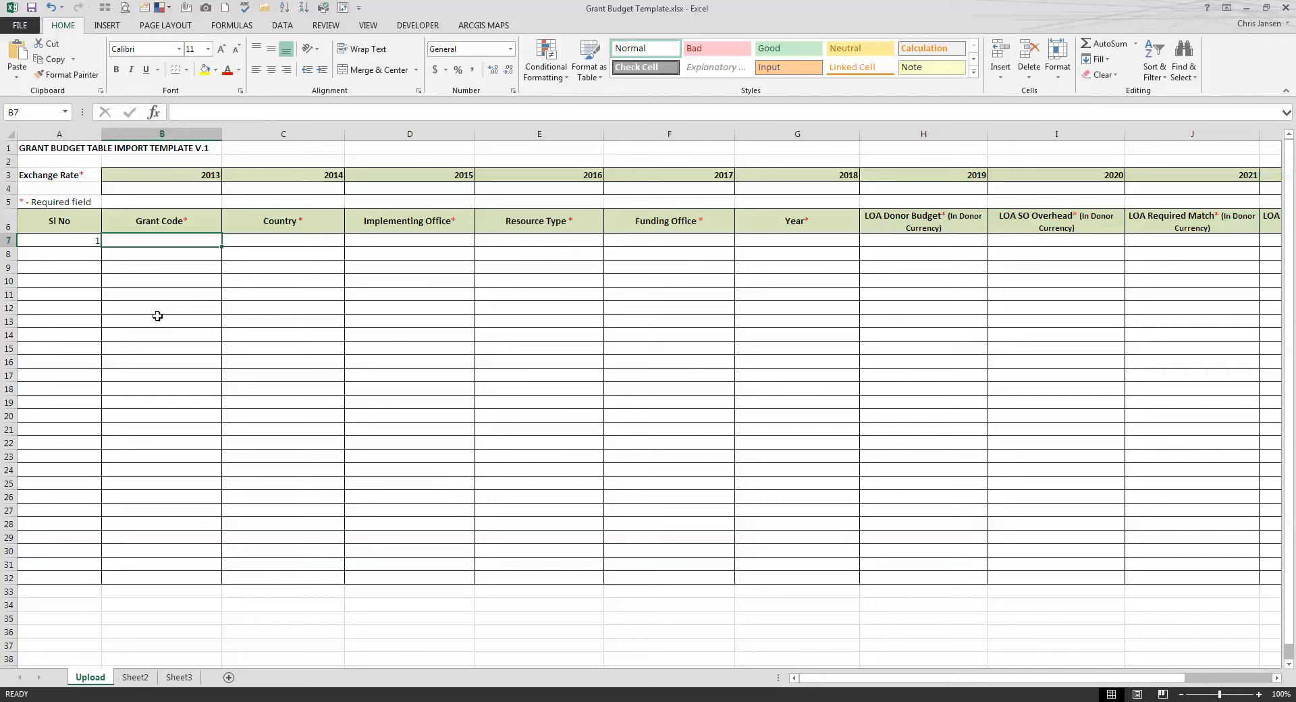
{"action": "mouse_move", "coordinate": [162, 359]}
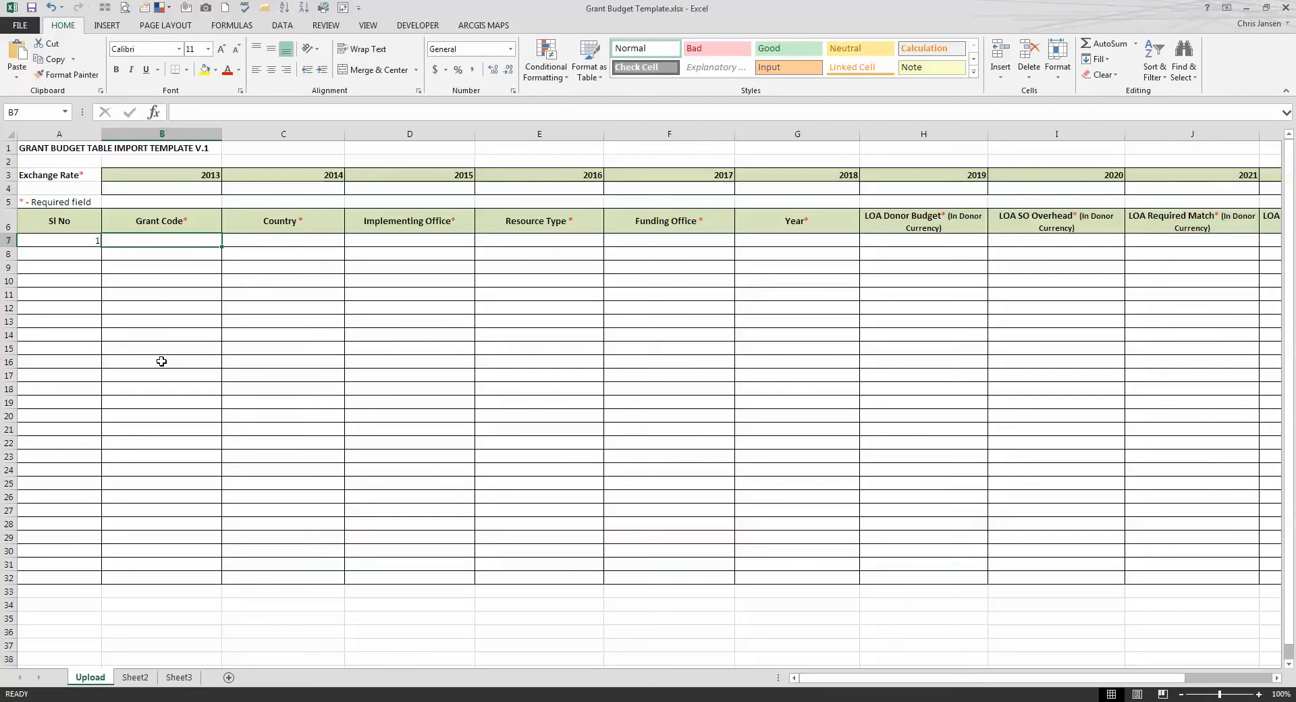
{"action": "type", "text": "AU"}
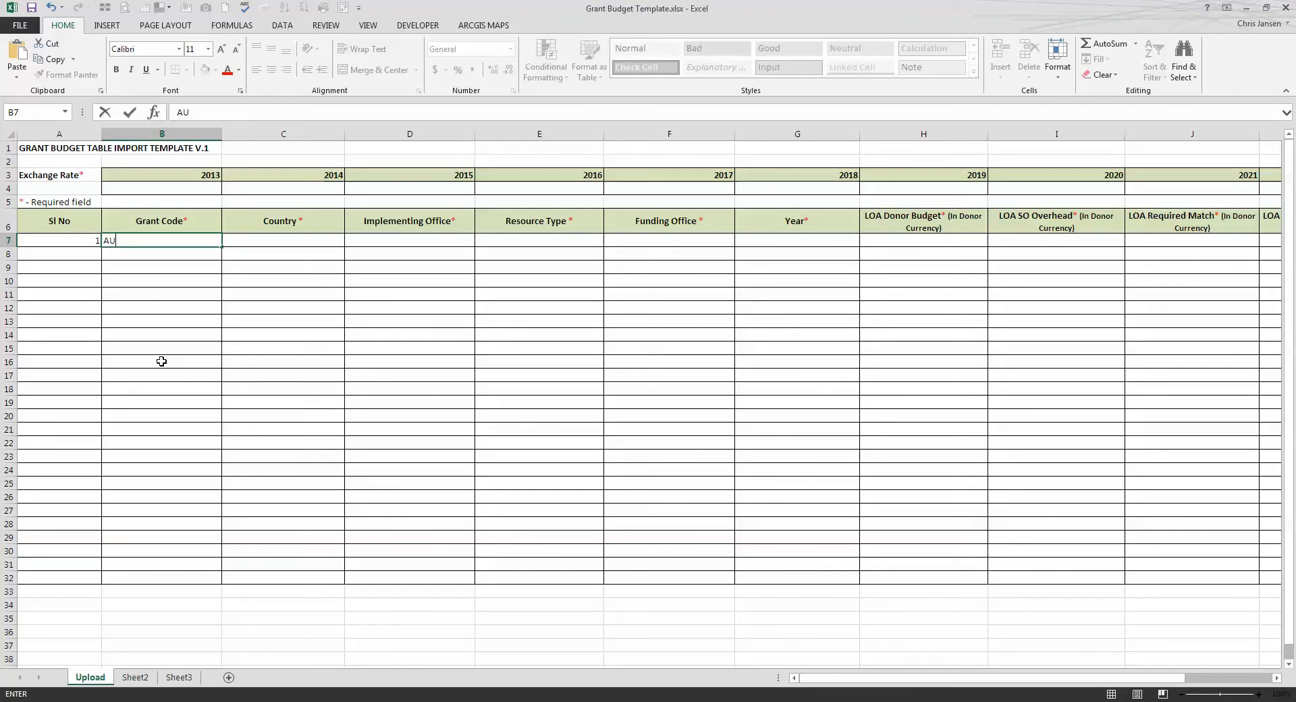
{"action": "type", "text": "SOA"}
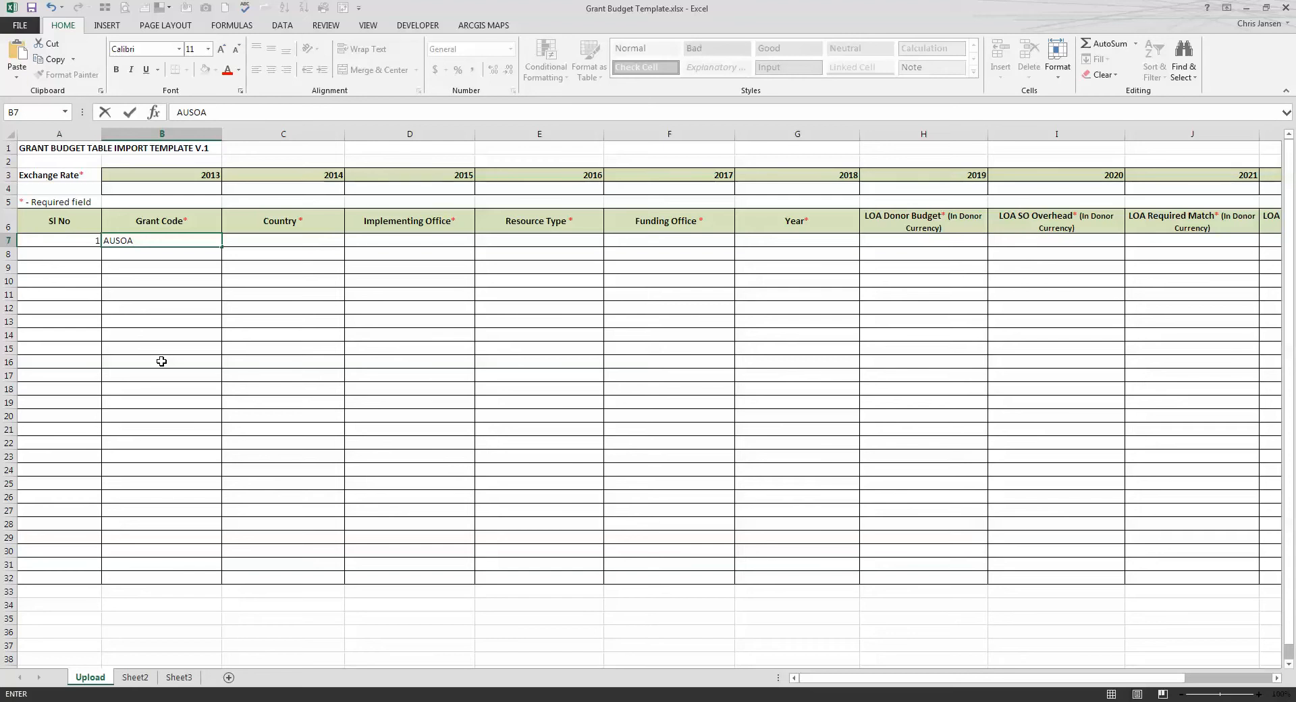
{"action": "type", "text": "KFO"}
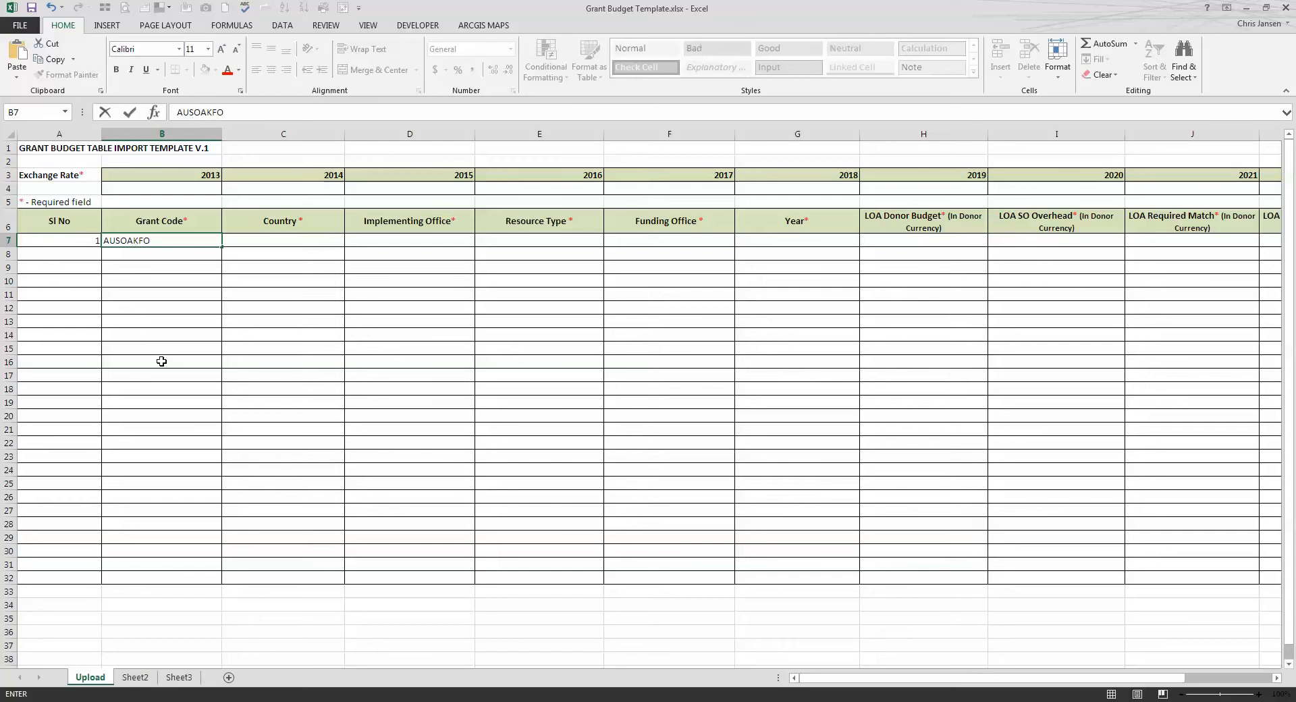
{"action": "type", "text": "0001"}
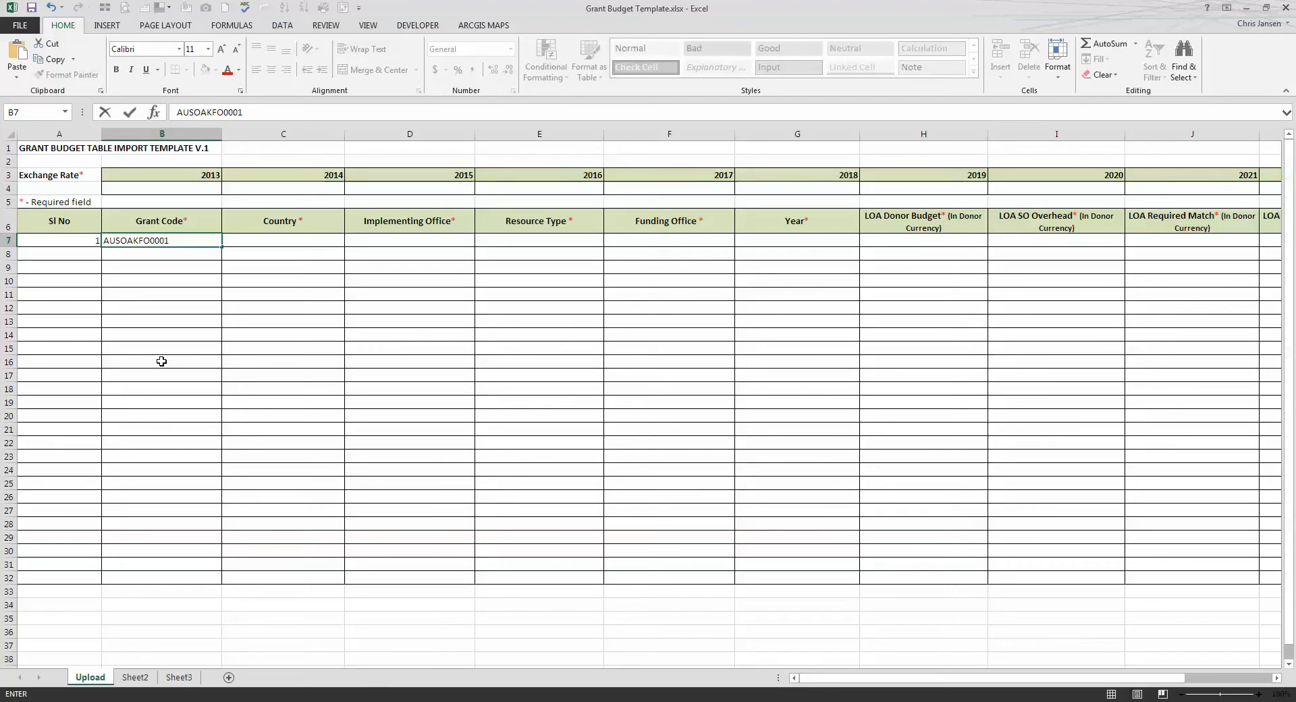
Enter Afghanistan as both country and implementing office in row 7.
{"action": "type", "text": "A"}
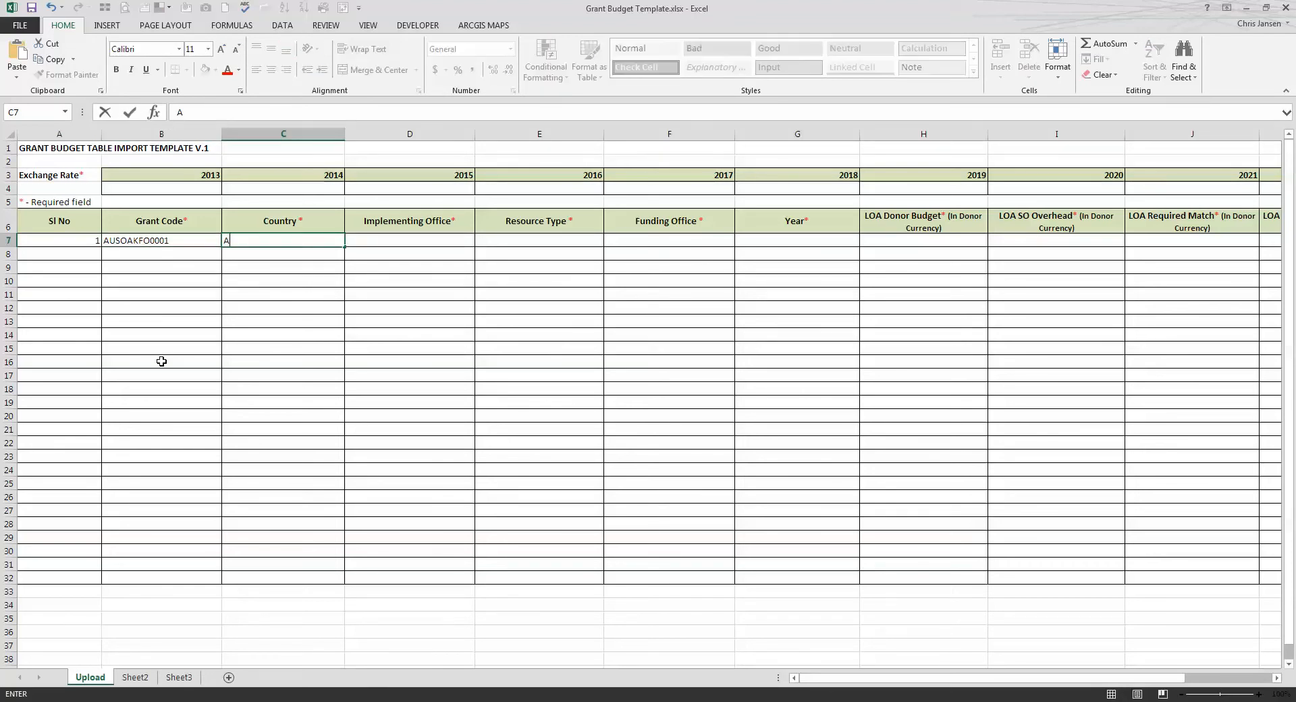
{"action": "type", "text": "fgha"}
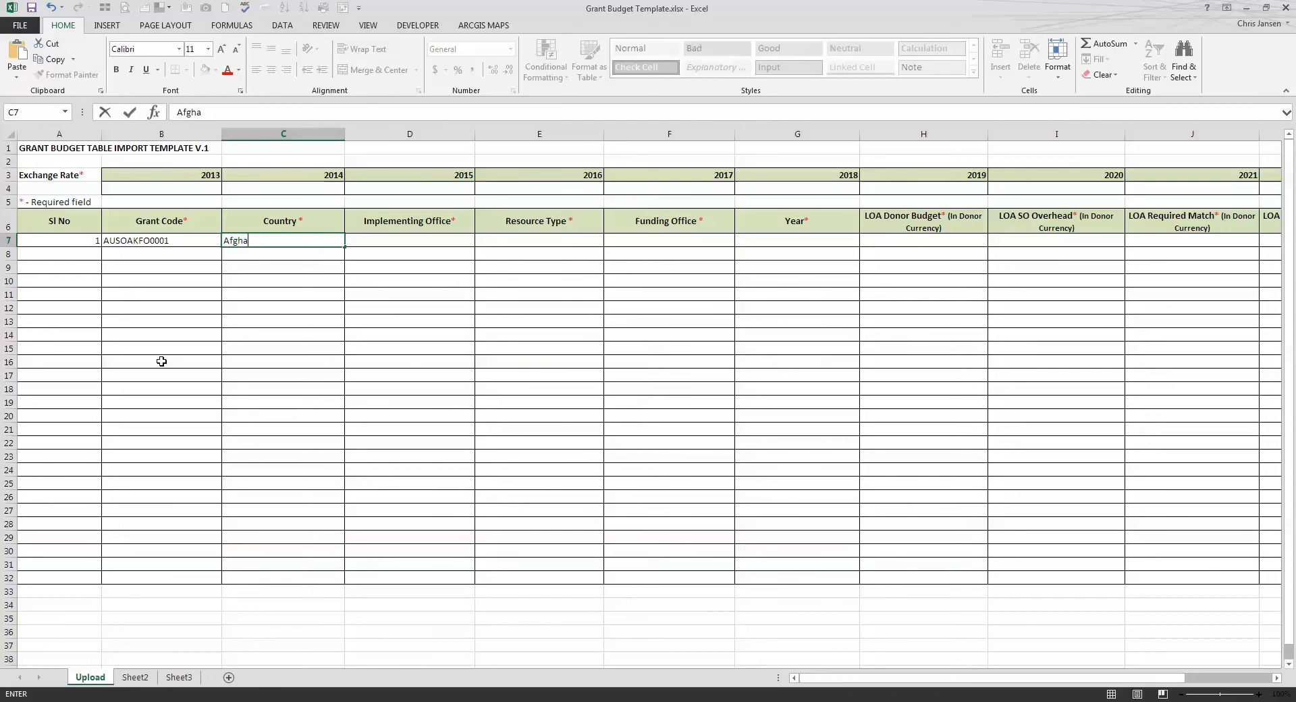
{"action": "type", "text": "nistan"}
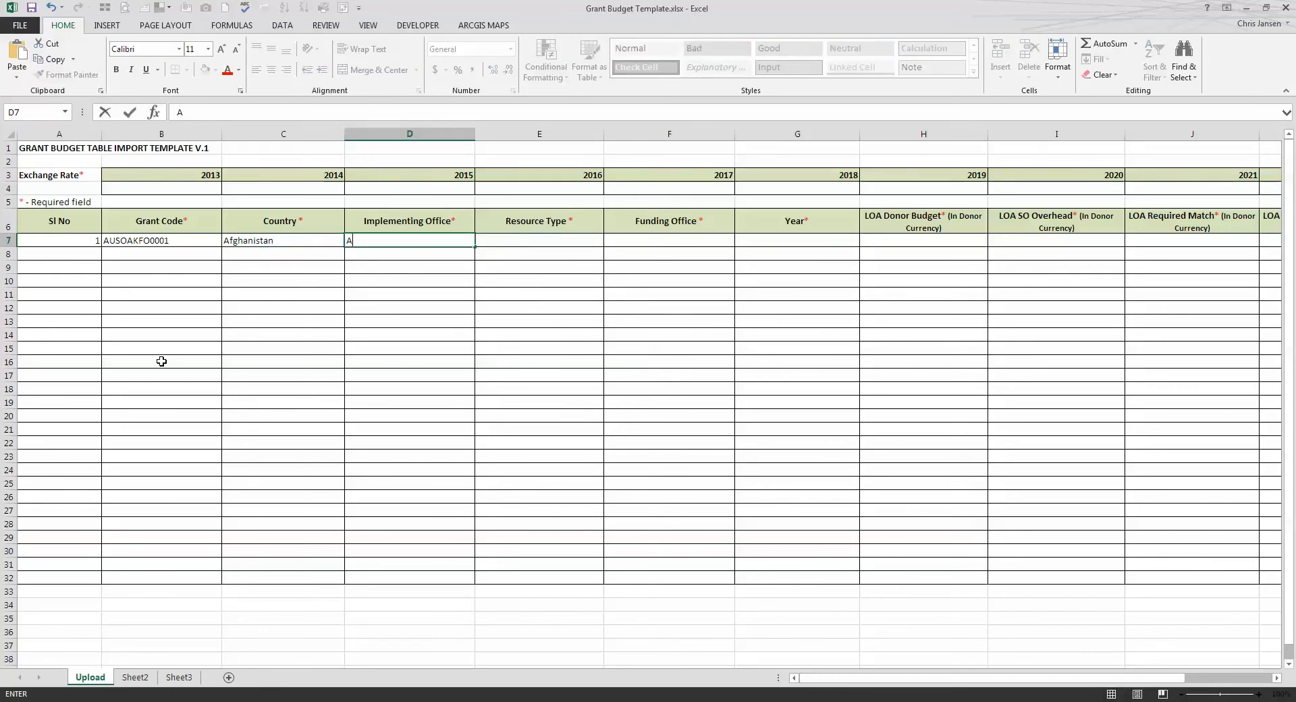
{"action": "type", "text": "fghanistan"}
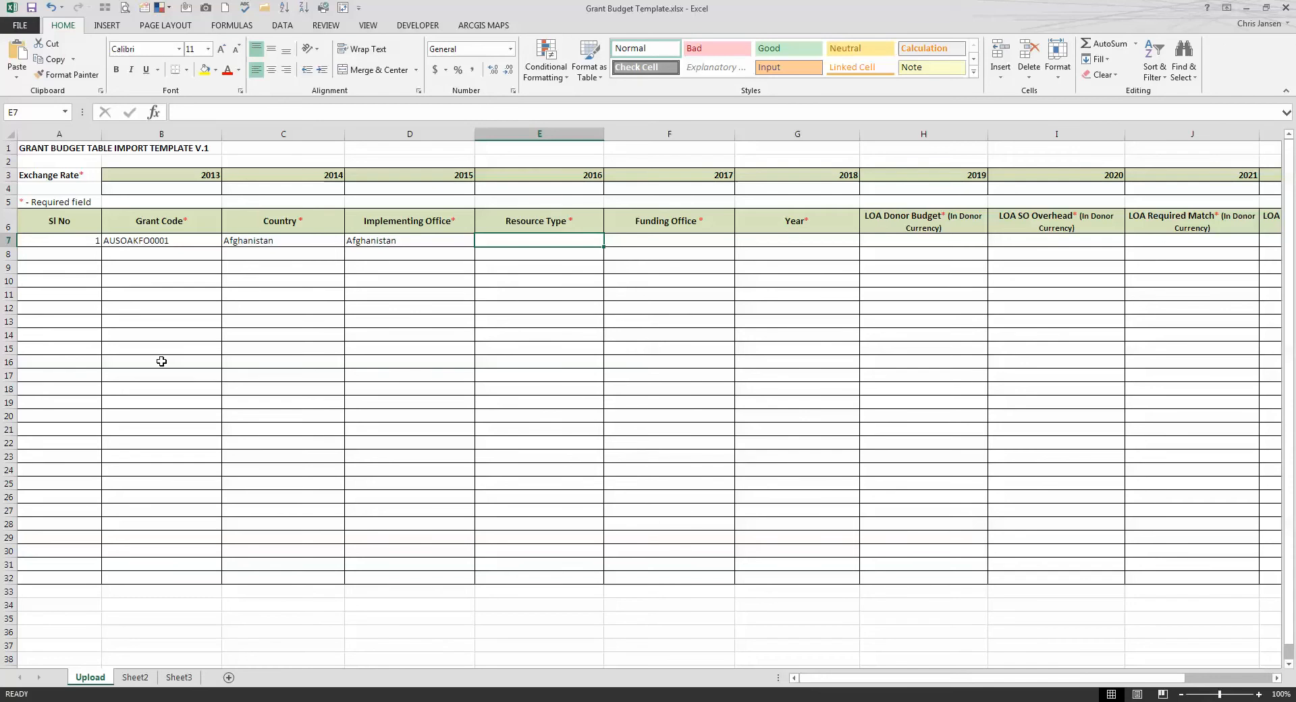
Fill row 7 with resource type Cash, funding office Australia and year 2017.
{"action": "type", "text": "Cash"}
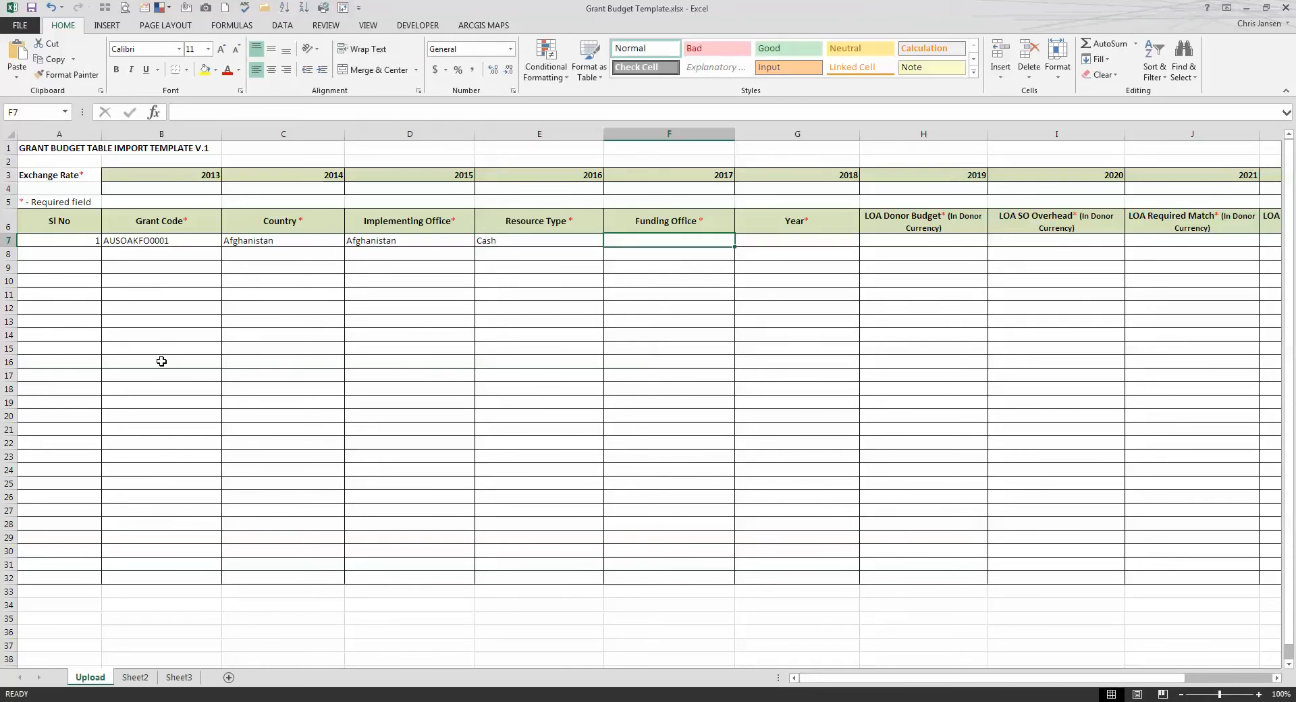
{"action": "type", "text": "Au"}
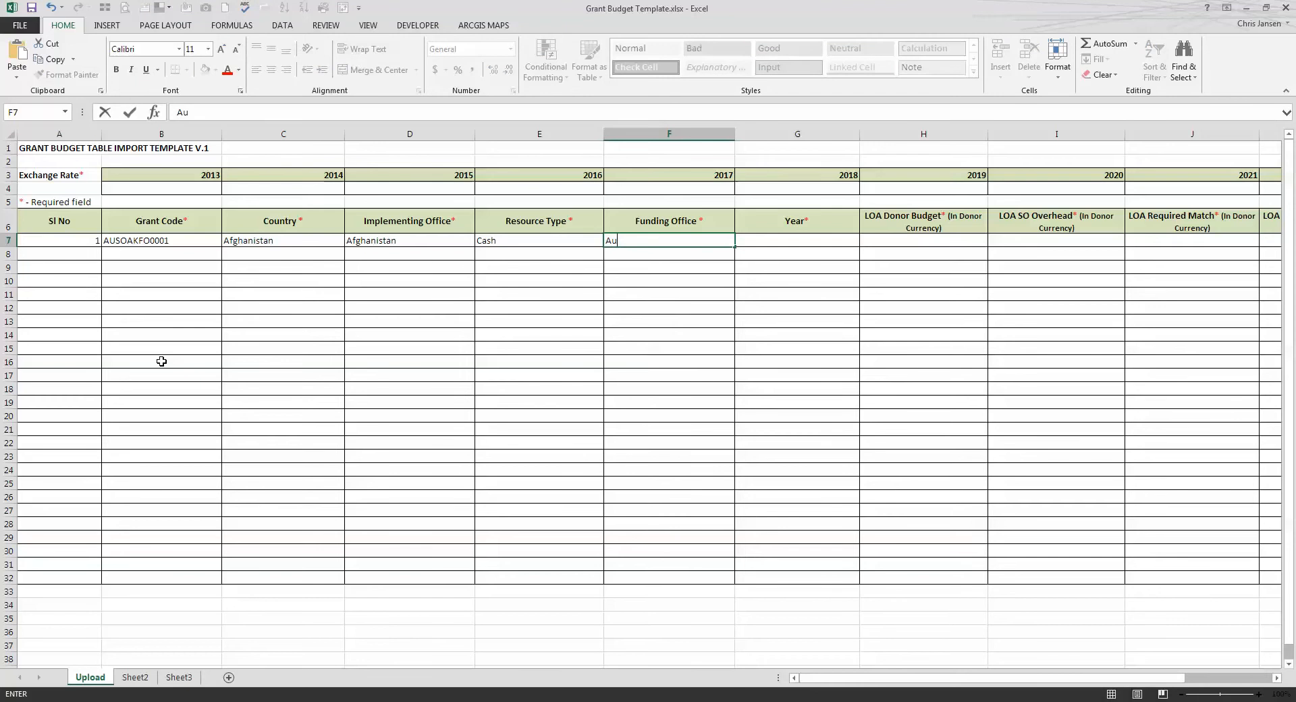
{"action": "type", "text": "stra"}
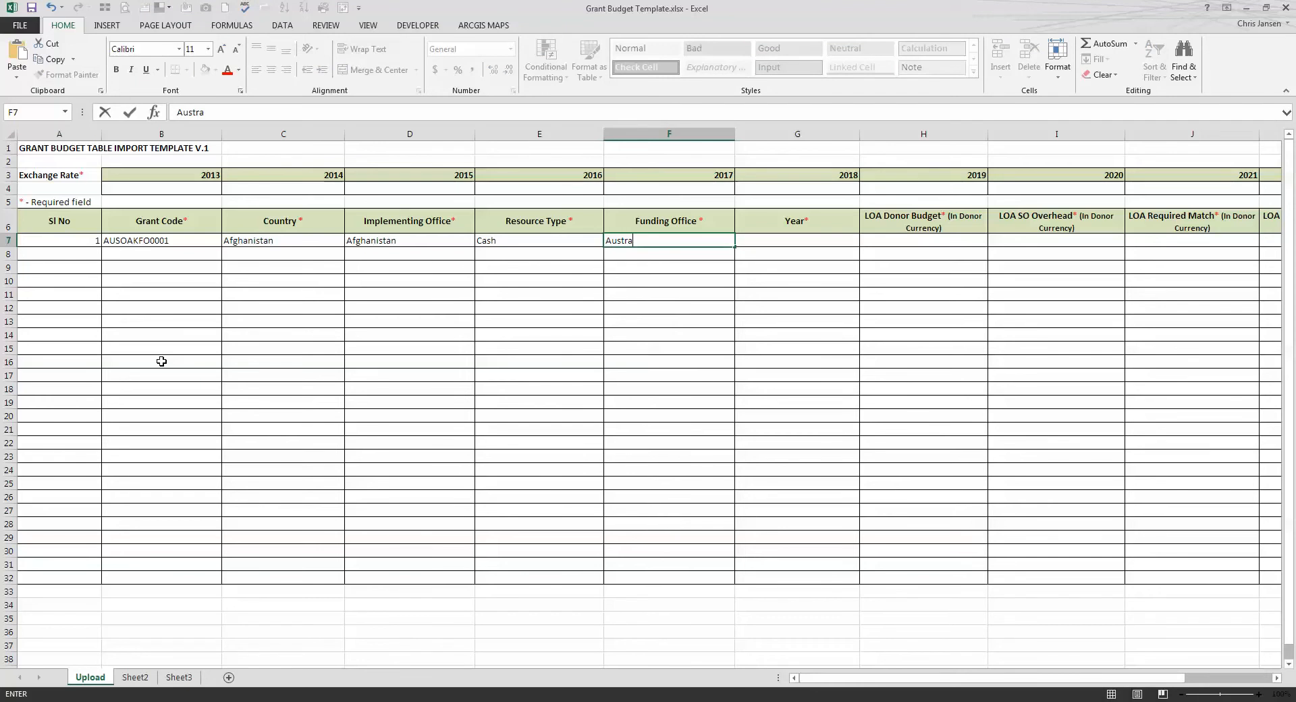
{"action": "type", "text": "lia"}
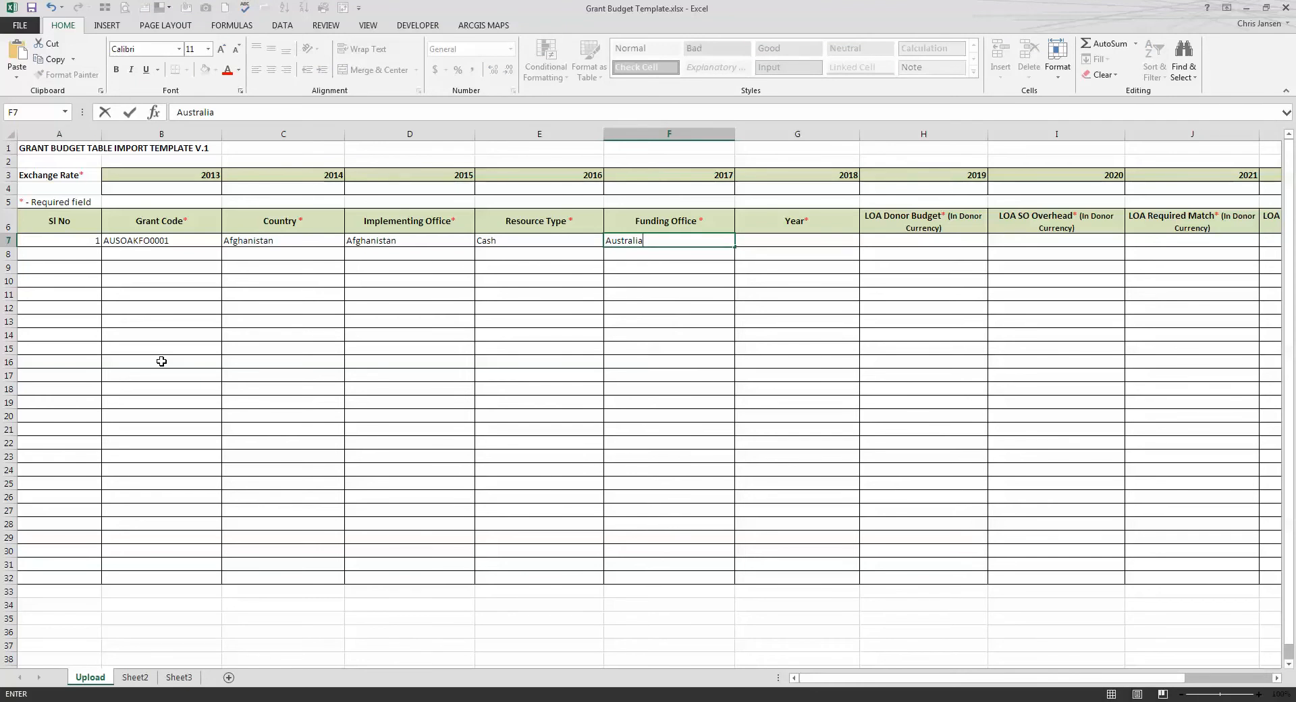
{"action": "key", "text": "Tab"}
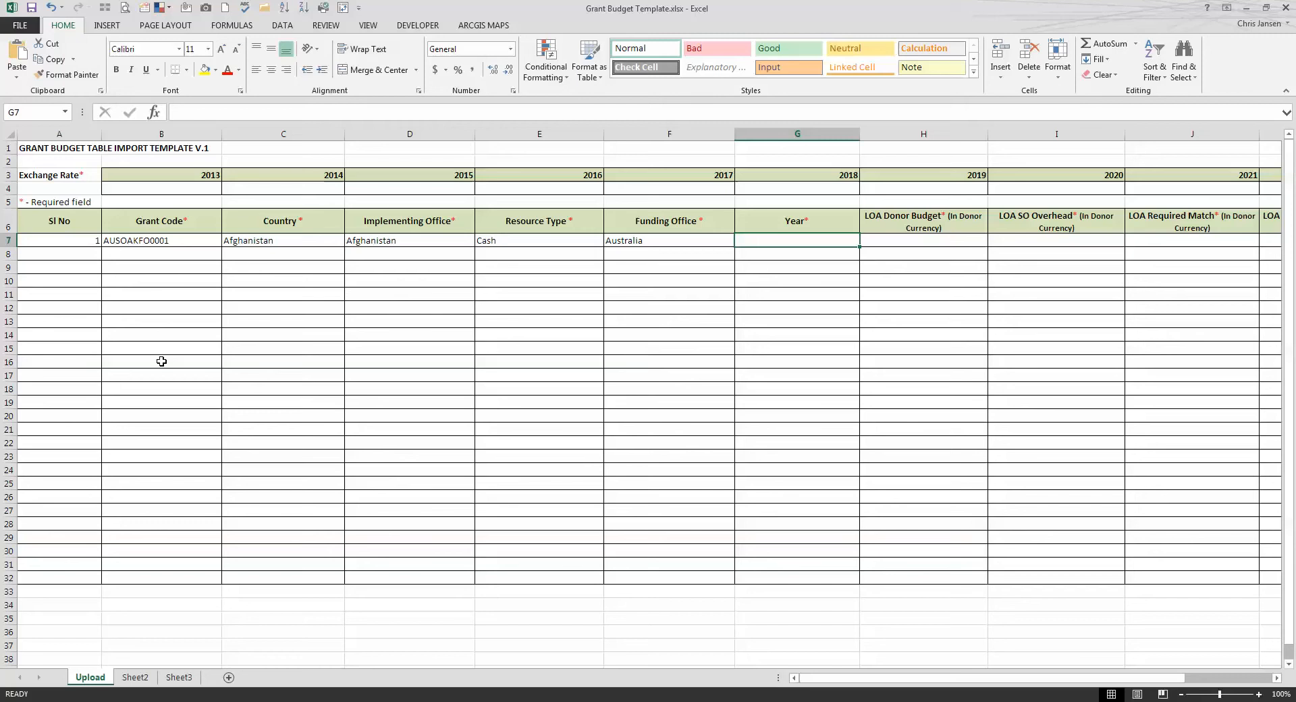
{"action": "type", "text": "2017"}
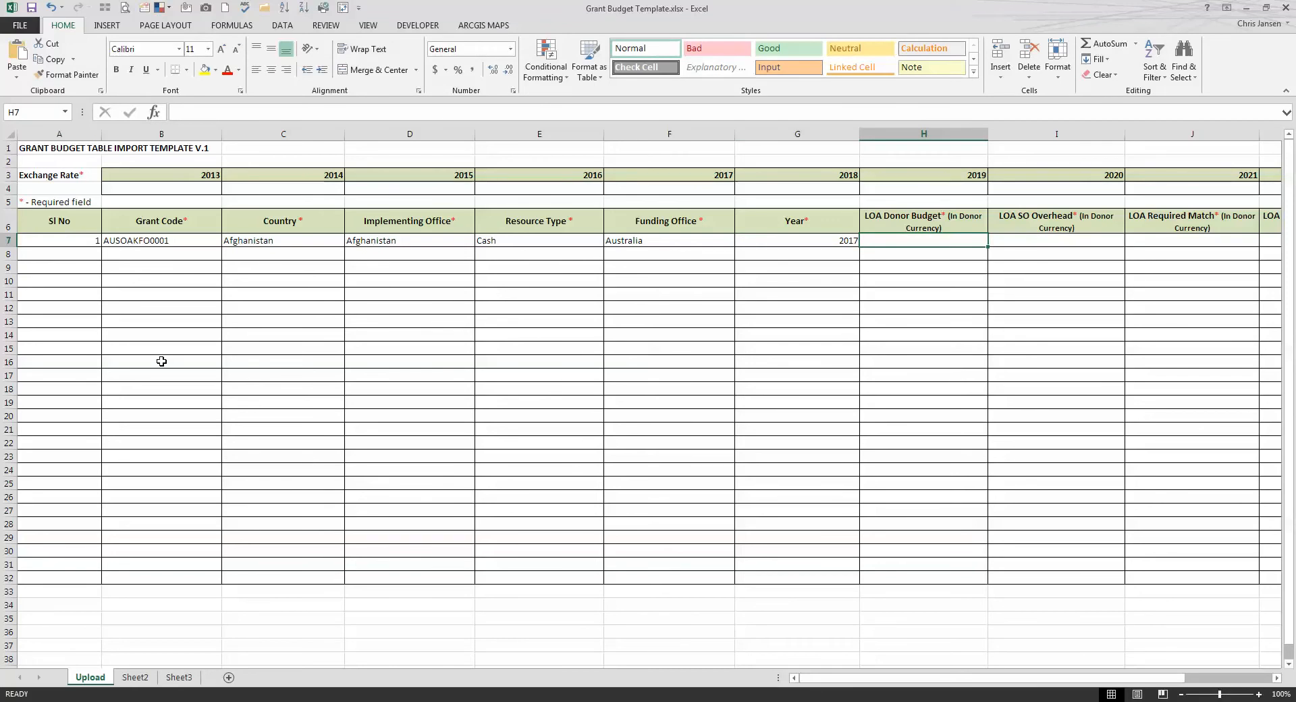
{"action": "mouse_move", "coordinate": [882, 236]}
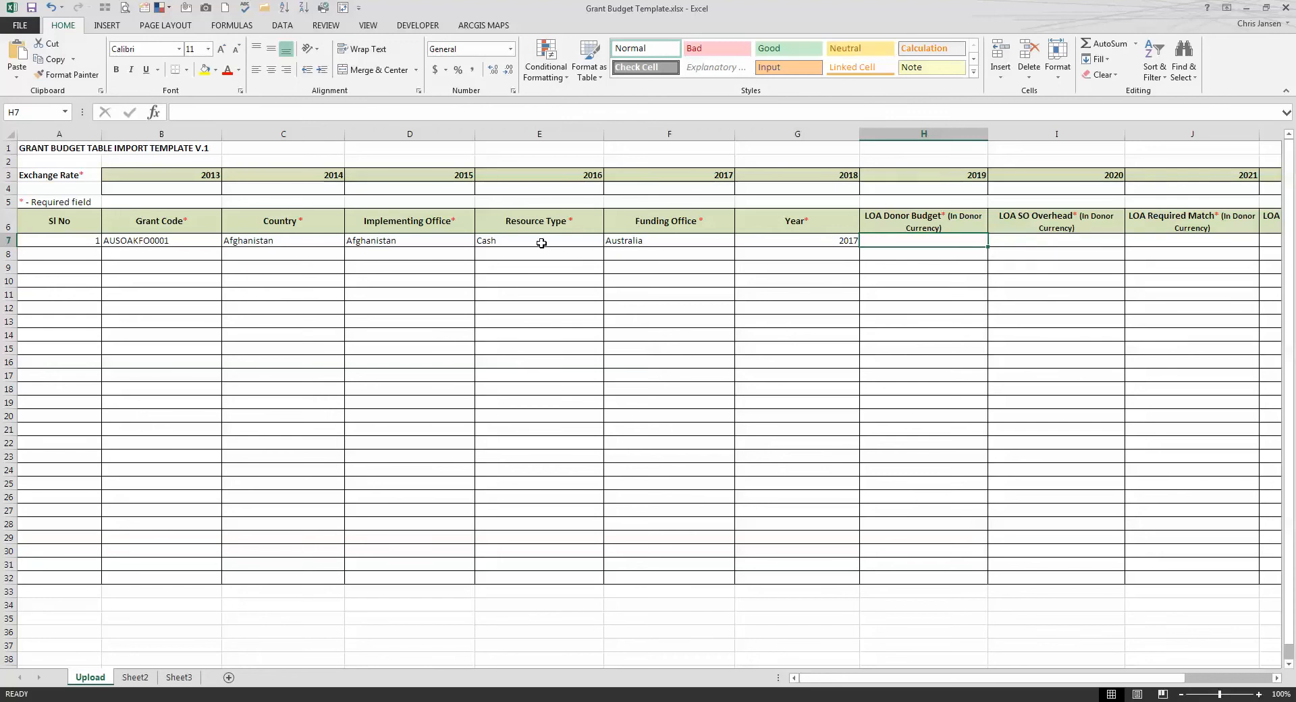
{"action": "mouse_move", "coordinate": [627, 240]}
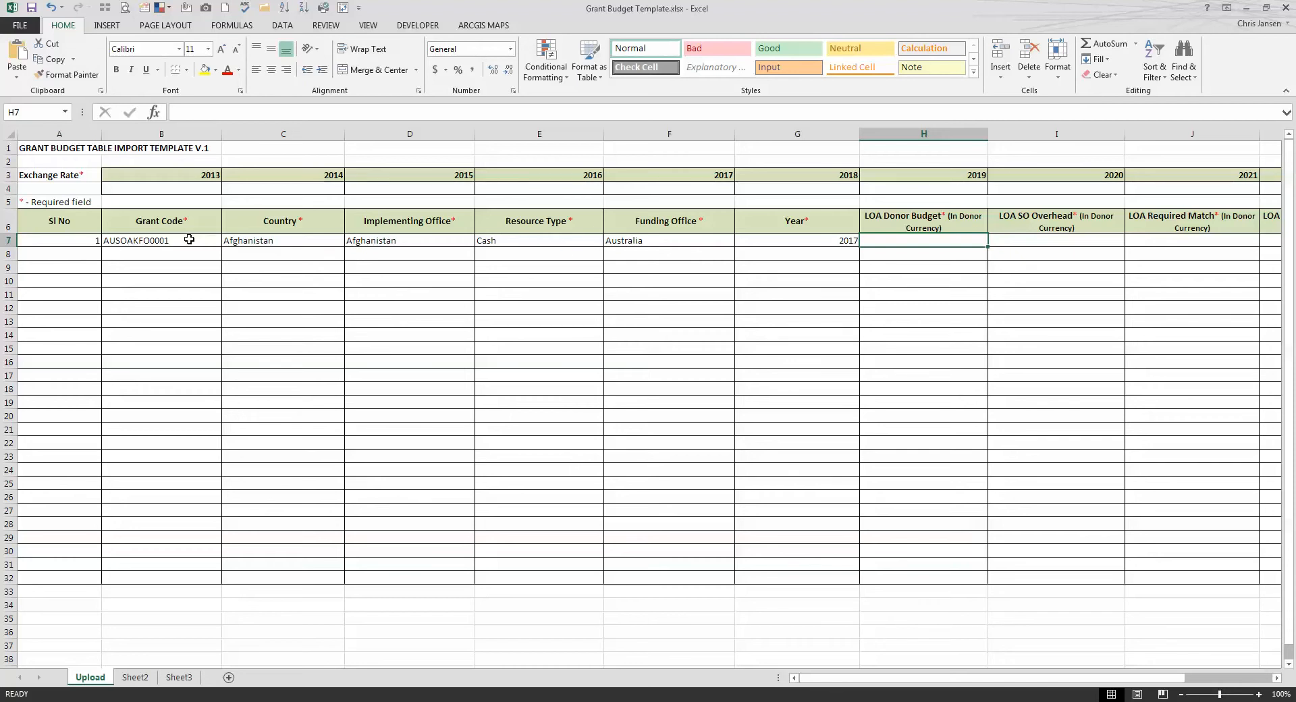
{"action": "mouse_move", "coordinate": [1045, 229]}
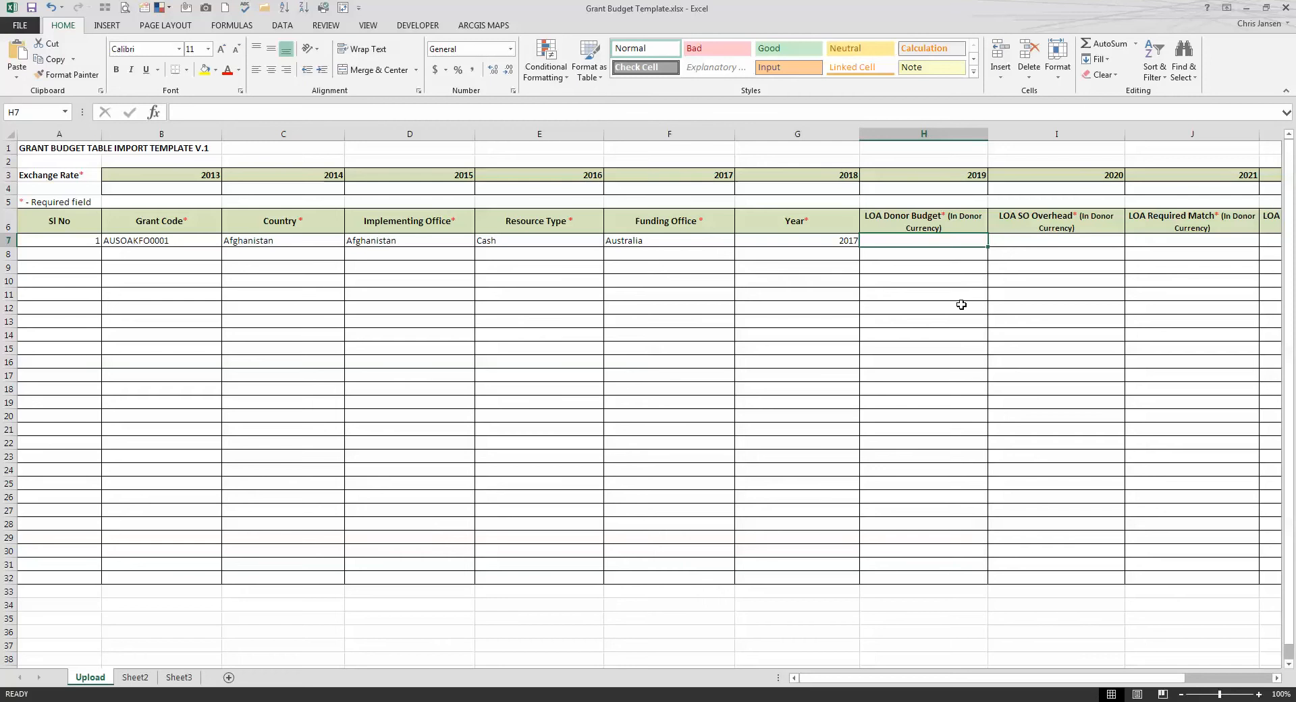
Enter an LOA Donor Budget of 1000000 in row 7.
{"action": "type", "text": "1"}
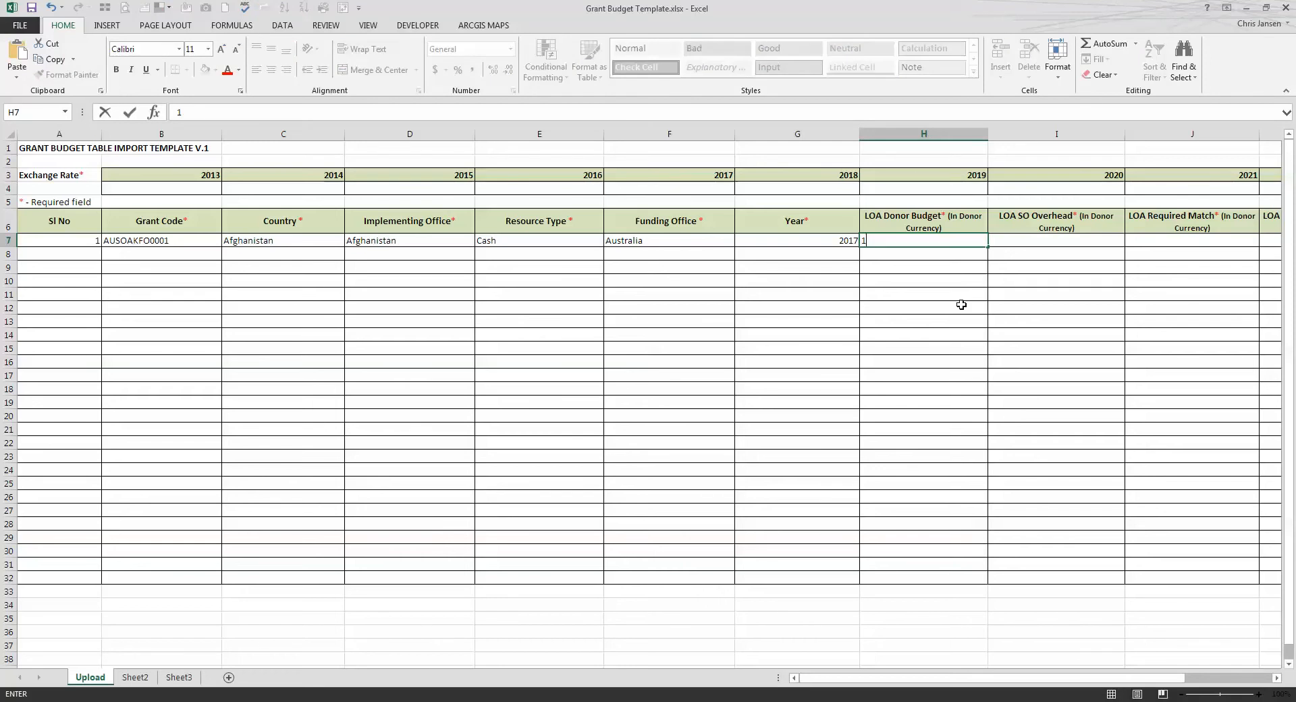
{"action": "type", "text": "000000"}
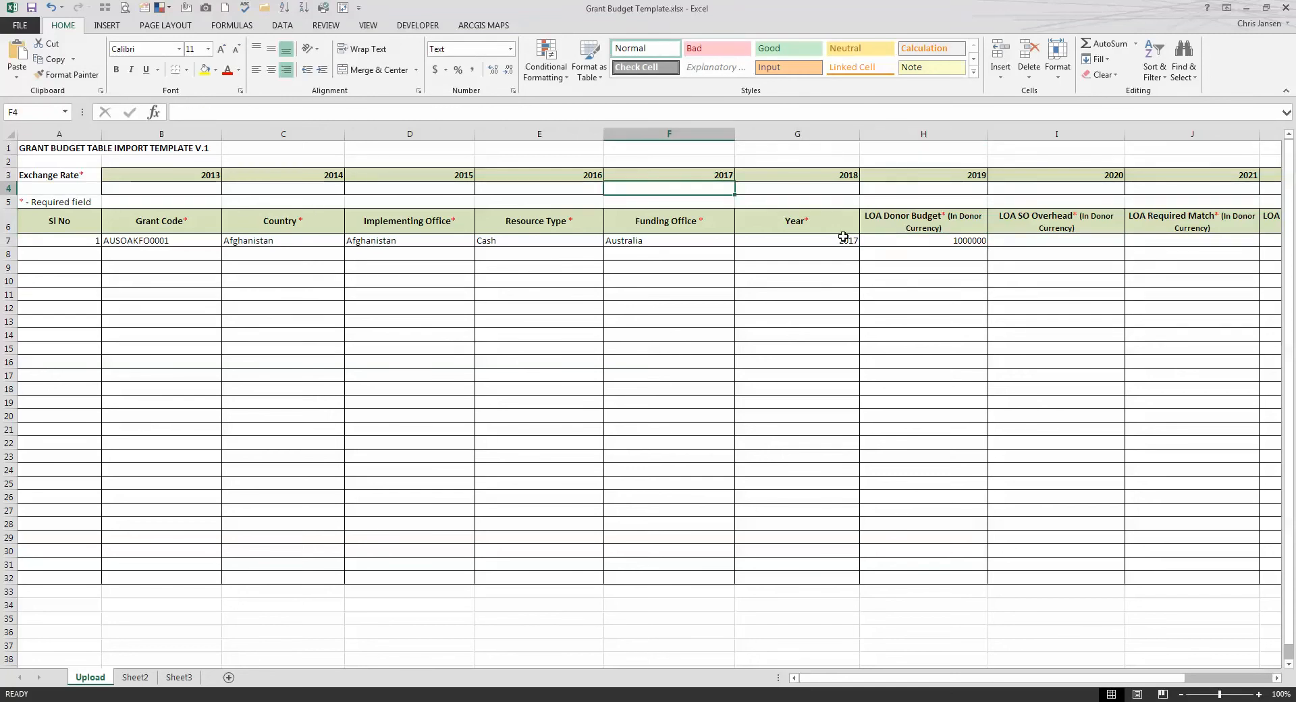
Enter 1 as the exchange rate under the 2014–2017 year columns in row 4.
{"action": "left_click", "coordinate": [796, 240]}
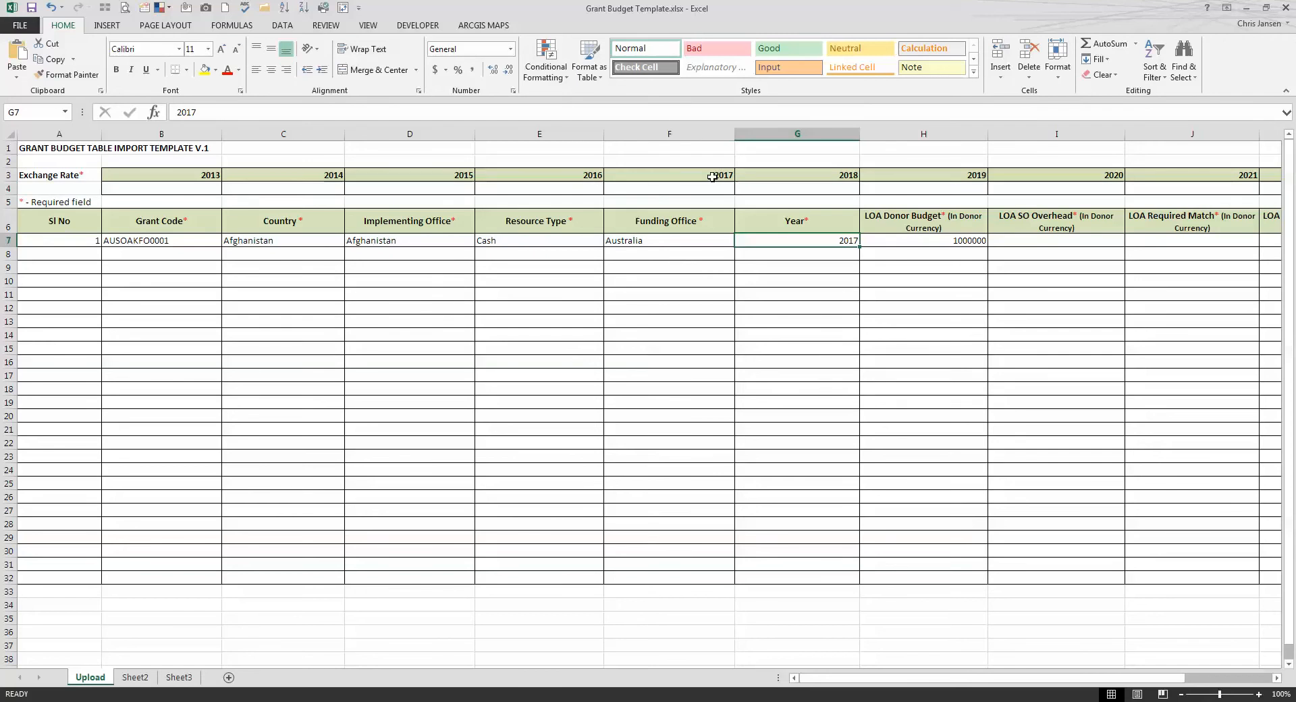
{"action": "left_click", "coordinate": [669, 174]}
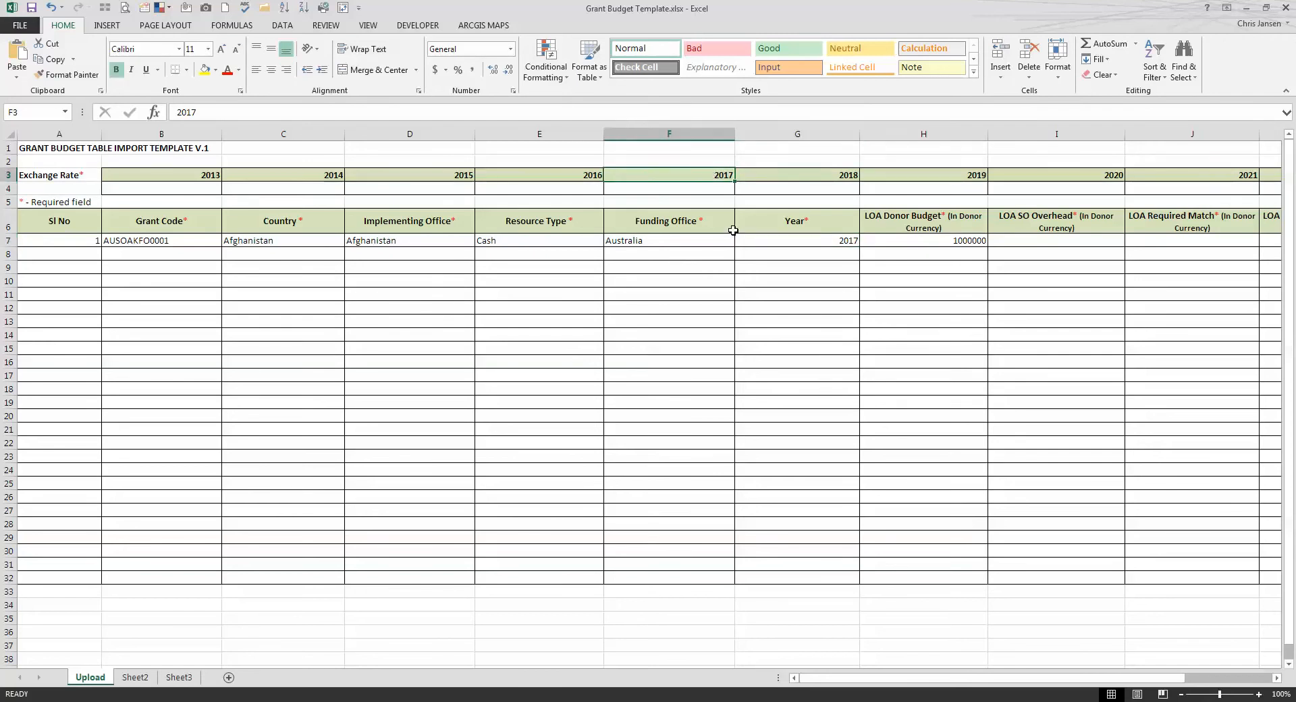
{"action": "type", "text": "1"}
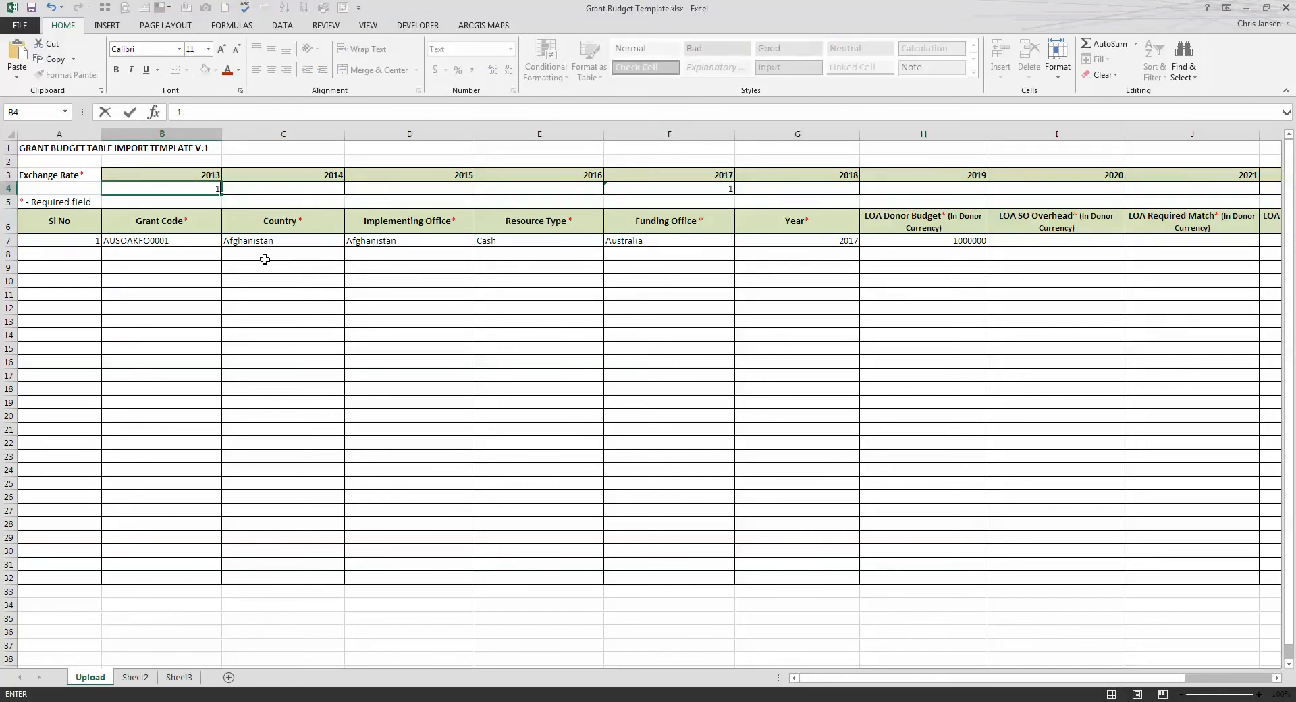
{"action": "left_click", "coordinate": [409, 188]}
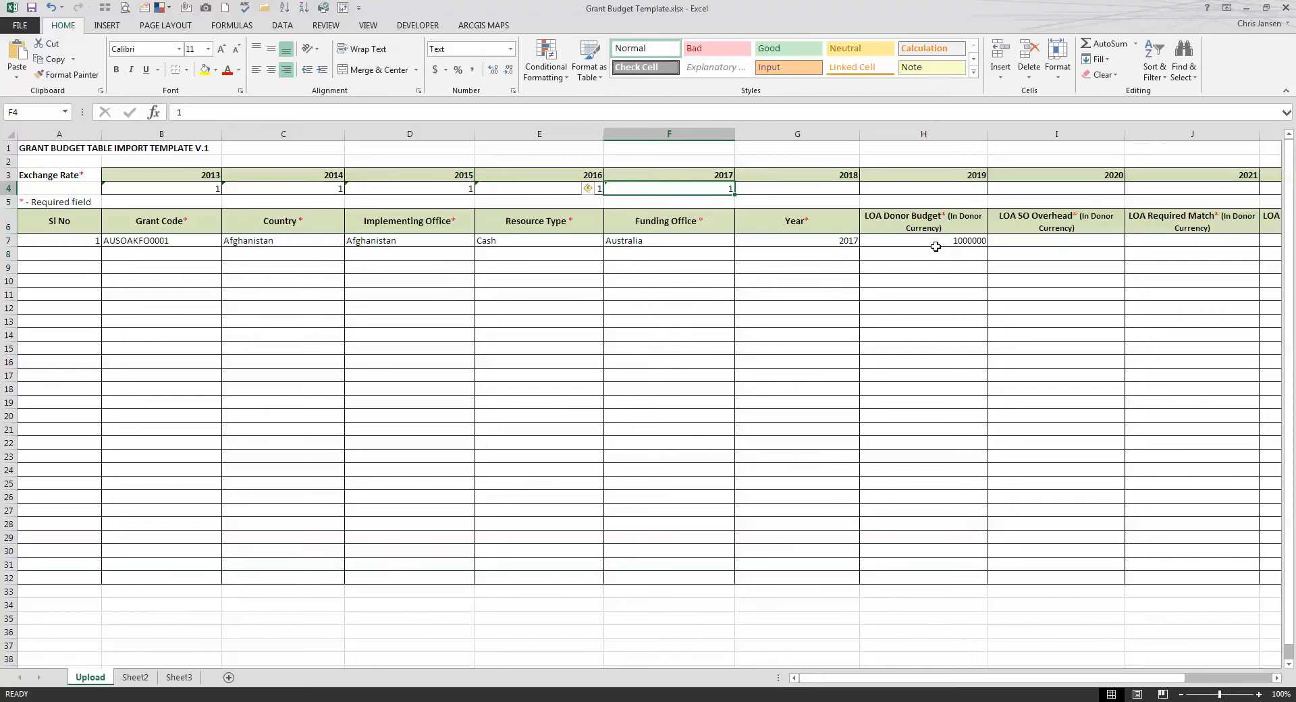
{"action": "left_click", "coordinate": [409, 189]}
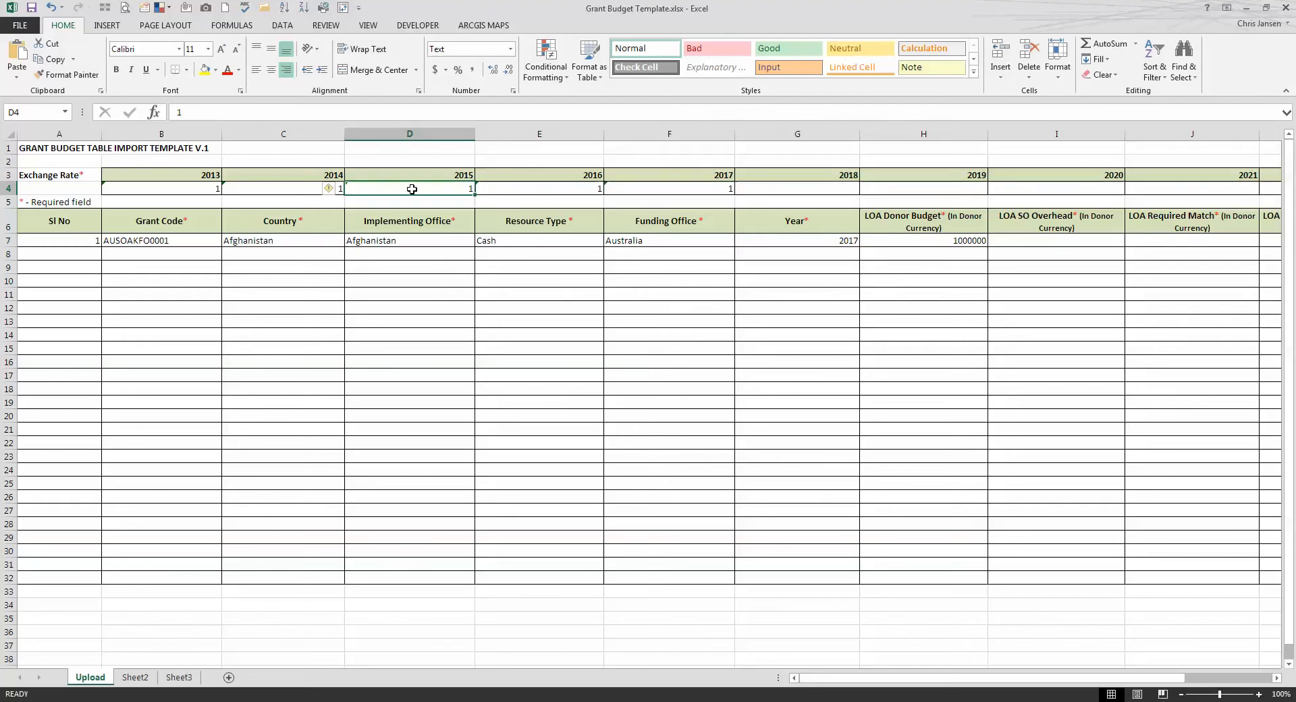
{"action": "mouse_move", "coordinate": [664, 329]}
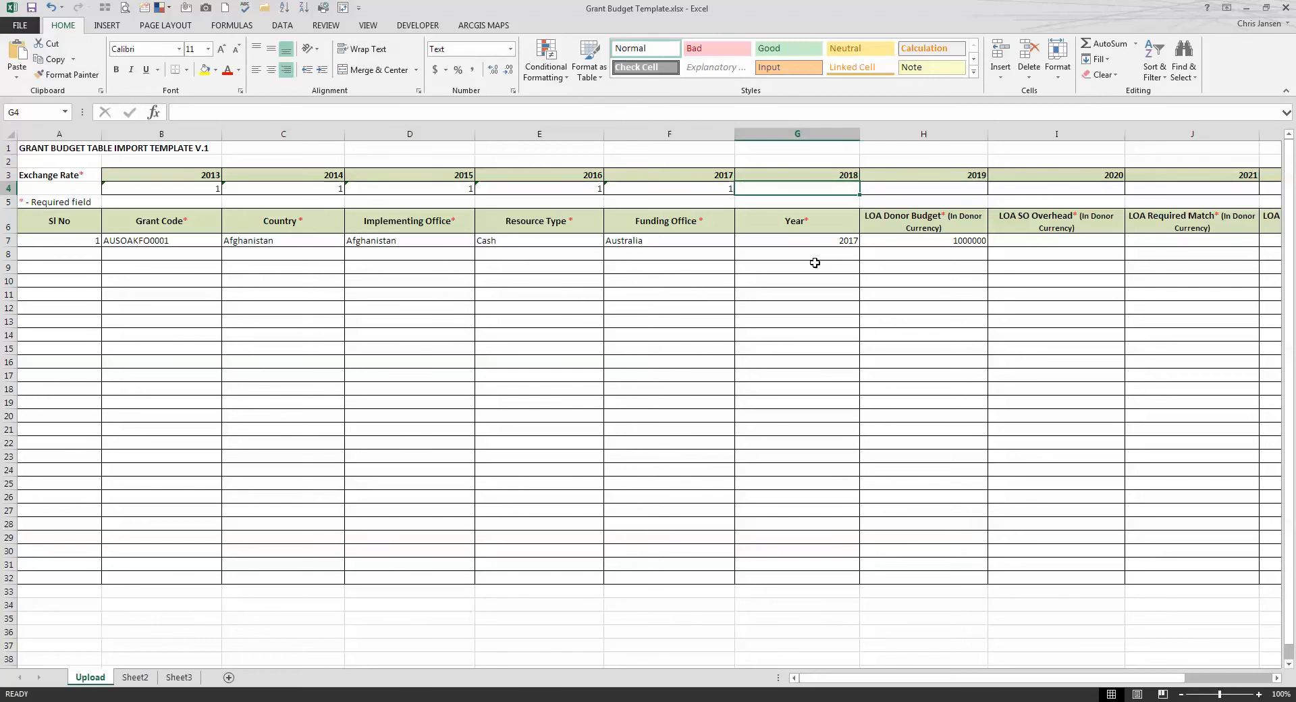
{"action": "mouse_move", "coordinate": [837, 209]}
{"action": "type", "text": "1"}
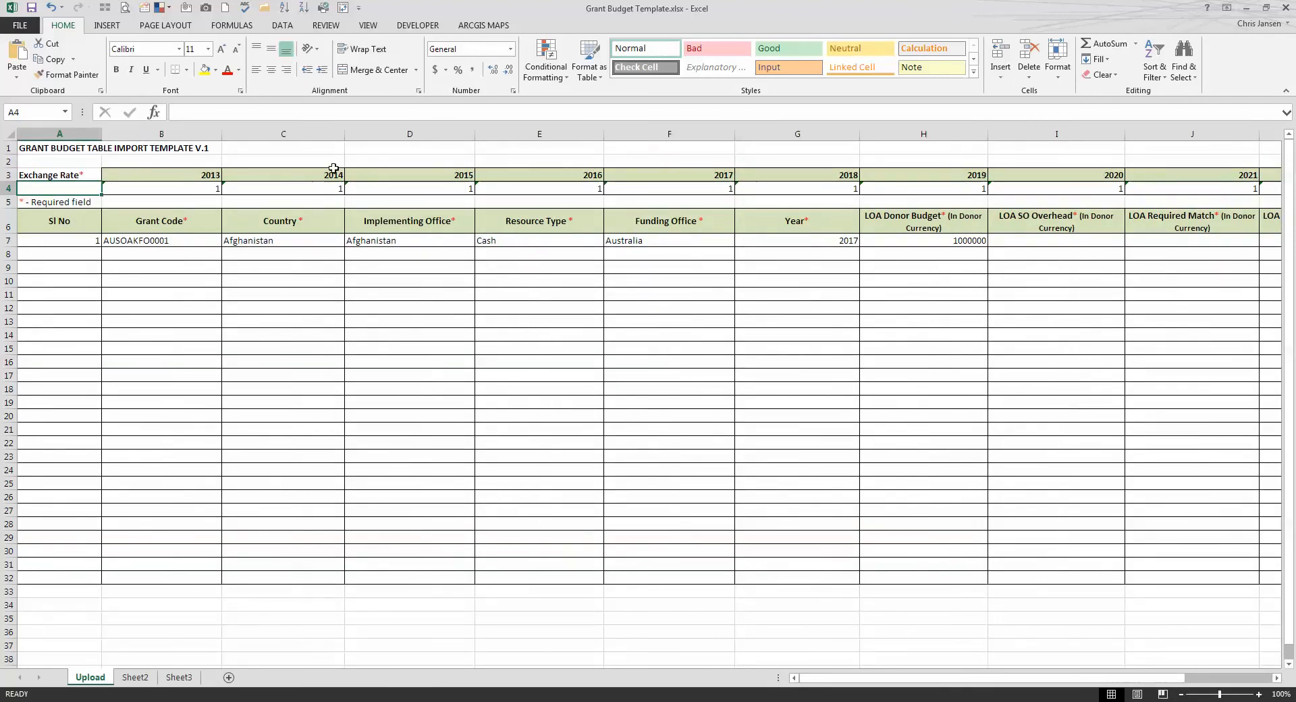
Extend the exchange rate of 1 across the remaining year columns up to 2026.
{"action": "type", "text": "2026"}
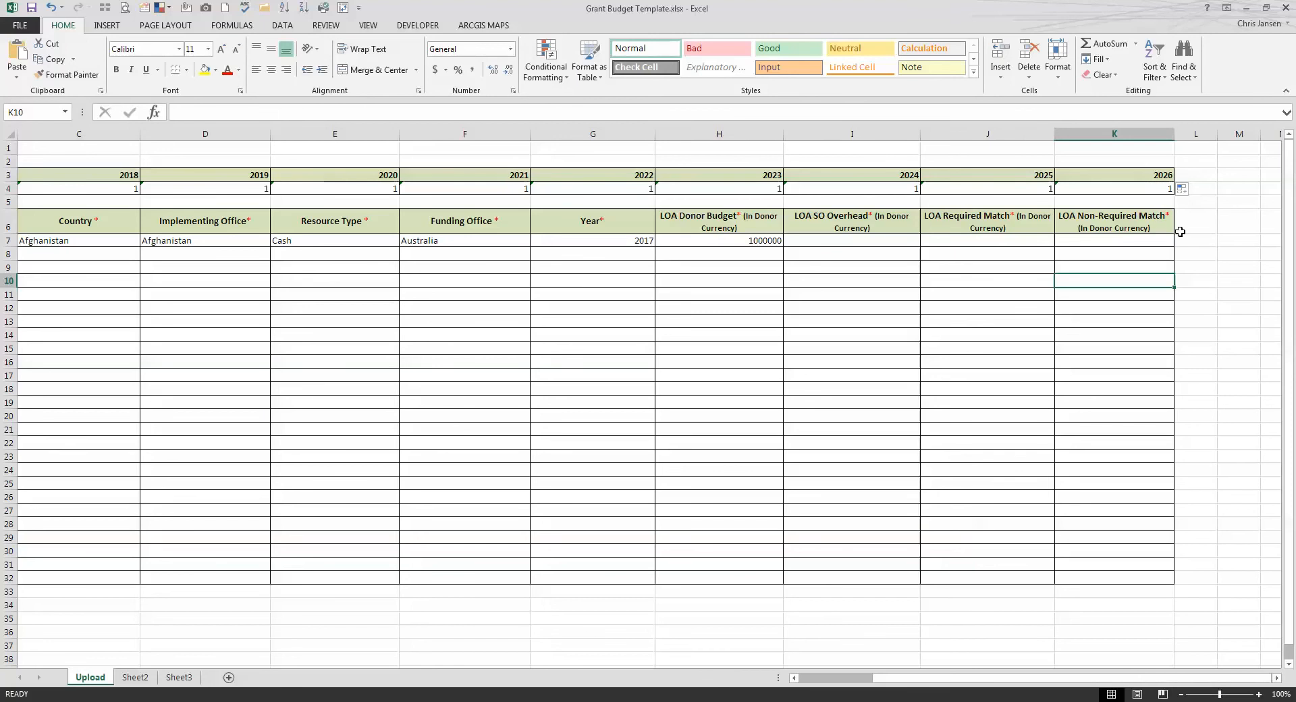
{"action": "mouse_move", "coordinate": [370, 353]}
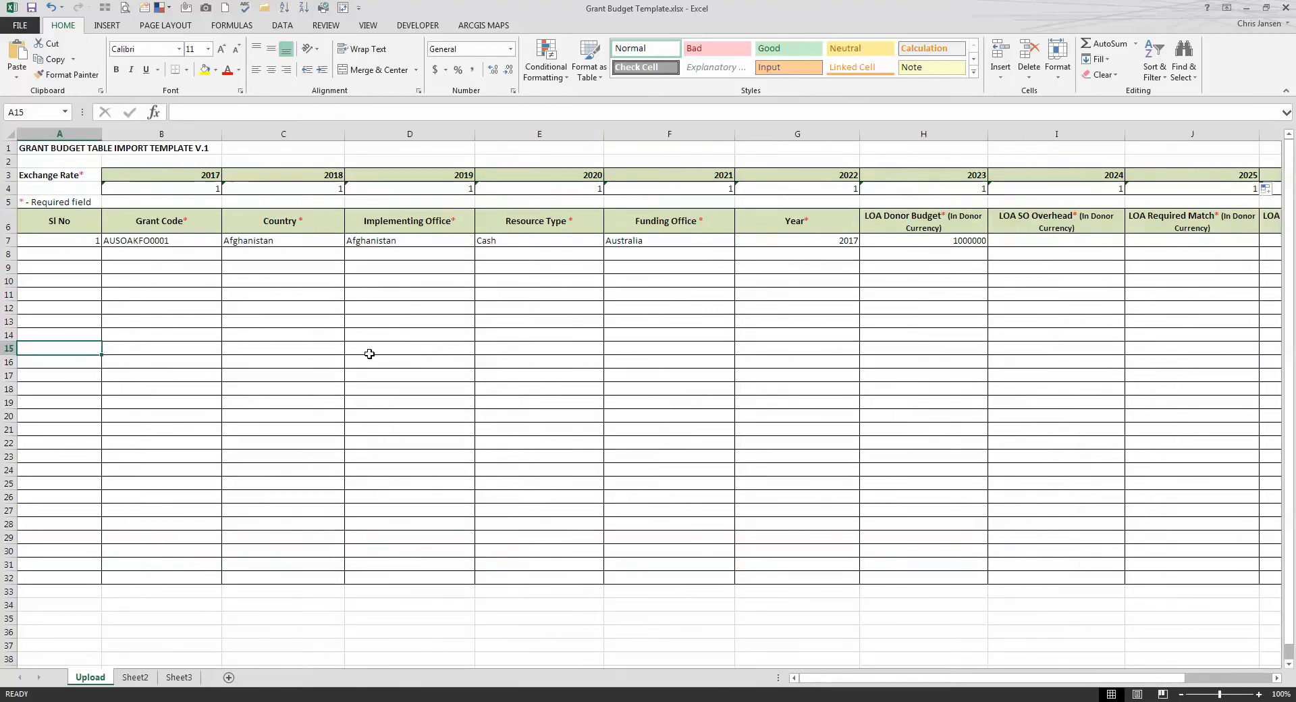
{"action": "mouse_move", "coordinate": [964, 230]}
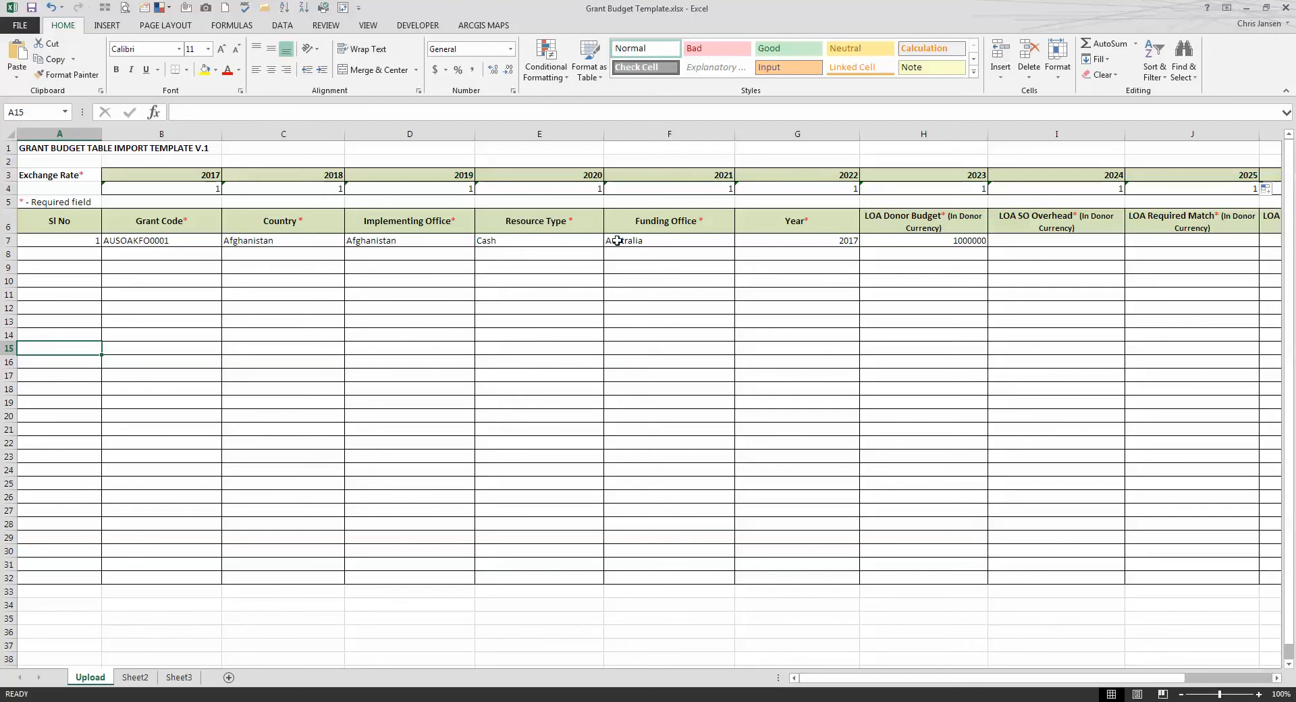
Enter LOA SO Overhead 10000 and LOA Required Match 0 in row 7.
{"action": "left_click", "coordinate": [1056, 240]}
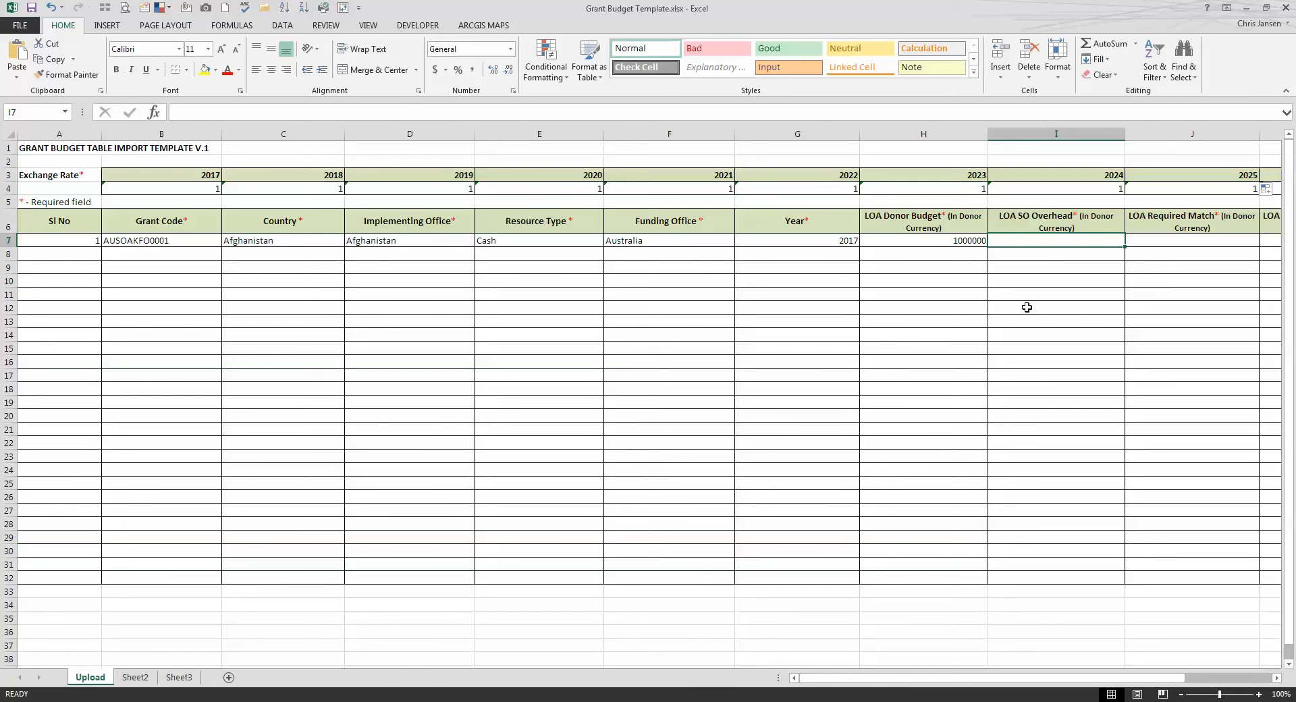
{"action": "type", "text": "10000"}
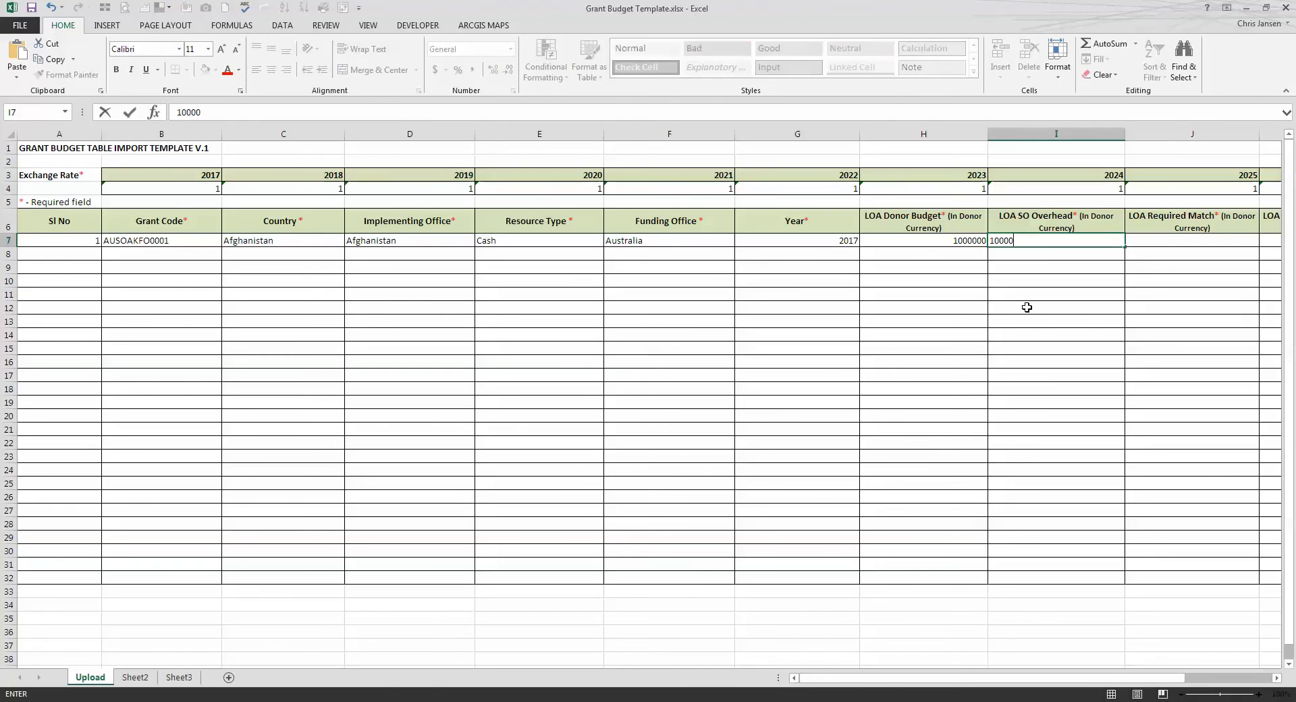
{"action": "key", "text": "enter"}
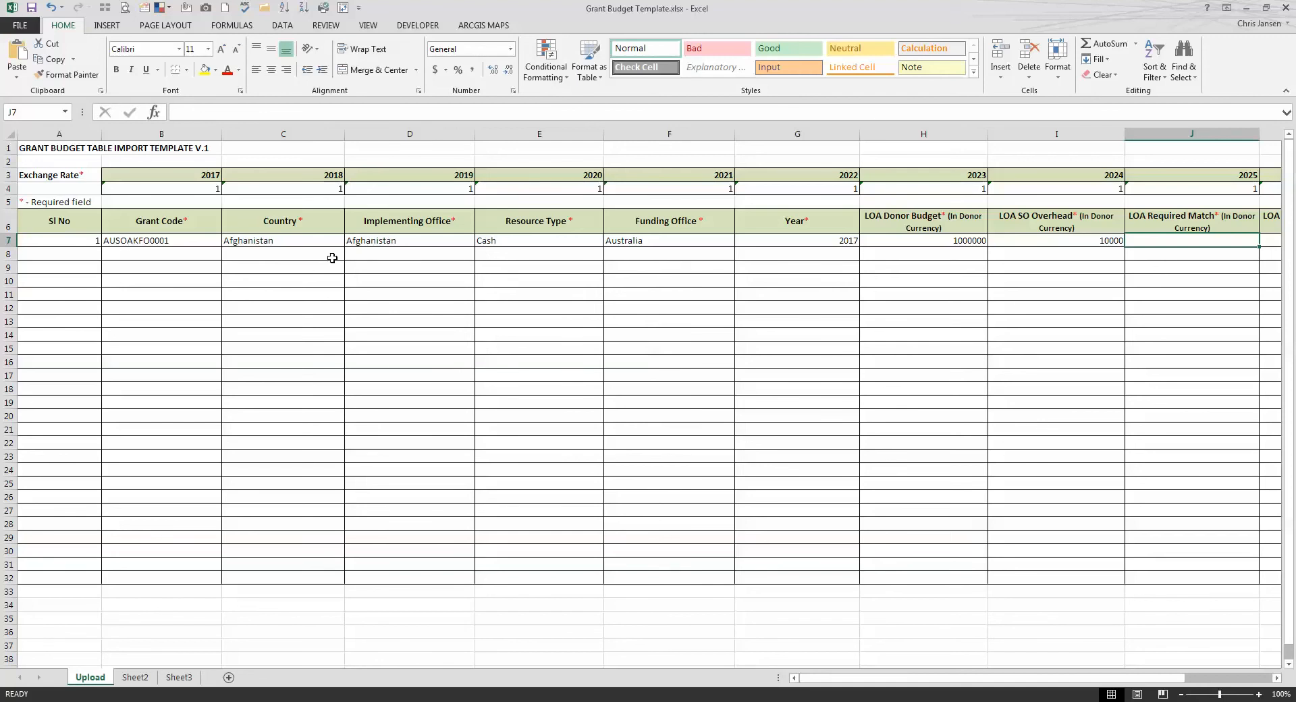
{"action": "mouse_move", "coordinate": [1119, 281]}
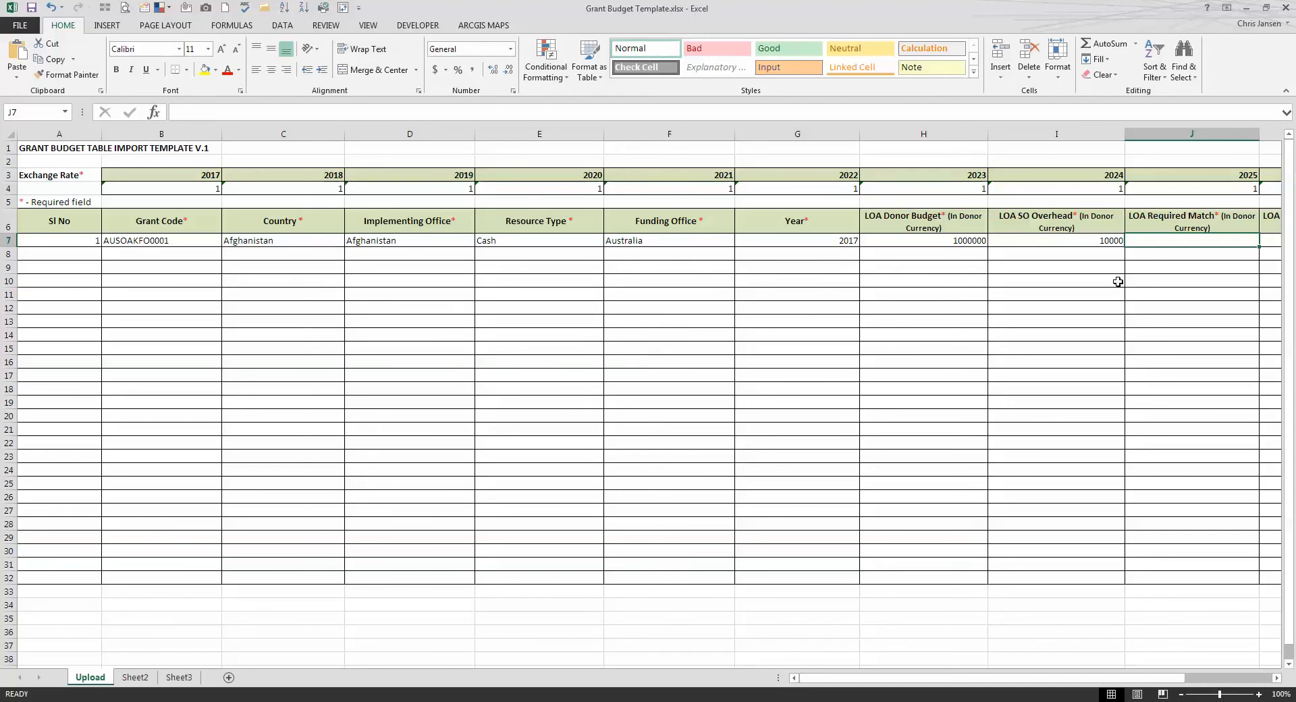
{"action": "mouse_move", "coordinate": [1209, 250]}
{"action": "type", "text": "0"}
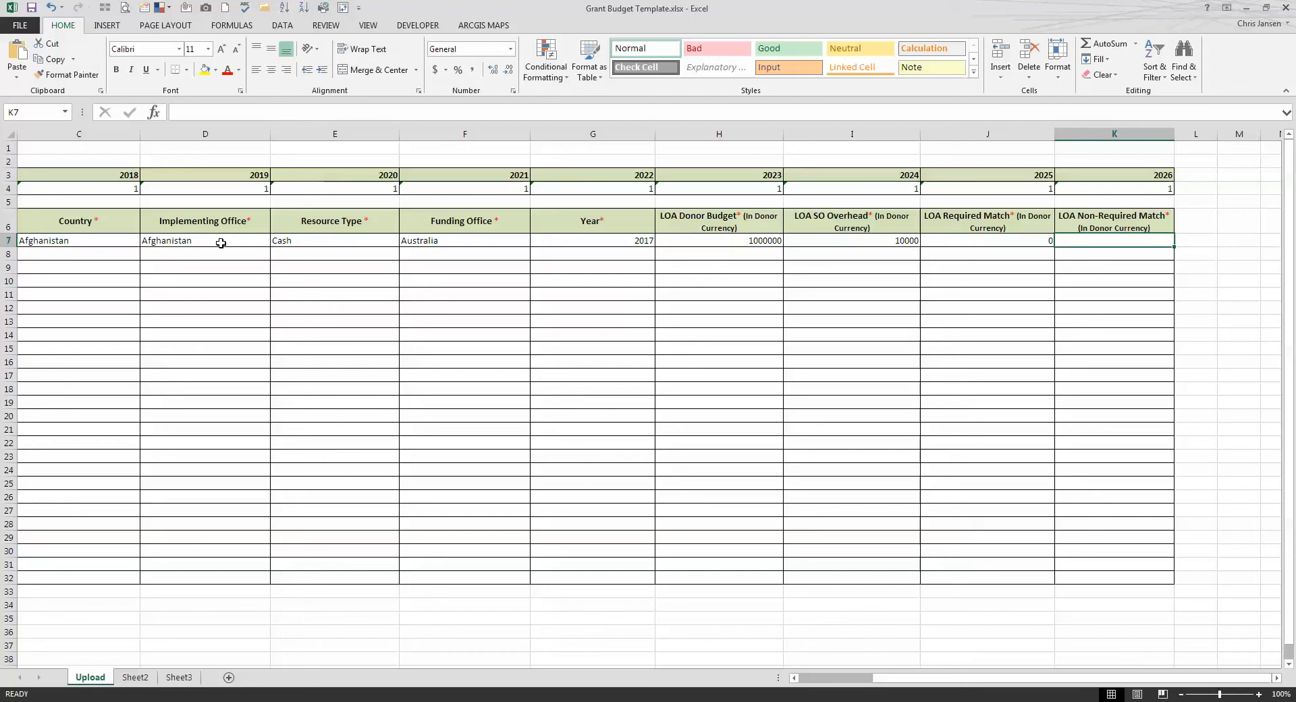
{"action": "mouse_move", "coordinate": [85, 290]}
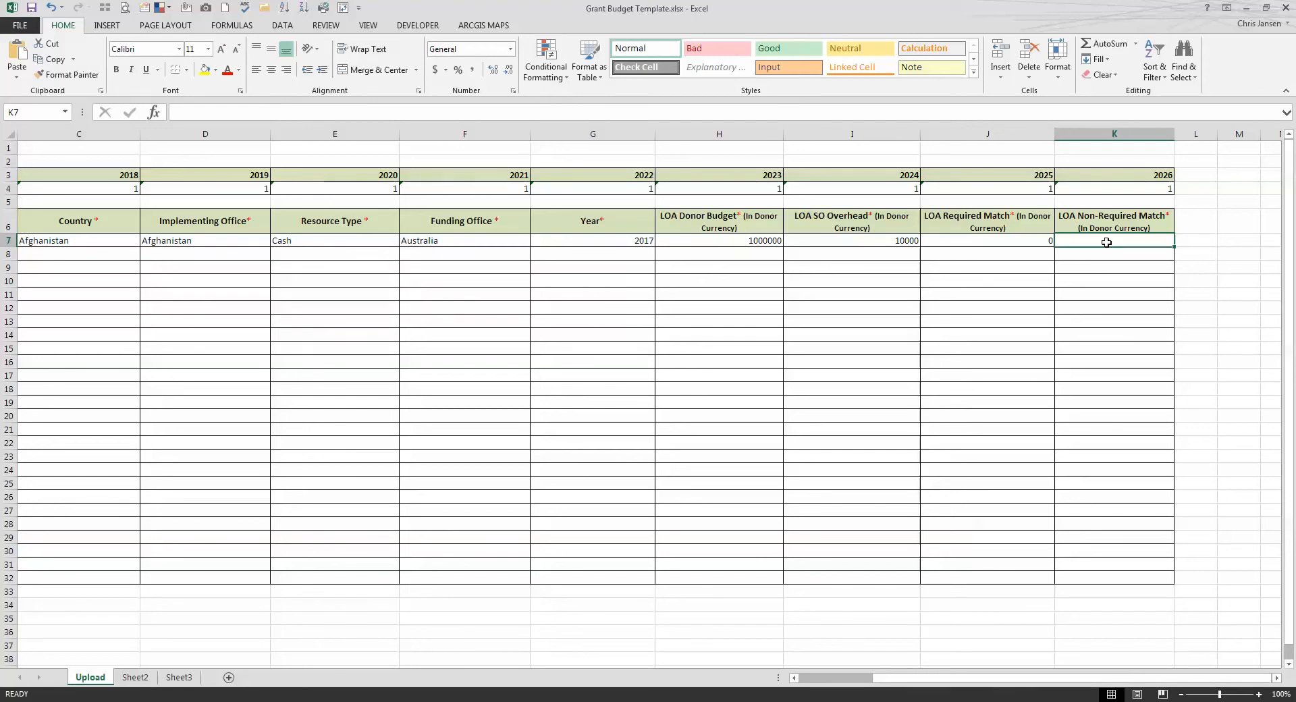
{"action": "mouse_move", "coordinate": [1105, 240]}
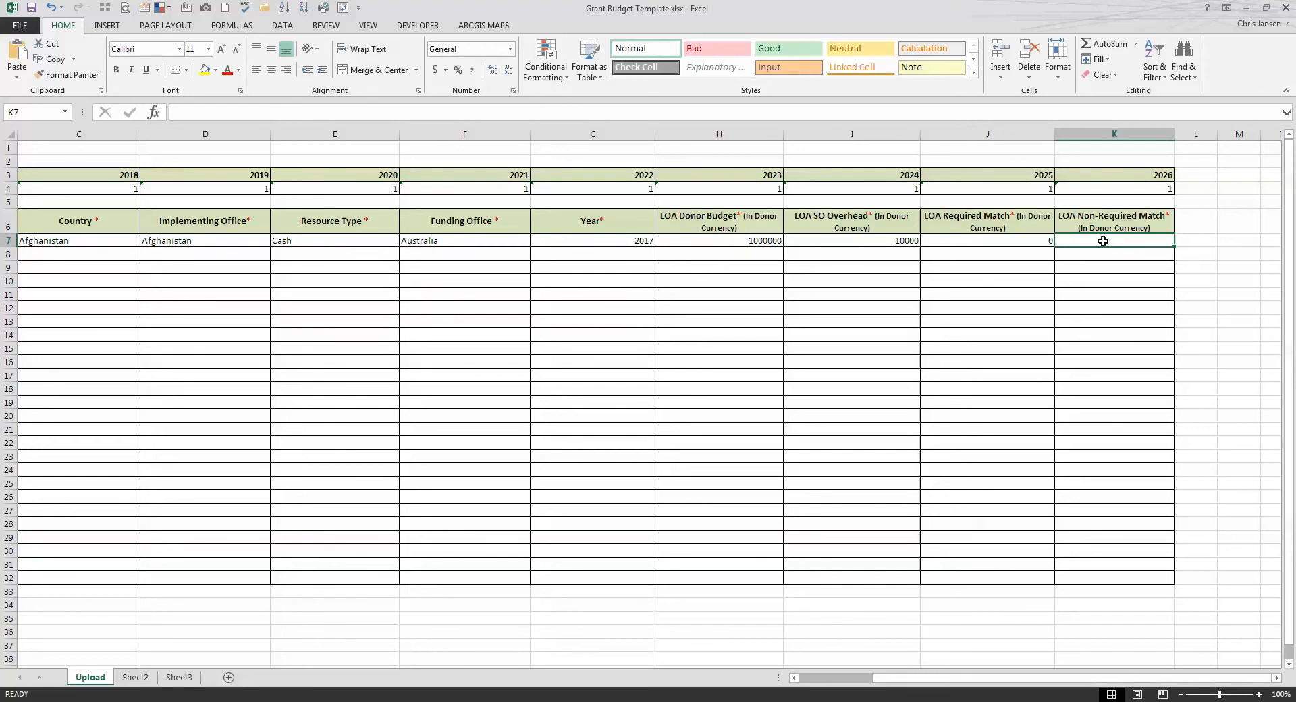
{"action": "left_click", "coordinate": [204, 241]}
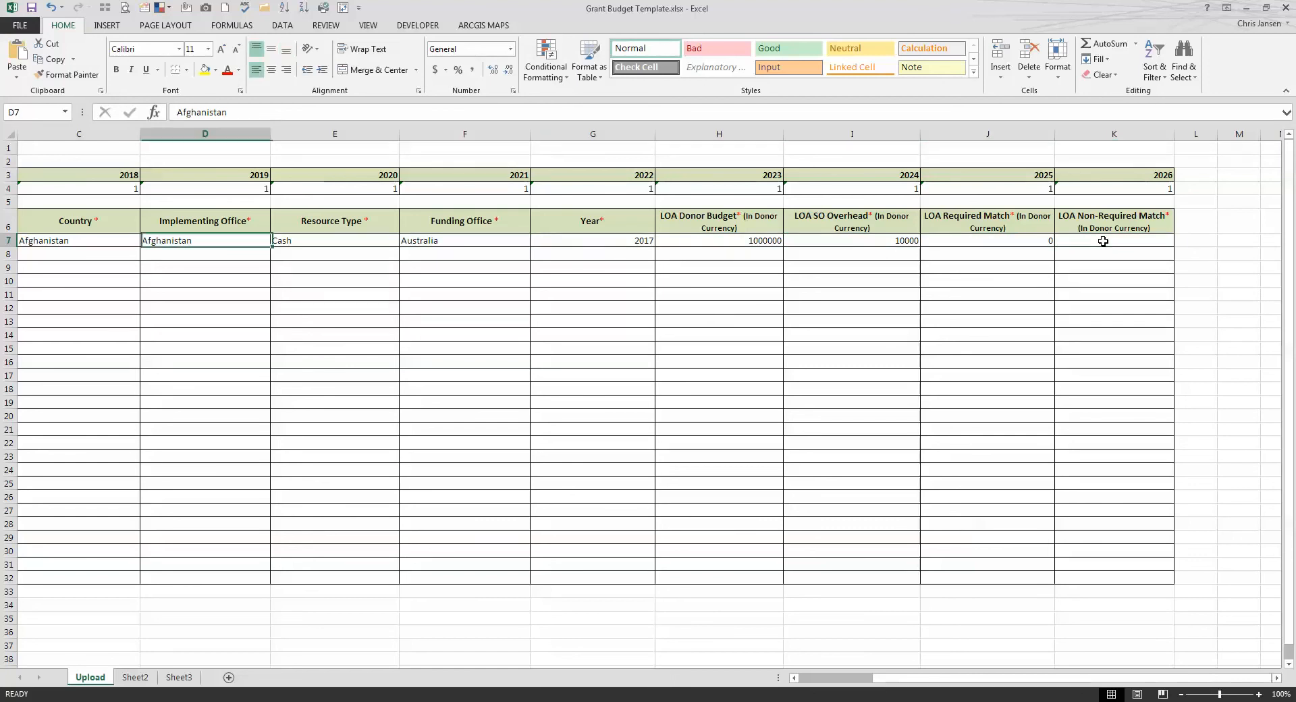
{"action": "left_click", "coordinate": [987, 241]}
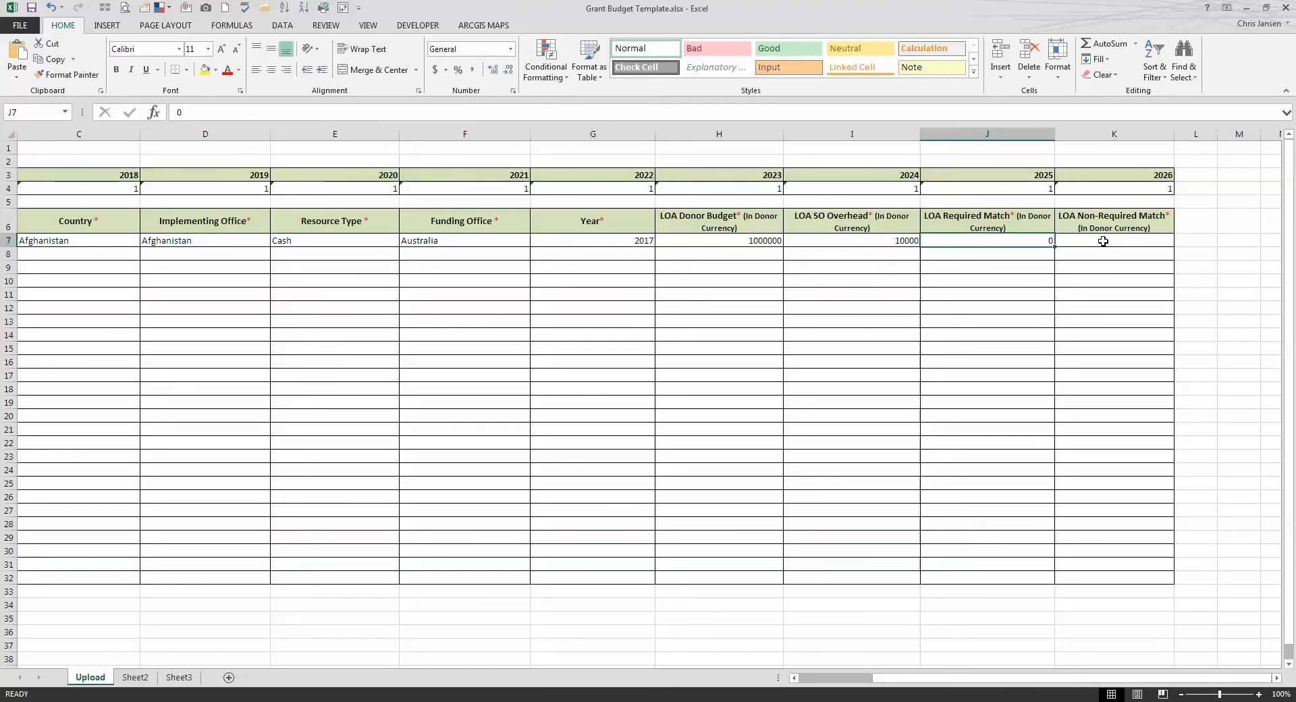
{"action": "type", "text": "15"}
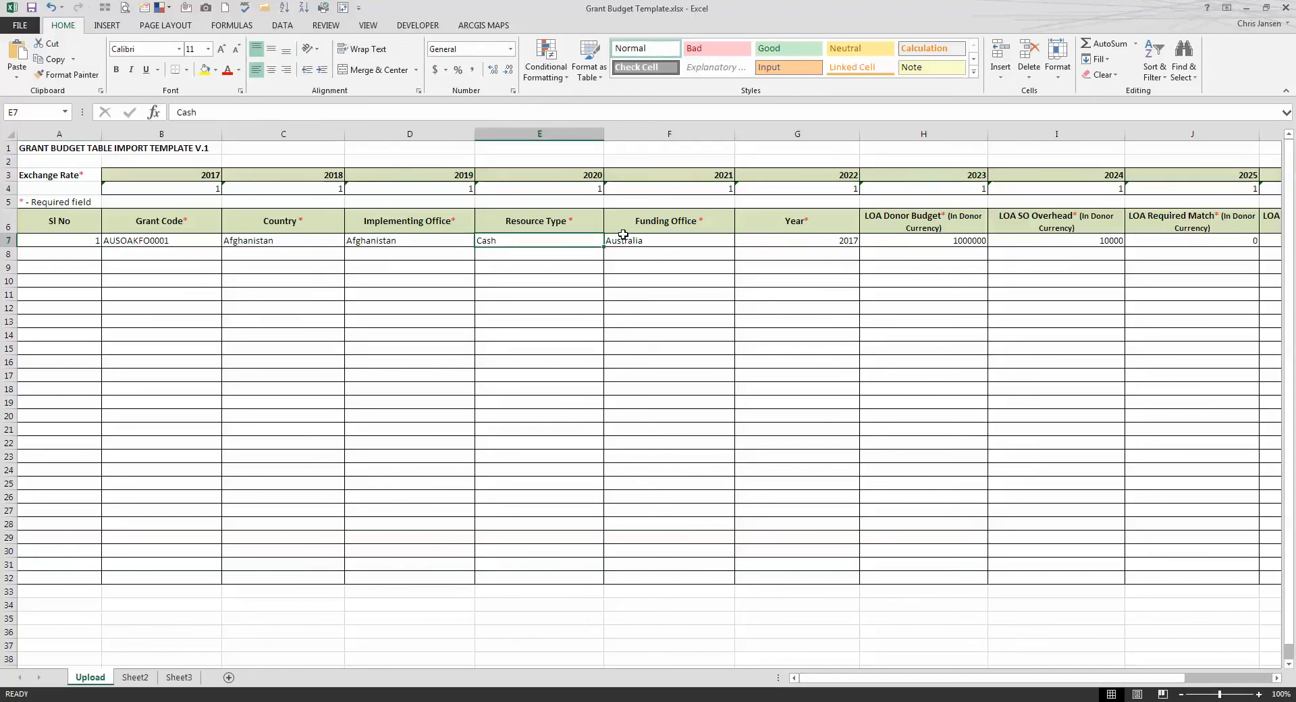
{"action": "left_click", "coordinate": [409, 240]}
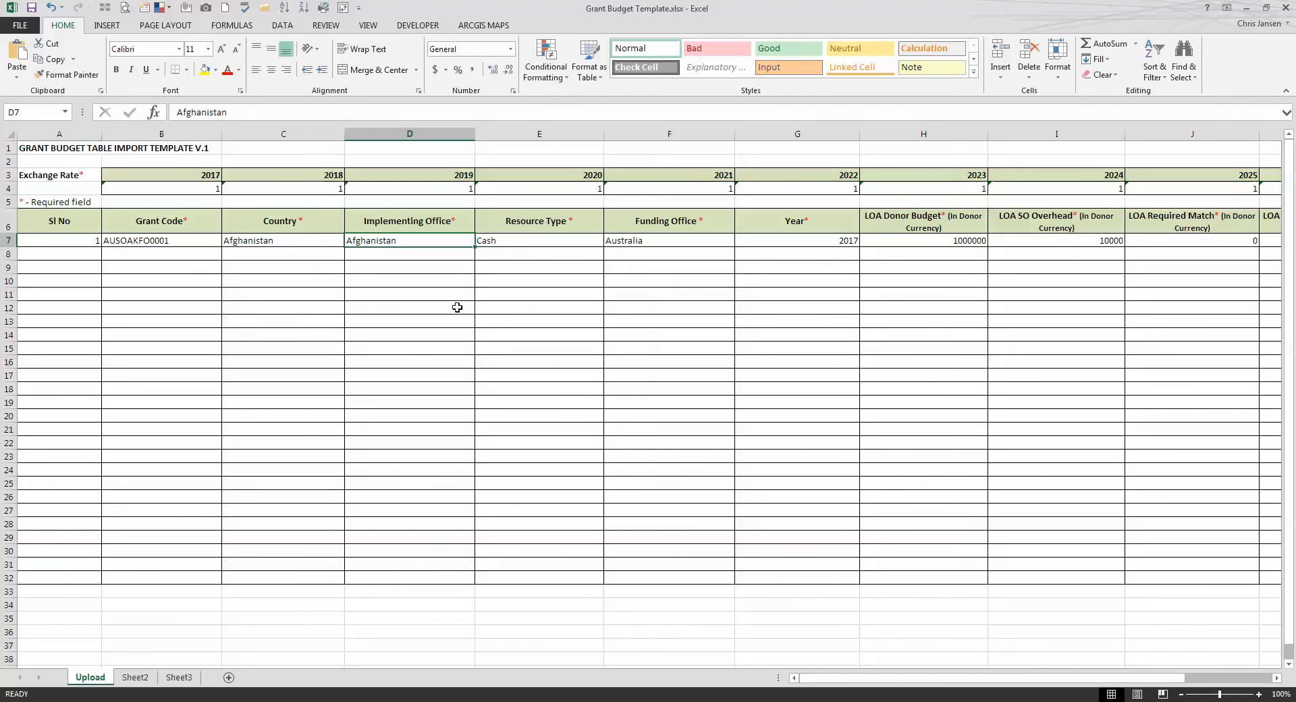
{"action": "mouse_move", "coordinate": [262, 251]}
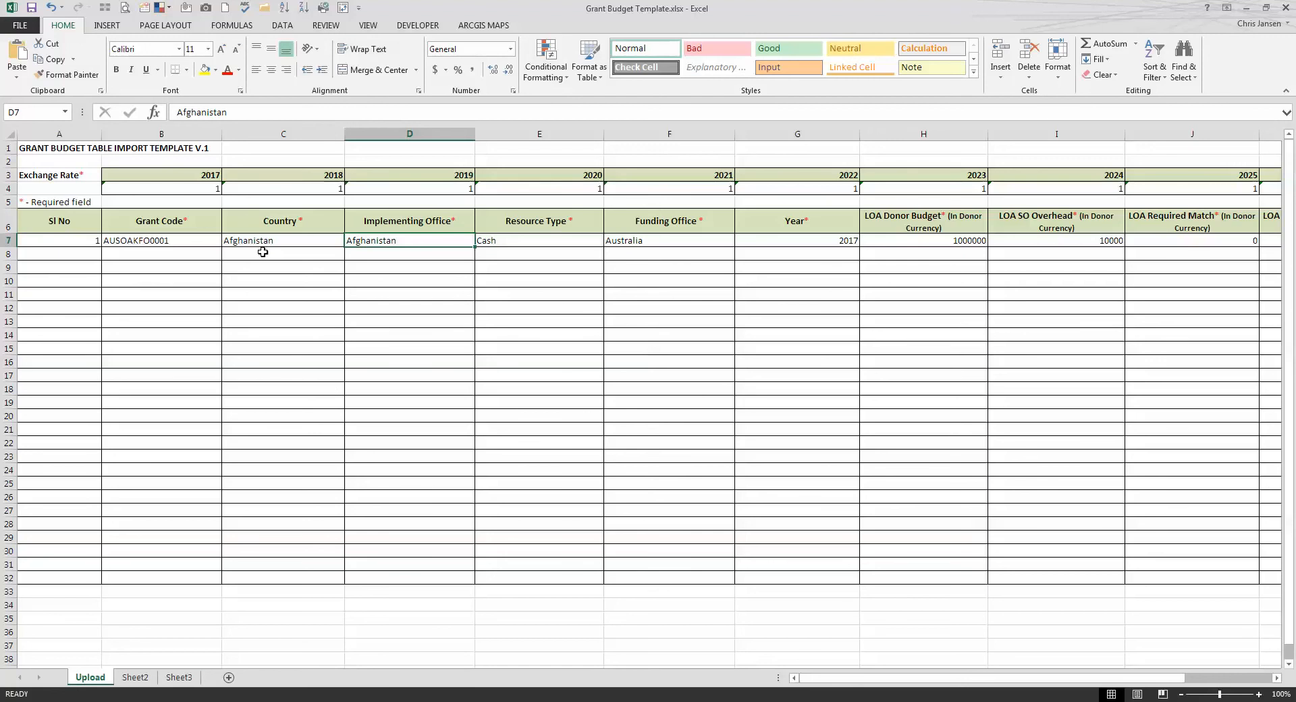
{"action": "mouse_move", "coordinate": [1175, 245]}
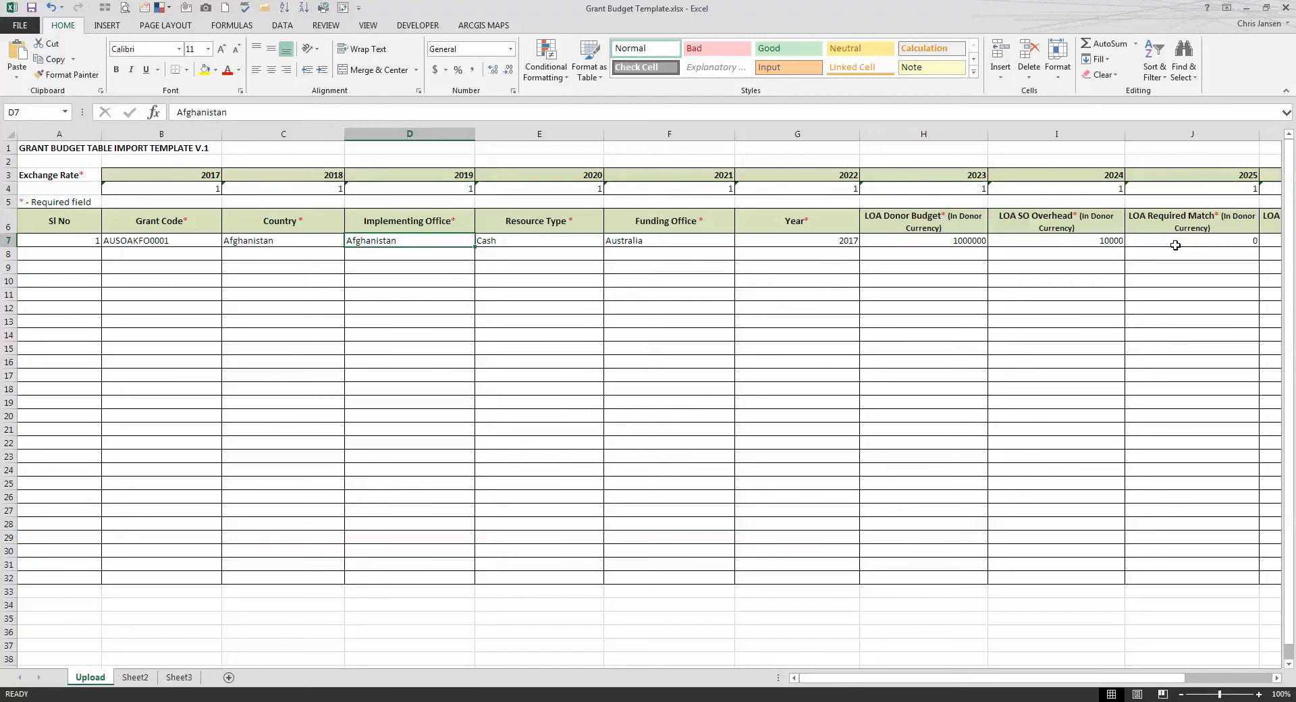
{"action": "mouse_move", "coordinate": [487, 306]}
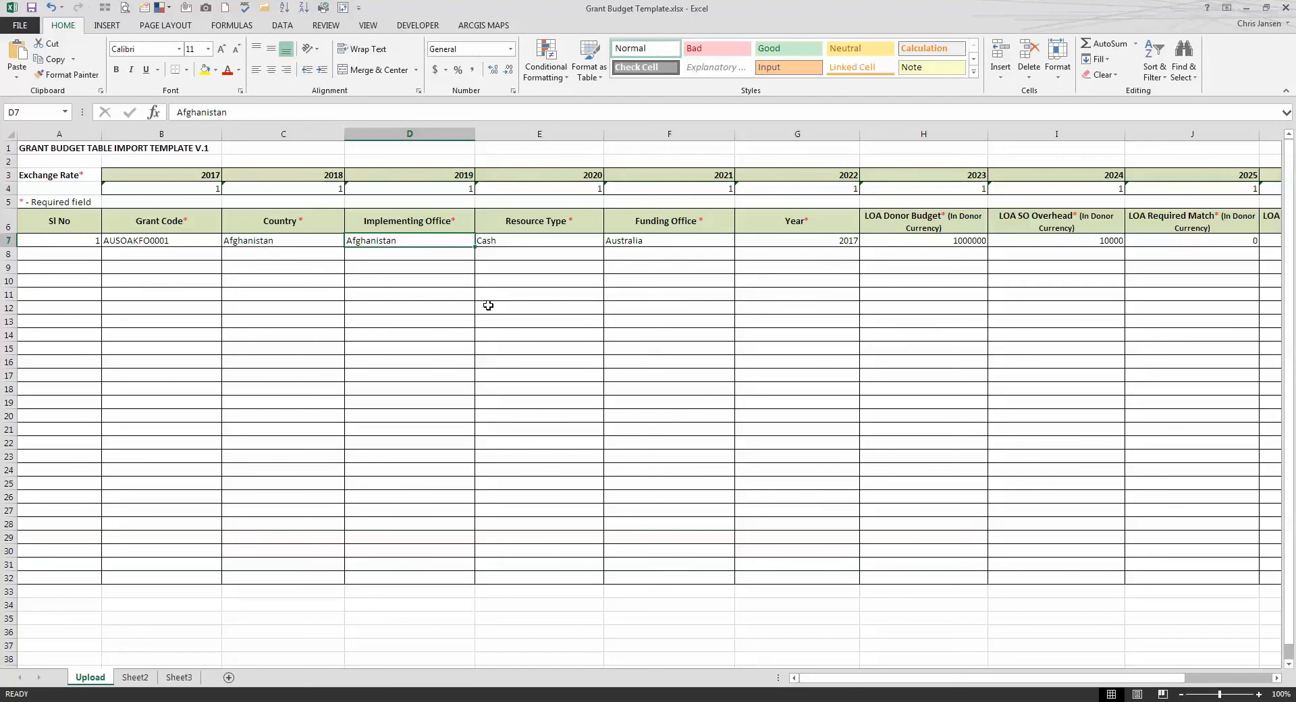
{"action": "mouse_move", "coordinate": [298, 496]}
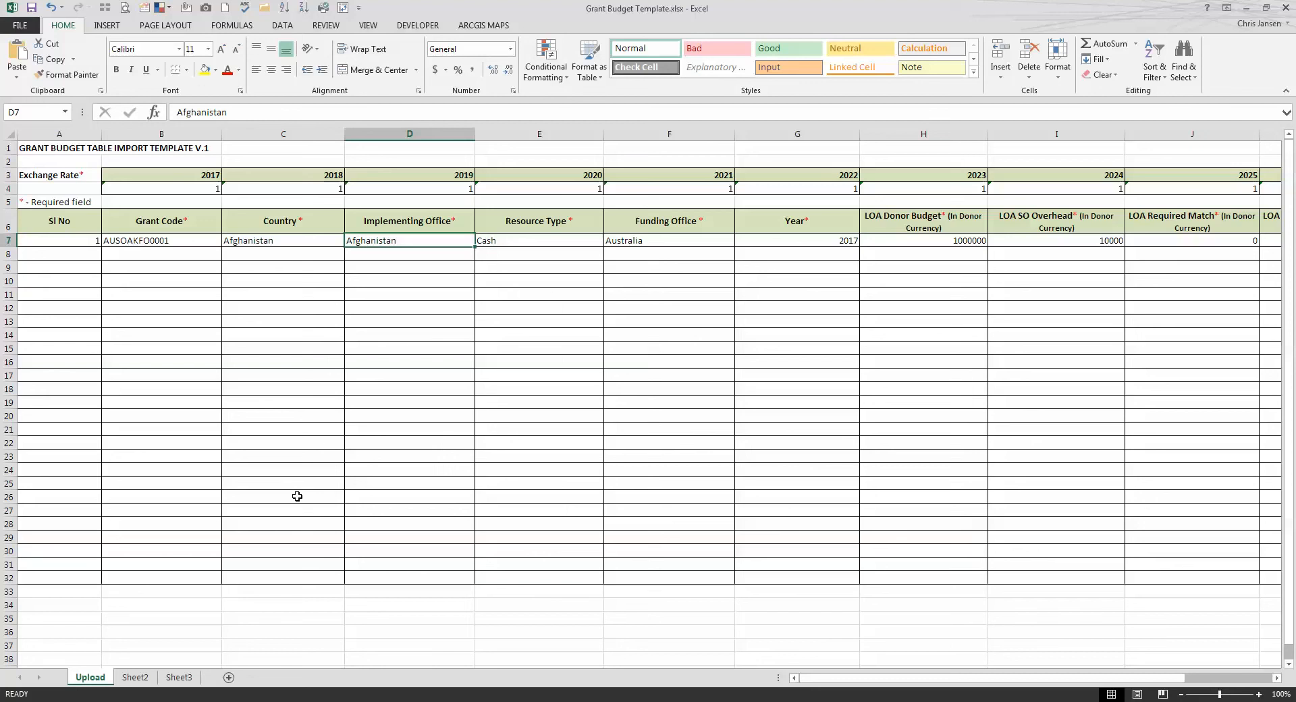
{"action": "mouse_move", "coordinate": [163, 248]}
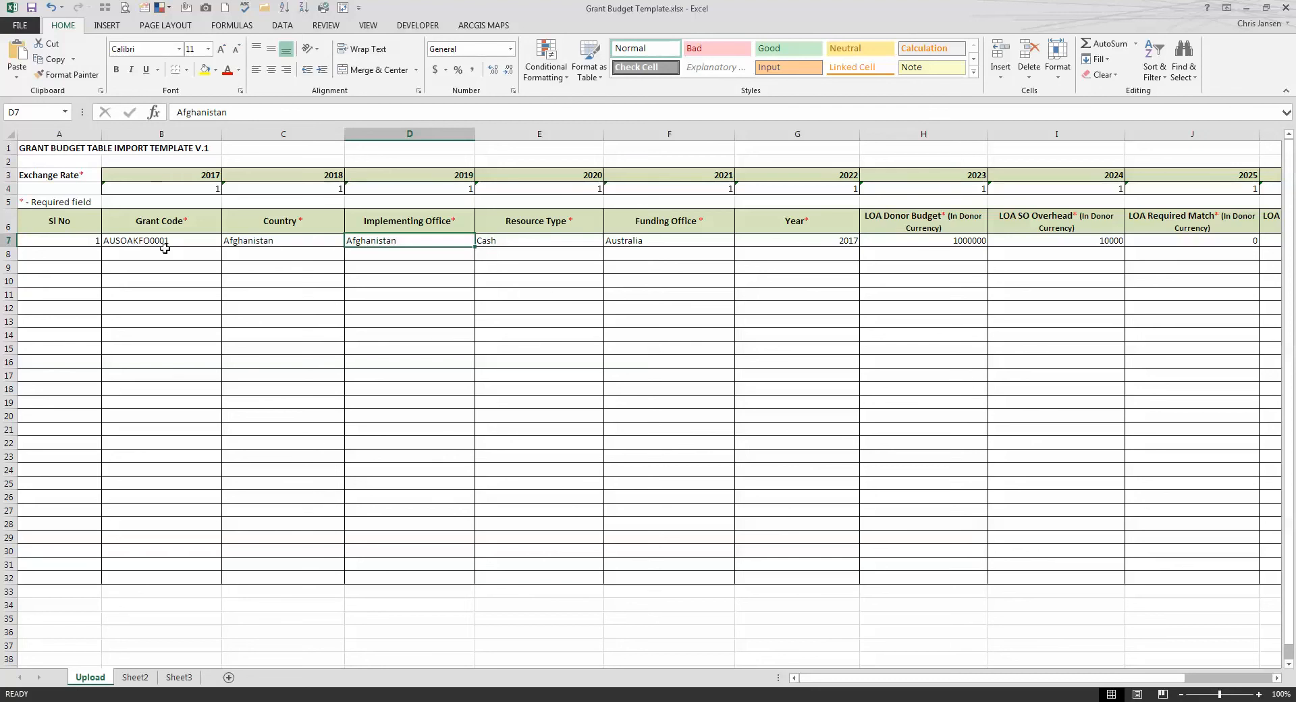
{"action": "left_click", "coordinate": [162, 240]}
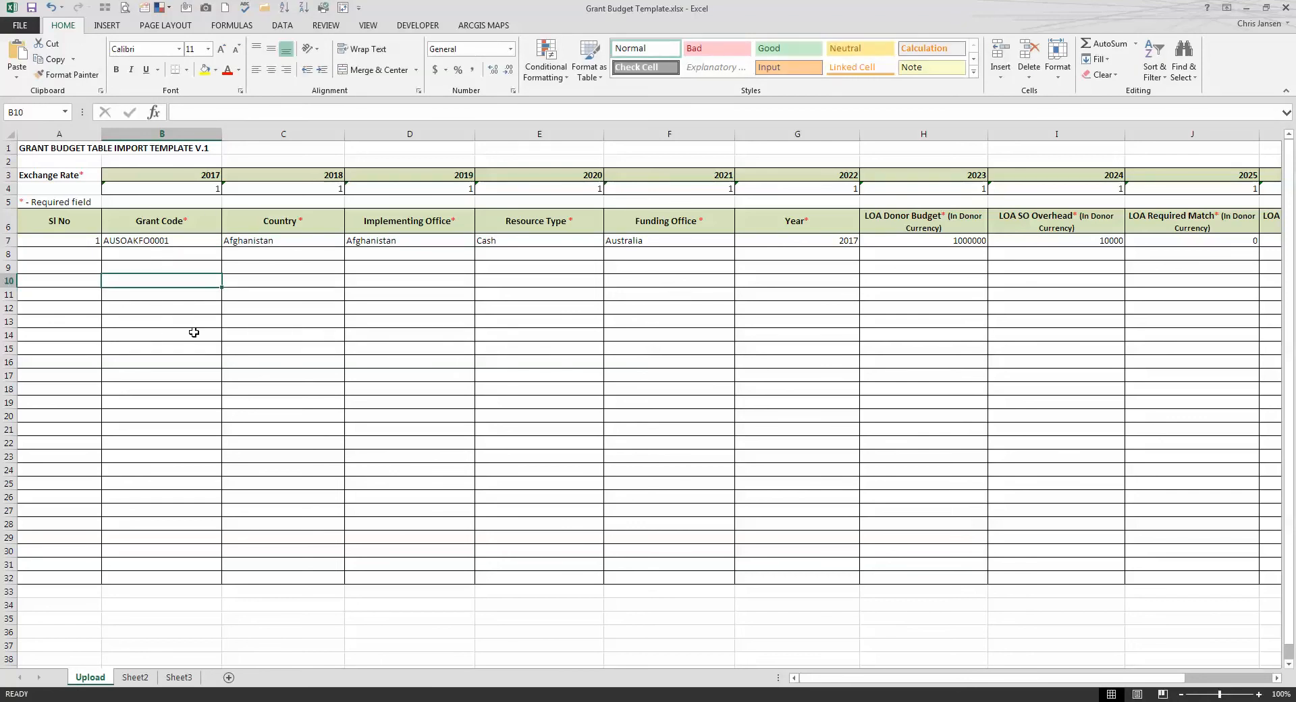
{"action": "mouse_move", "coordinate": [196, 461]}
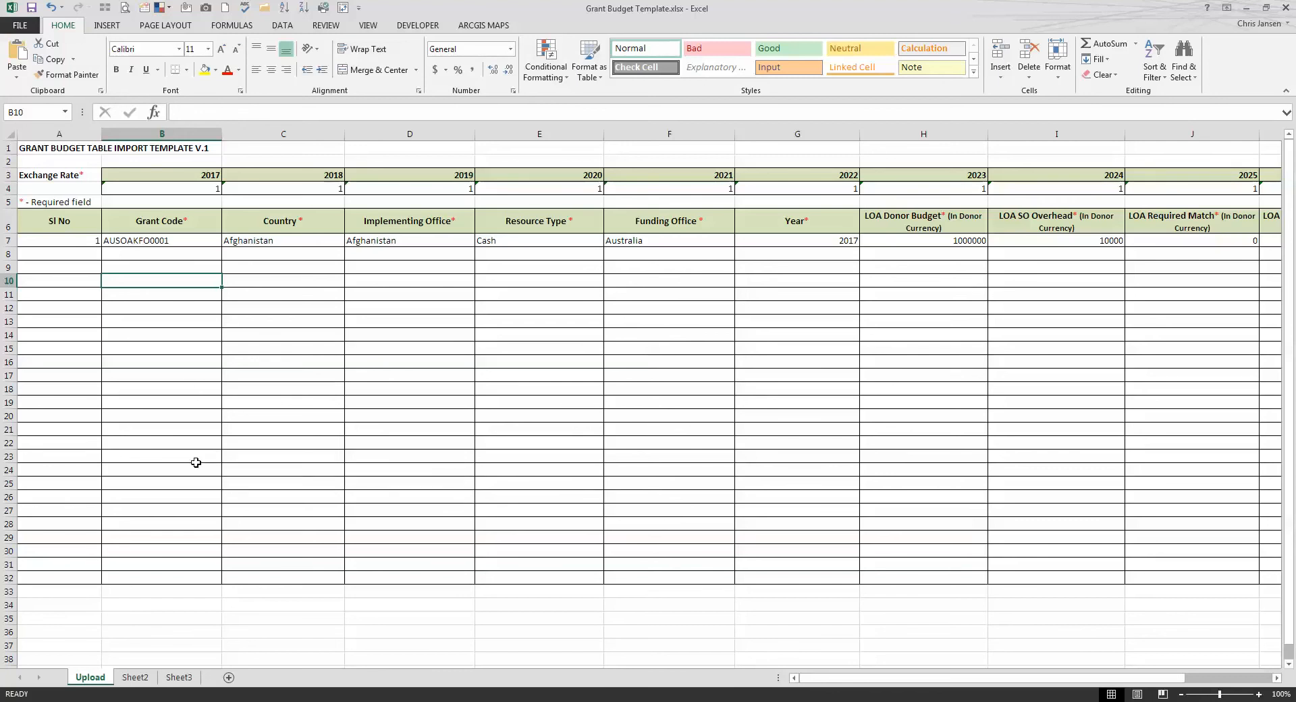
{"action": "mouse_move", "coordinate": [640, 396]}
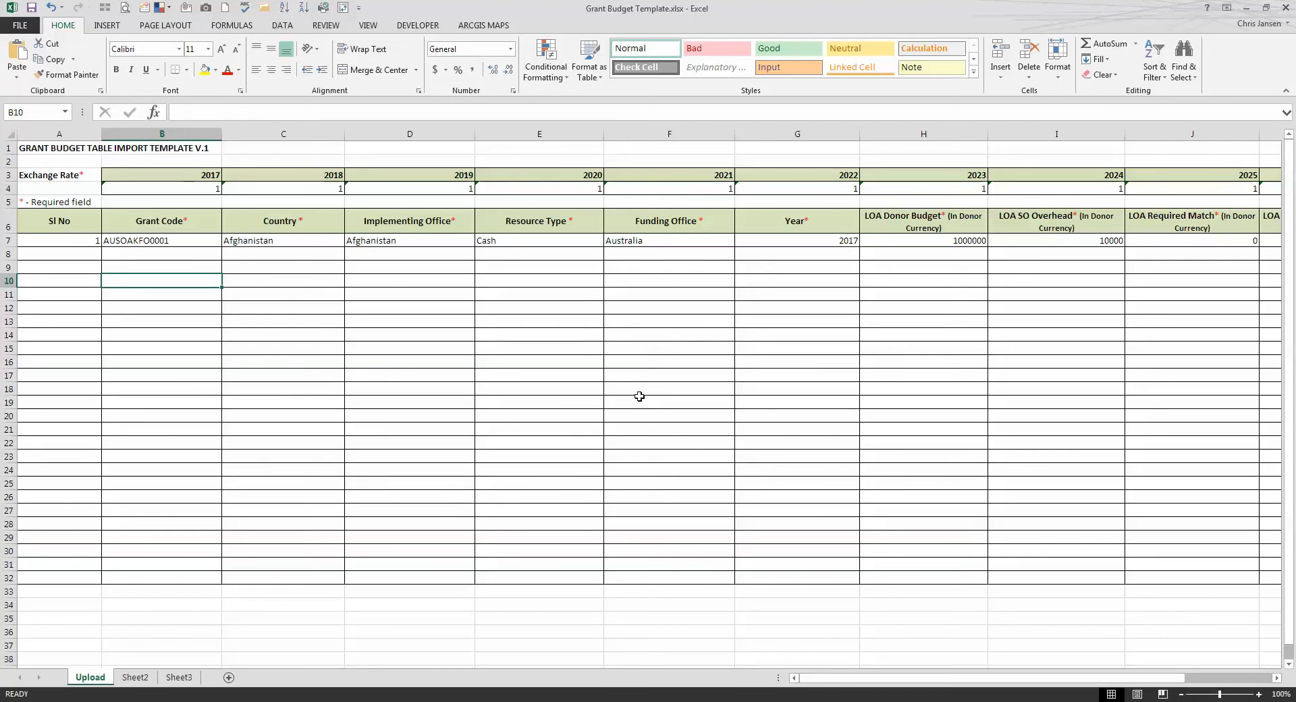
{"action": "mouse_move", "coordinate": [604, 430]}
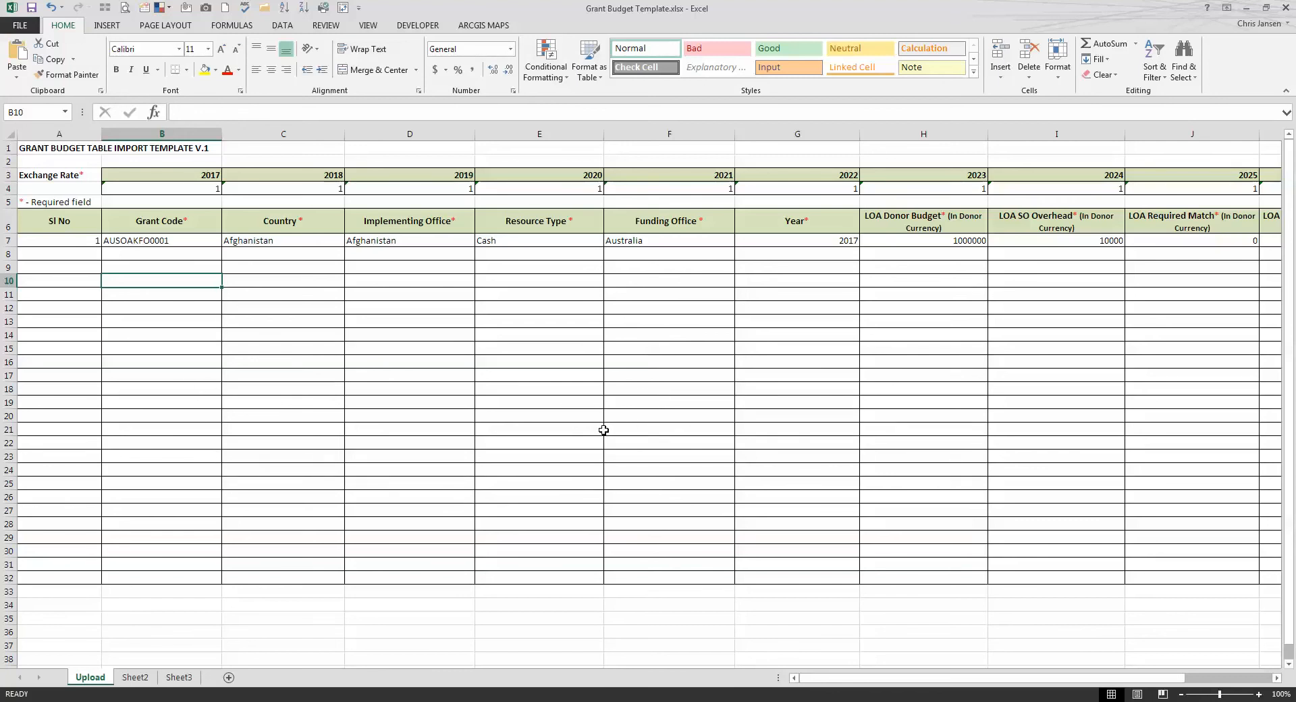
{"action": "left_click", "coordinate": [59, 254]}
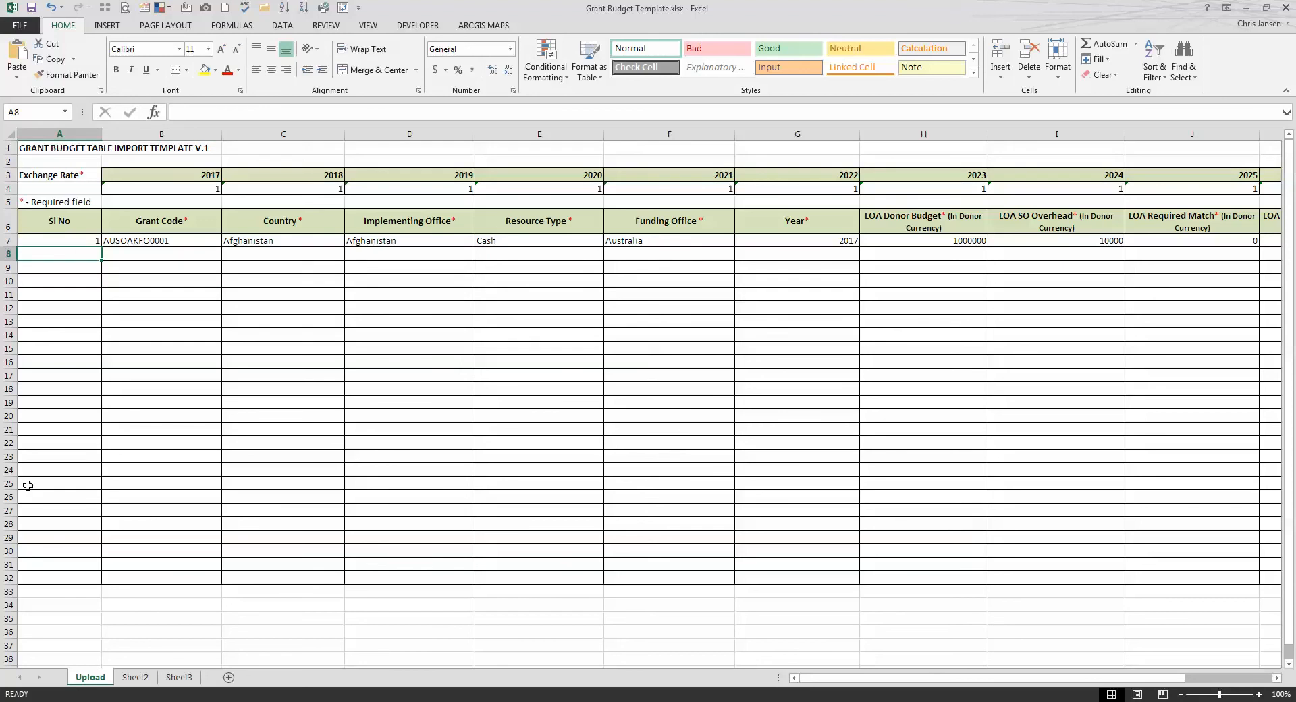
Fill row 8 with serial 2, AUSOAKFO0001, Afghanistan, Cash, Australia, 2018 and donor budget 750000.
{"action": "type", "text": "2"}
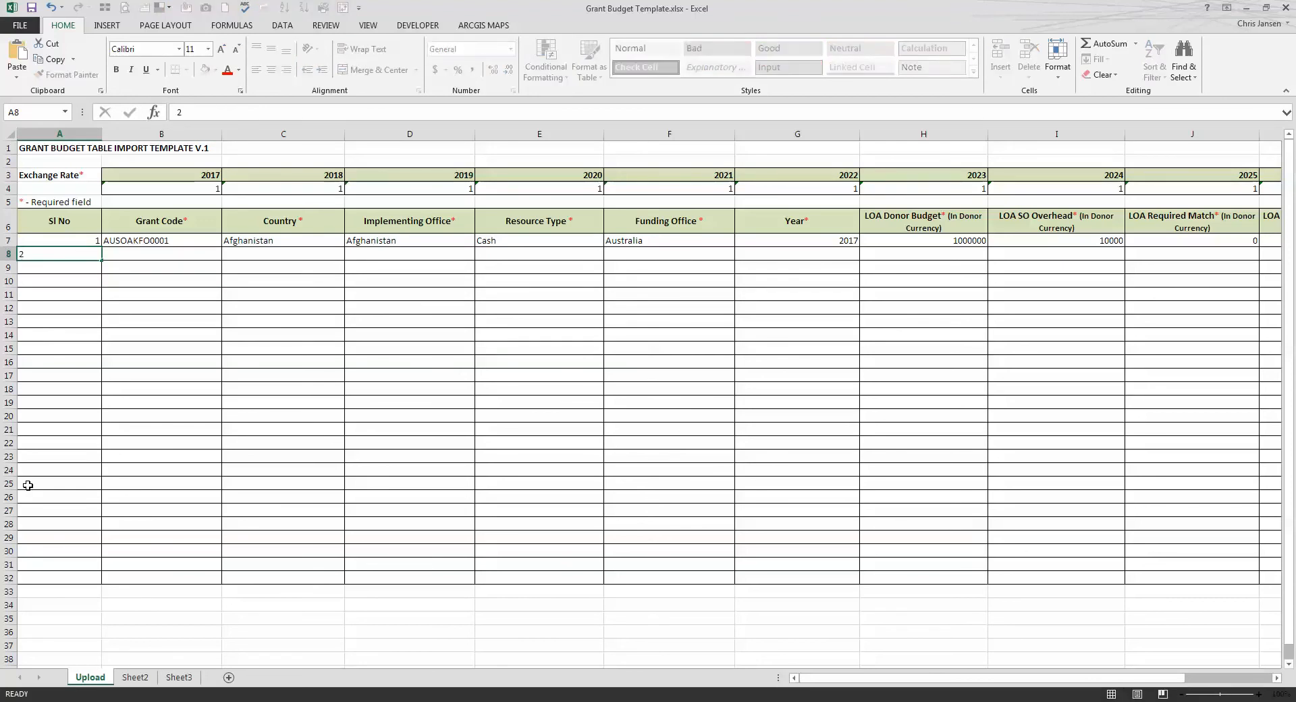
{"action": "type", "text": "AUSOAKFO0001"}
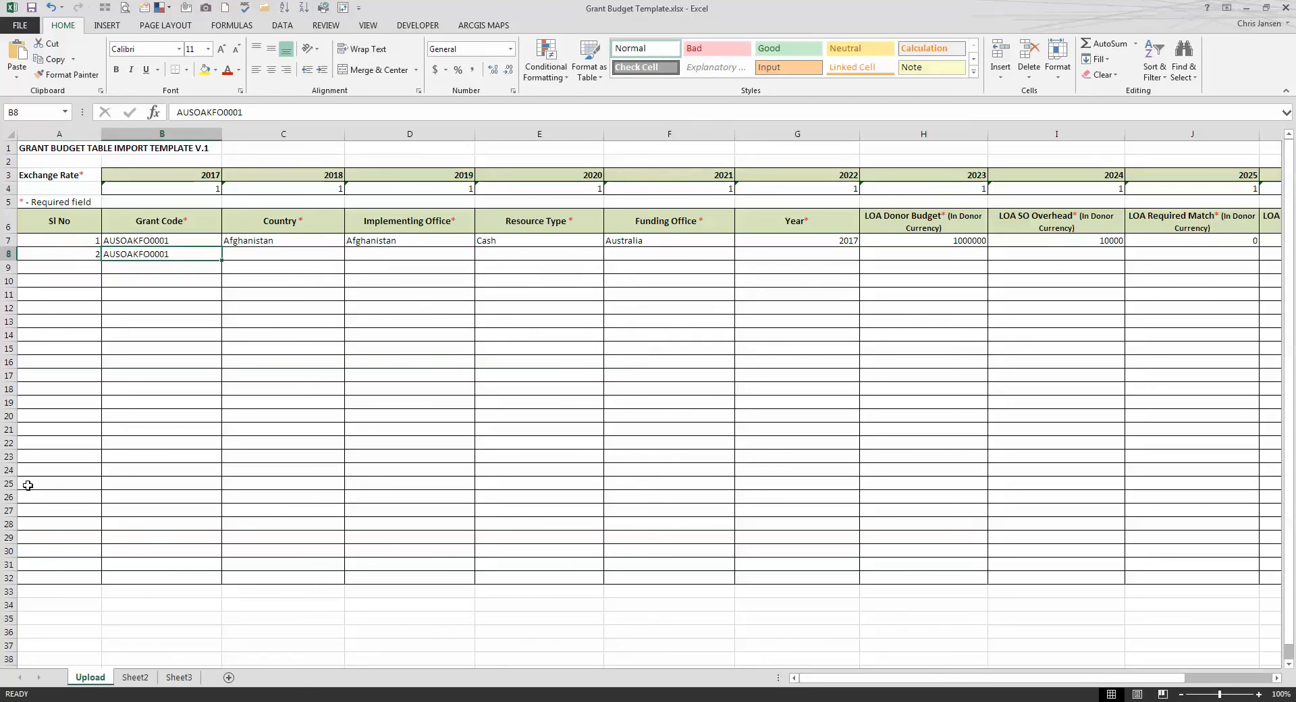
{"action": "type", "text": "Afghanistan"}
{"action": "left_click", "coordinate": [540, 253]}
{"action": "type", "text": "Cash"}
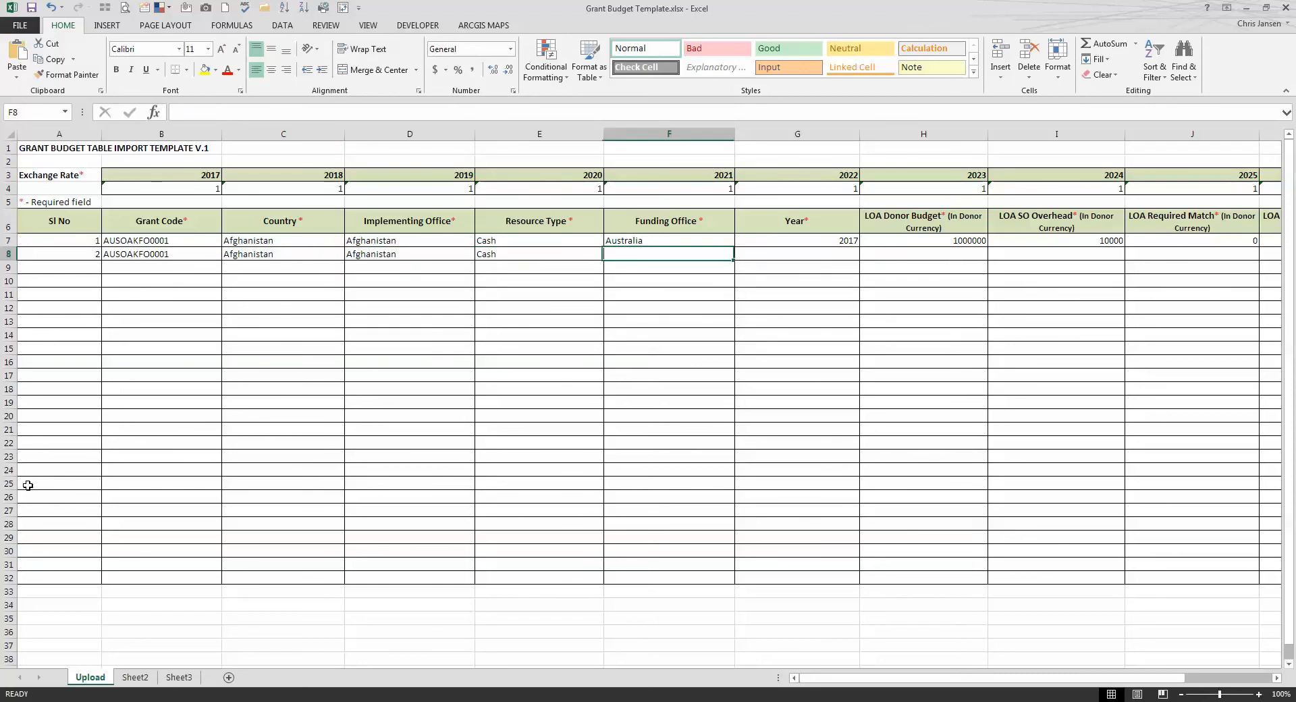
{"action": "type", "text": "2018"}
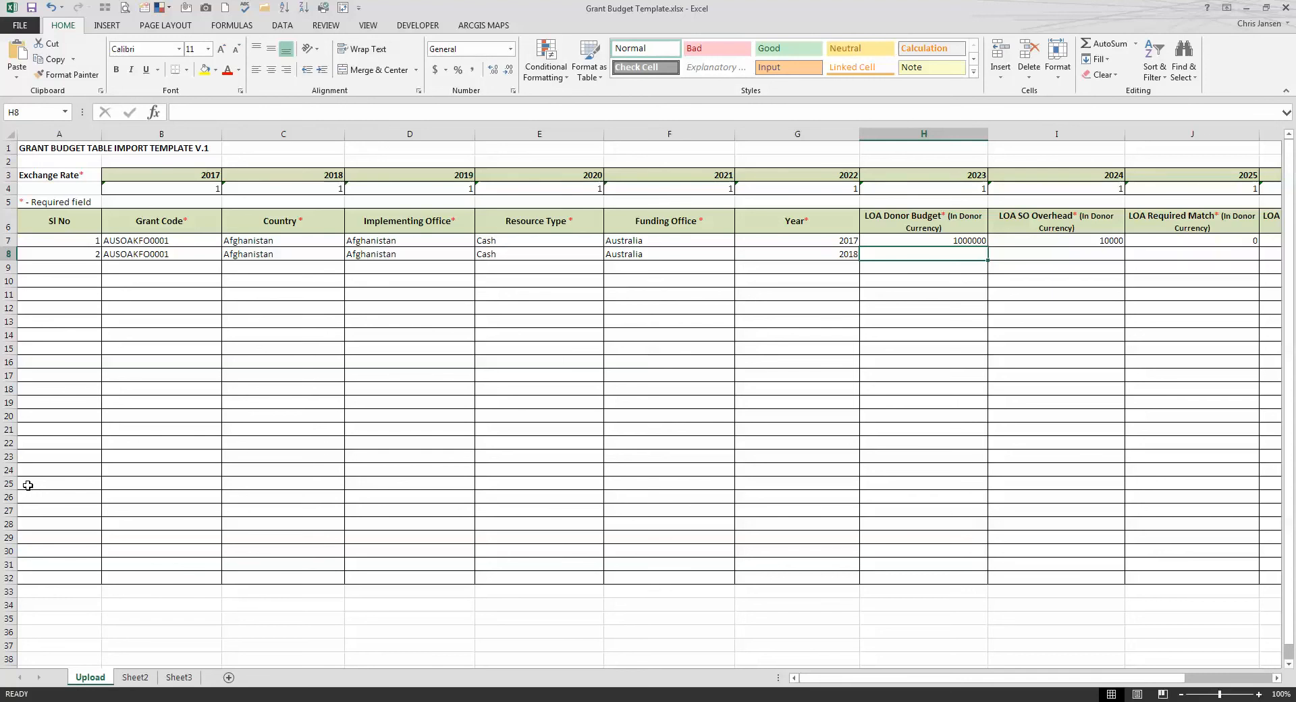
{"action": "type", "text": "750000"}
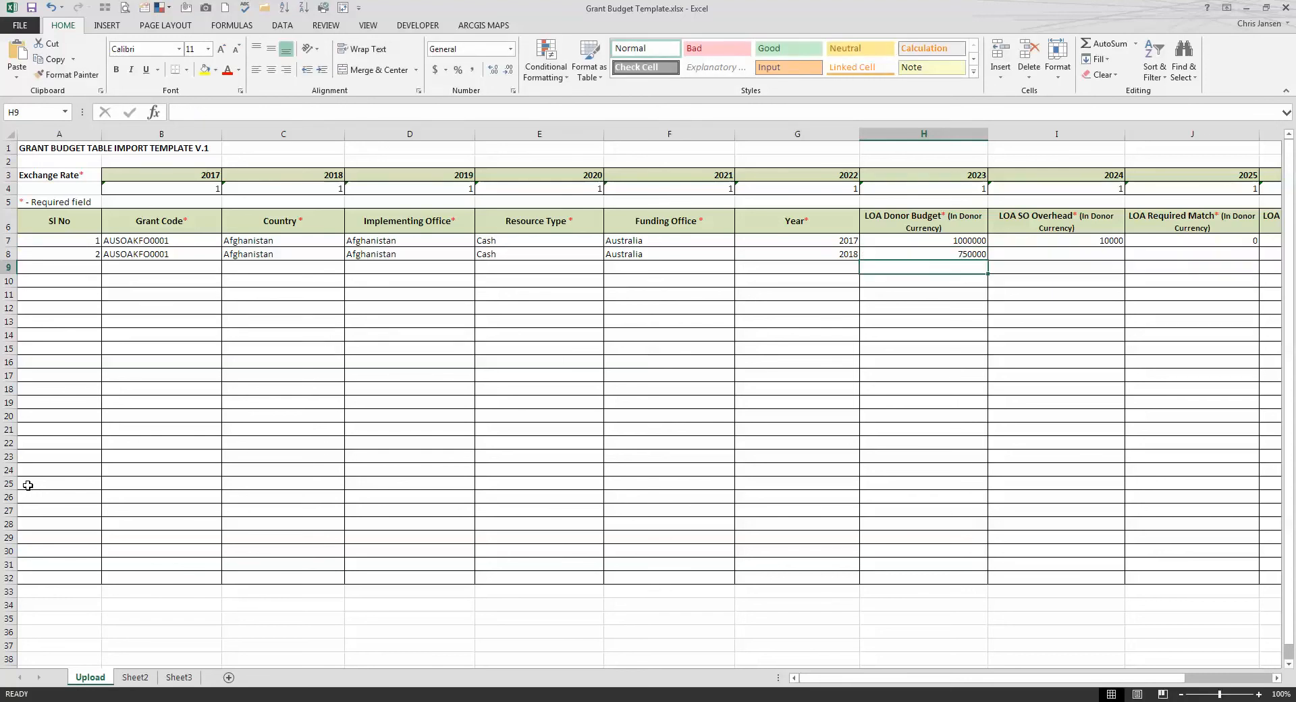
Enter overhead 7500, required match 0 and the non-required match for row 8.
{"action": "left_click", "coordinate": [1056, 254]}
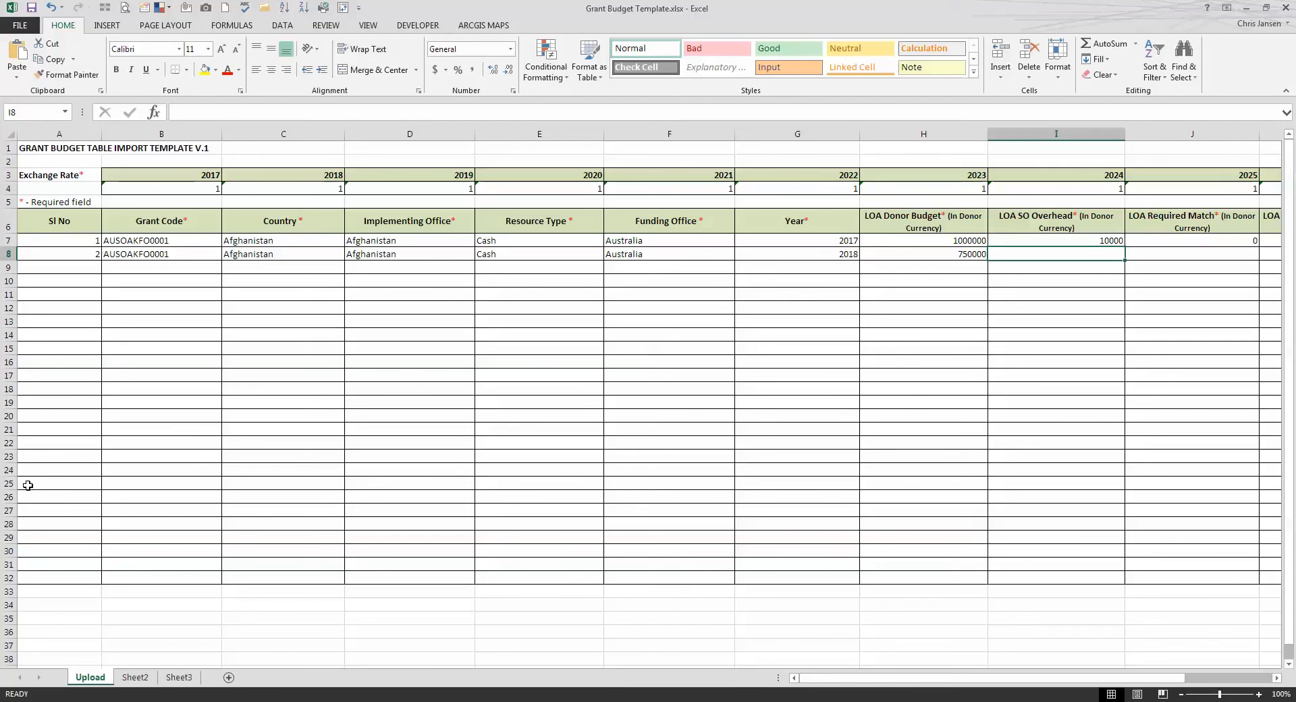
{"action": "type", "text": "7500"}
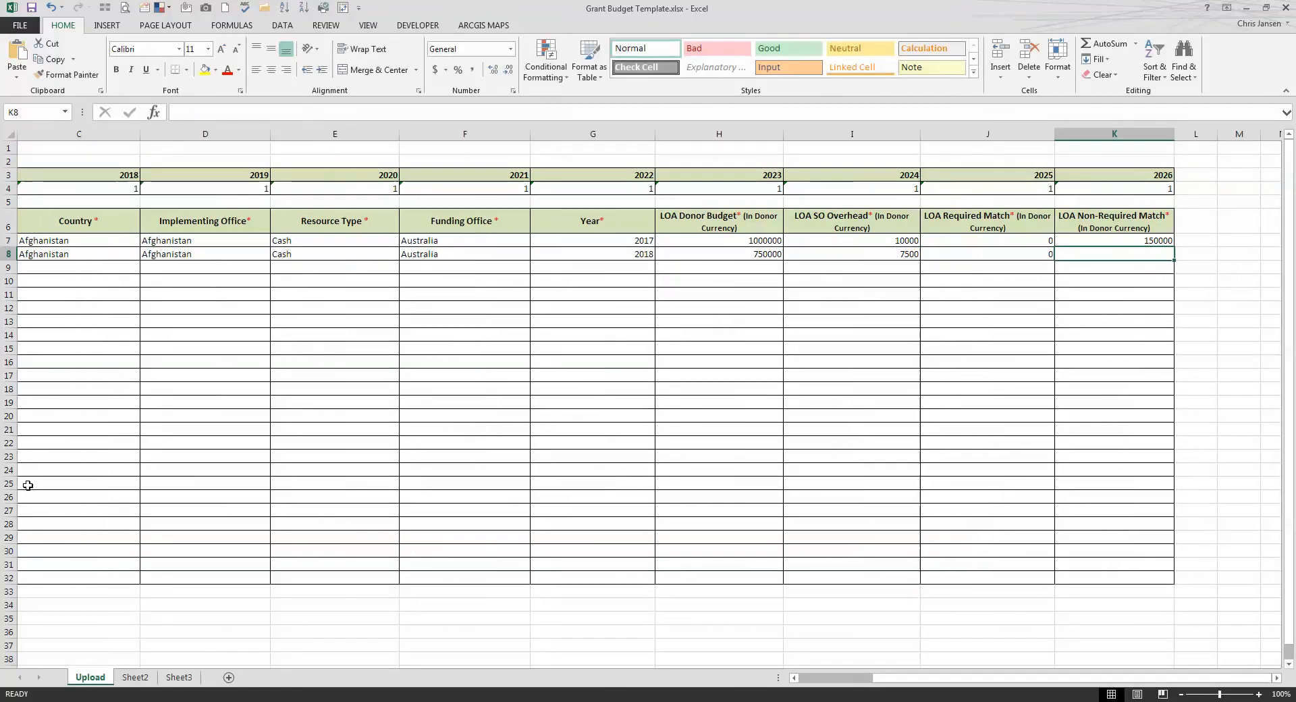
{"action": "type", "text": "1"}
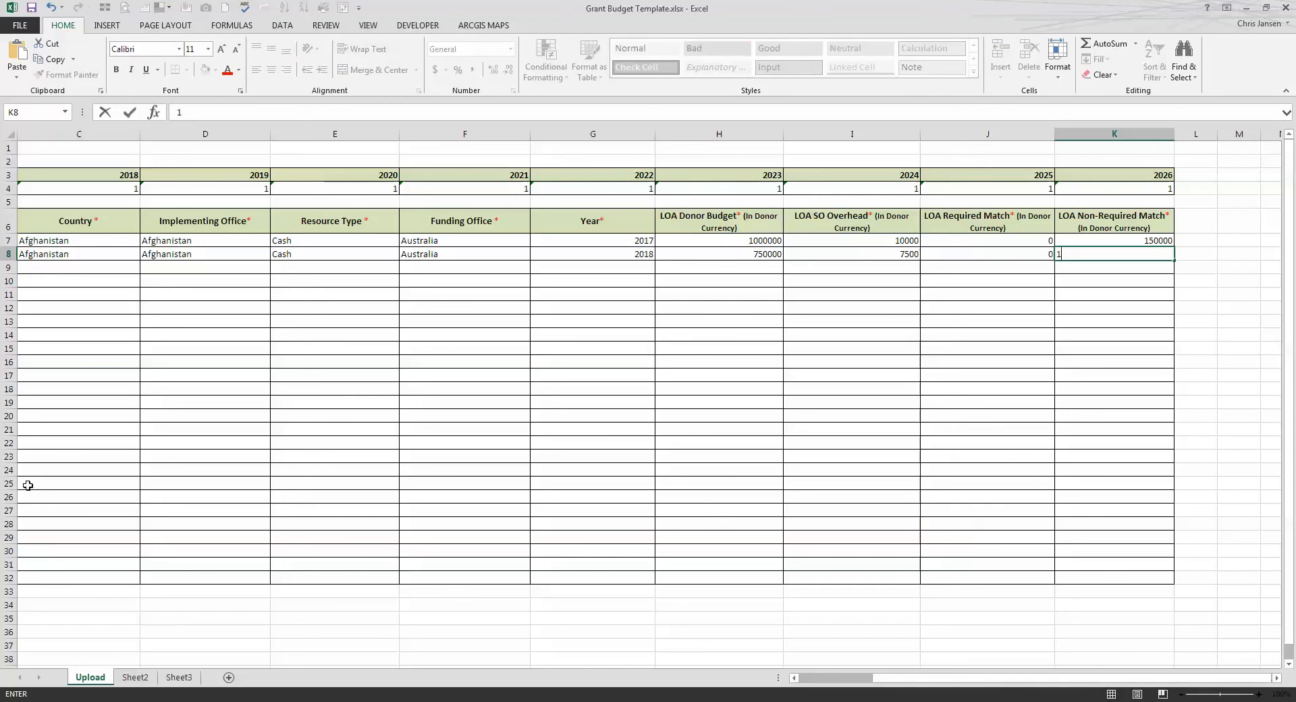
{"action": "key", "text": "Enter"}
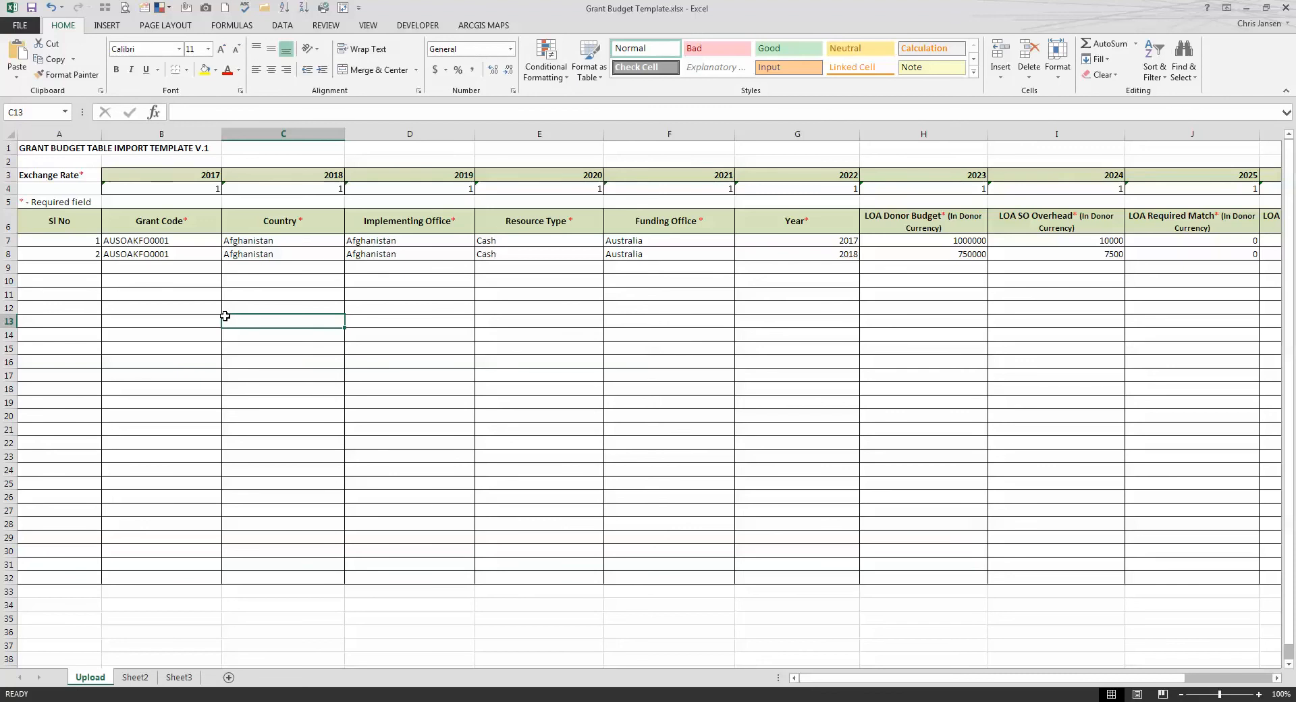
{"action": "mouse_move", "coordinate": [94, 271]}
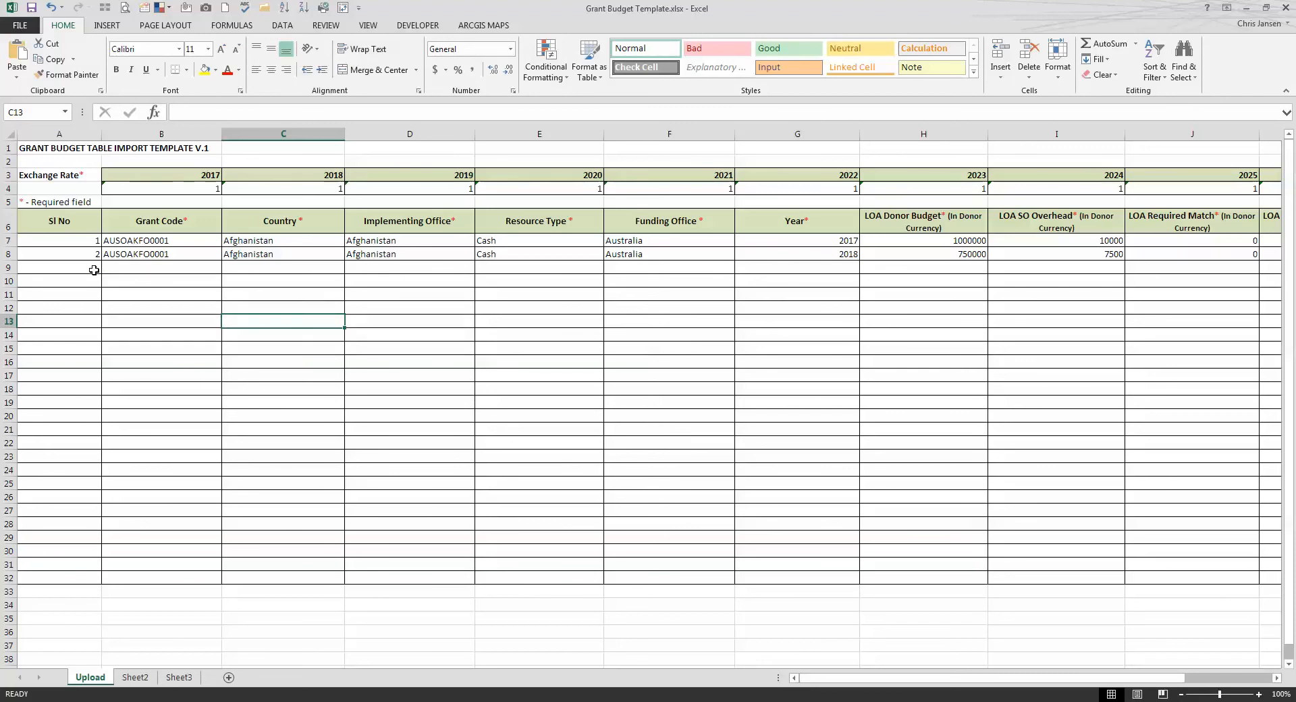
Start row 9 with serial 3 and grant code AUSOWFPO0025.
{"action": "left_click", "coordinate": [59, 267]}
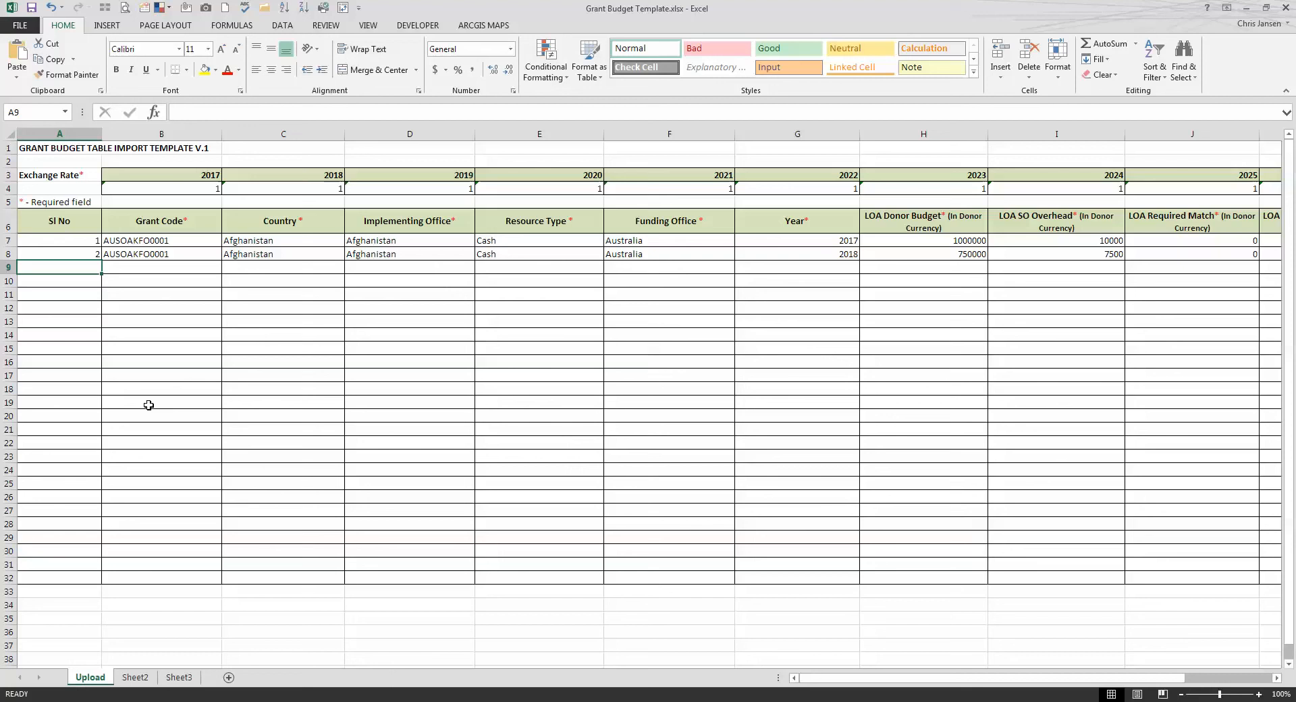
{"action": "mouse_move", "coordinate": [123, 265]}
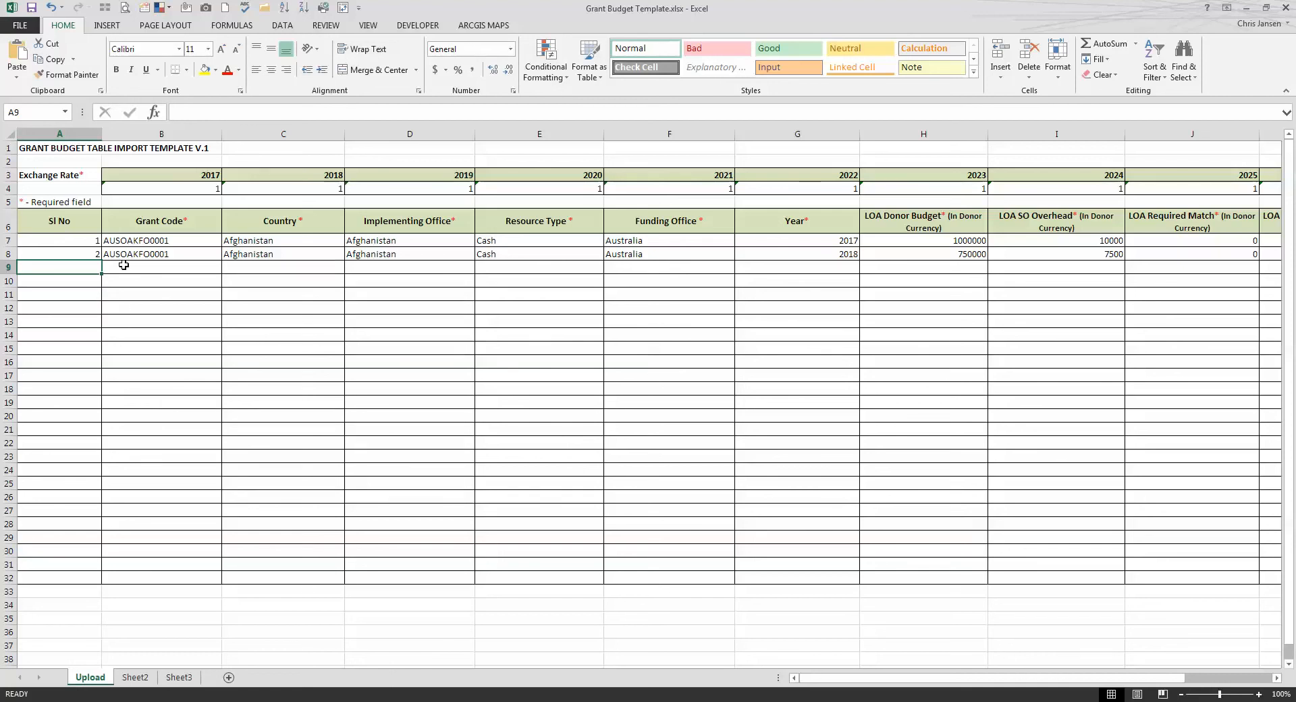
{"action": "type", "text": "3"}
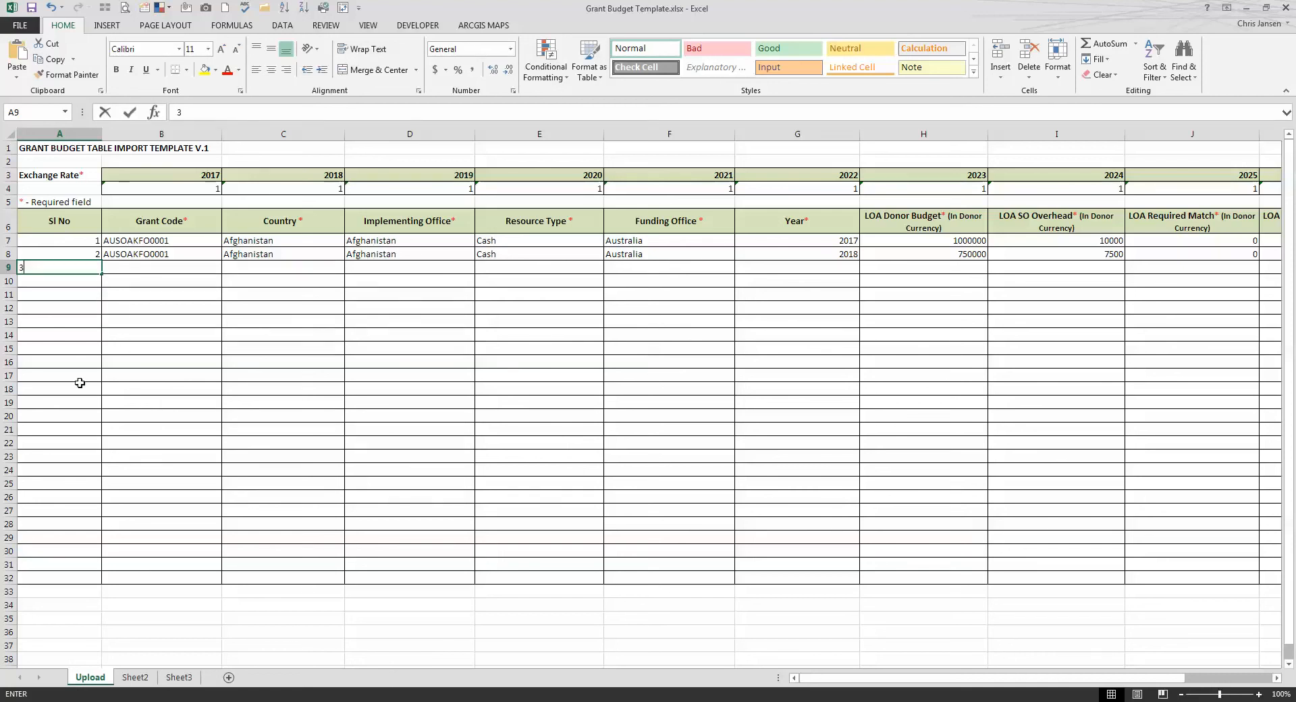
{"action": "type", "text": "AUSOAKFO0001"}
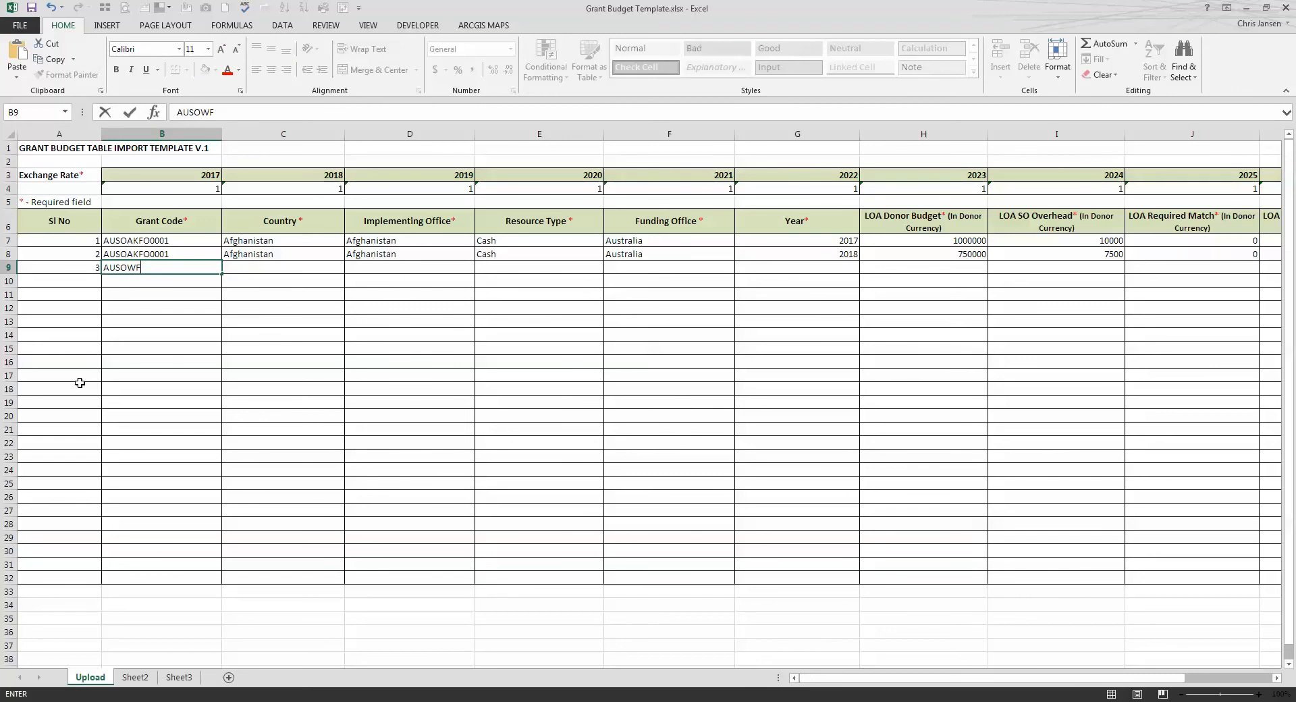
{"action": "type", "text": "PO"}
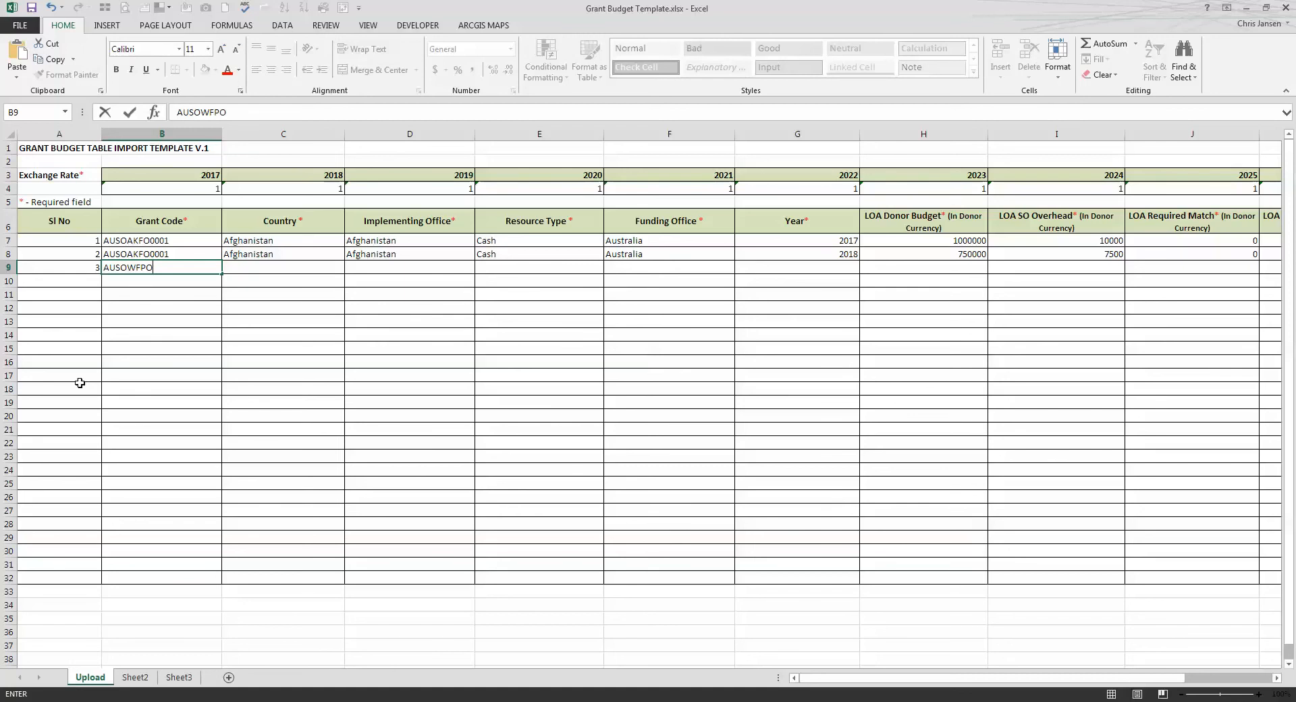
{"action": "type", "text": "0025"}
{"action": "left_click", "coordinate": [283, 266]}
{"action": "type", "text": "S"}
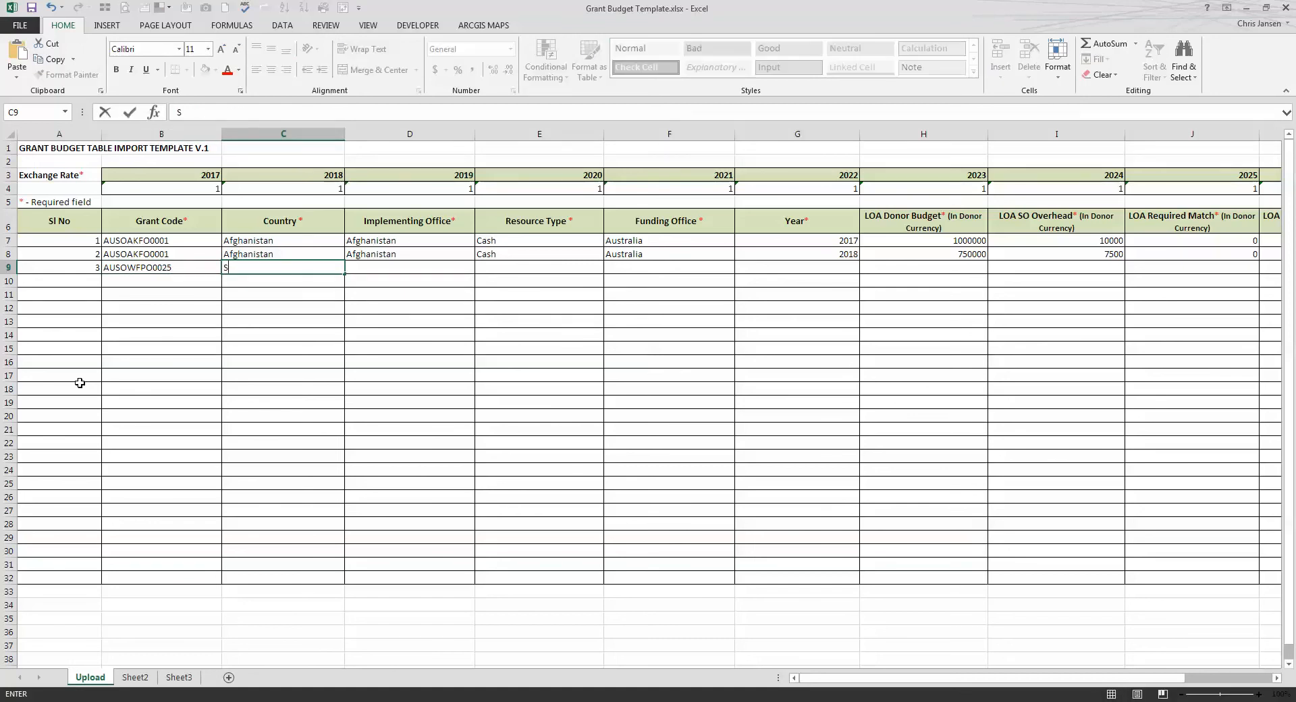
Enter South Sudan as country and office, then Cash, Australia and 2017 in row 9.
{"action": "type", "text": "outh Sudan"}
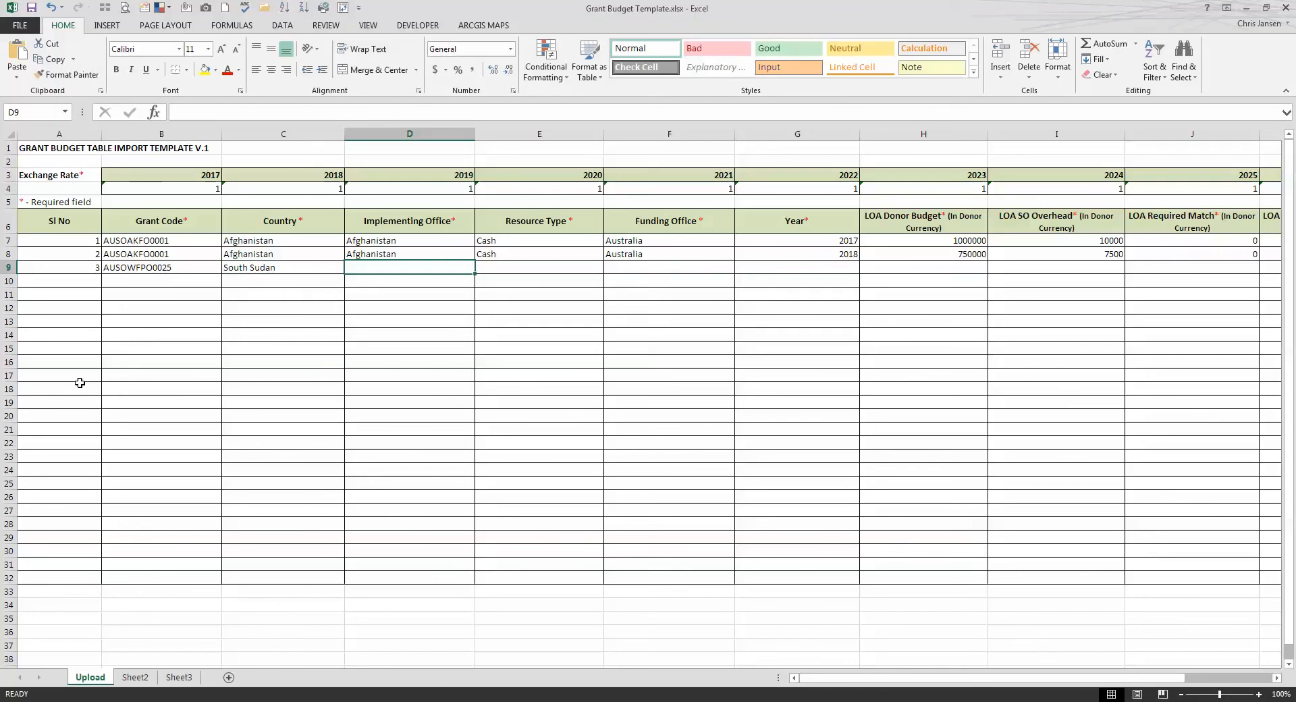
{"action": "type", "text": "Afghanistan"}
{"action": "left_click", "coordinate": [798, 267]}
{"action": "type", "text": "2017"}
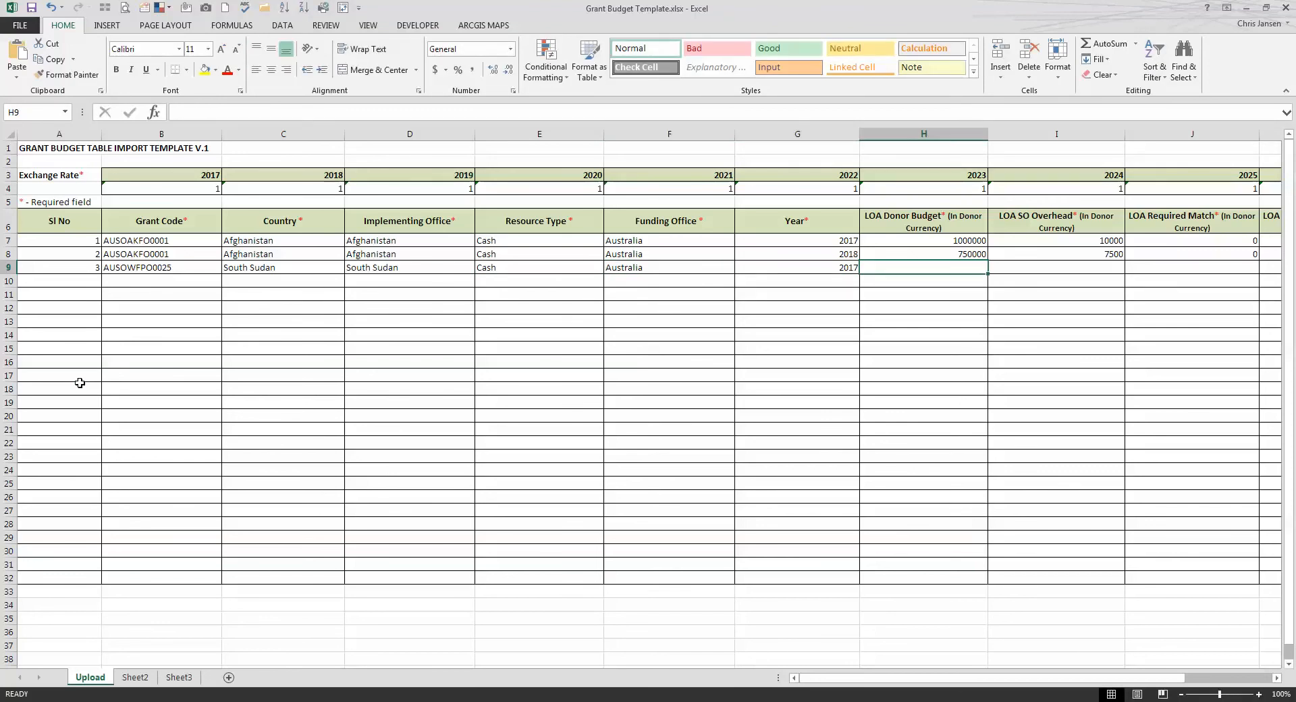
{"action": "scroll", "scroll_direction": "right", "scroll_amount": 3}
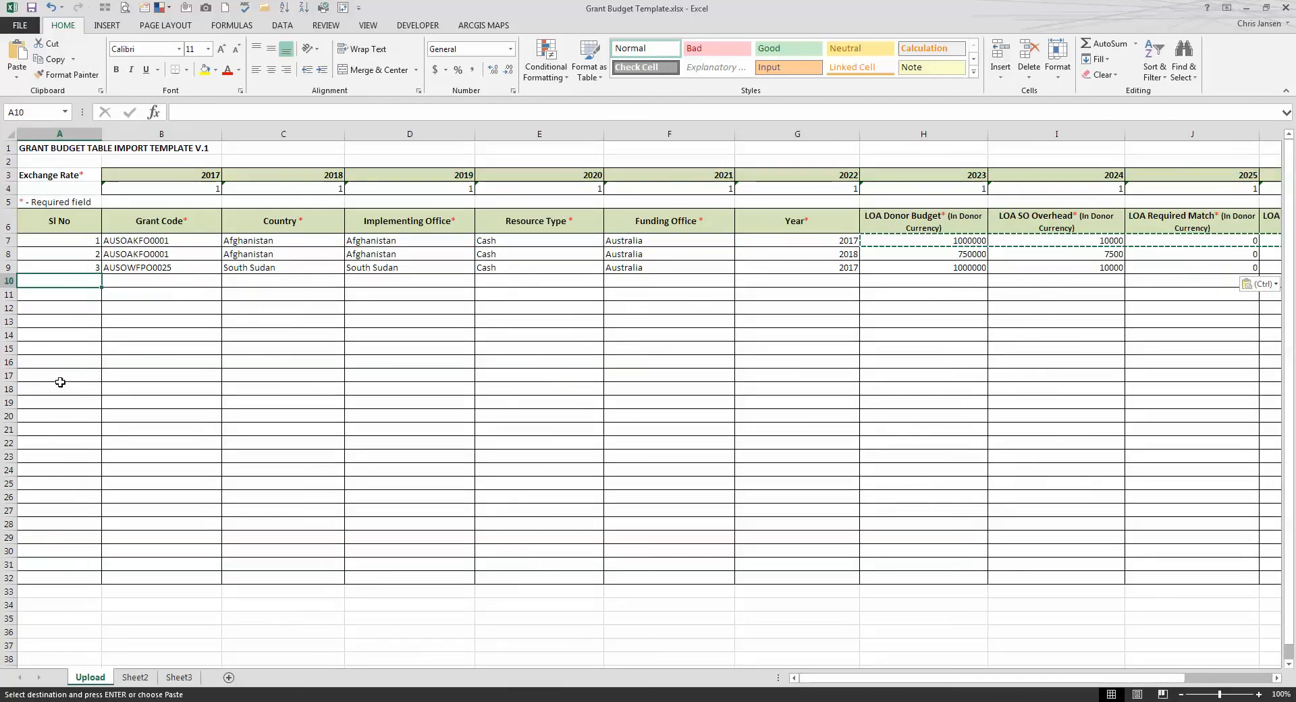
{"action": "mouse_move", "coordinate": [153, 279]}
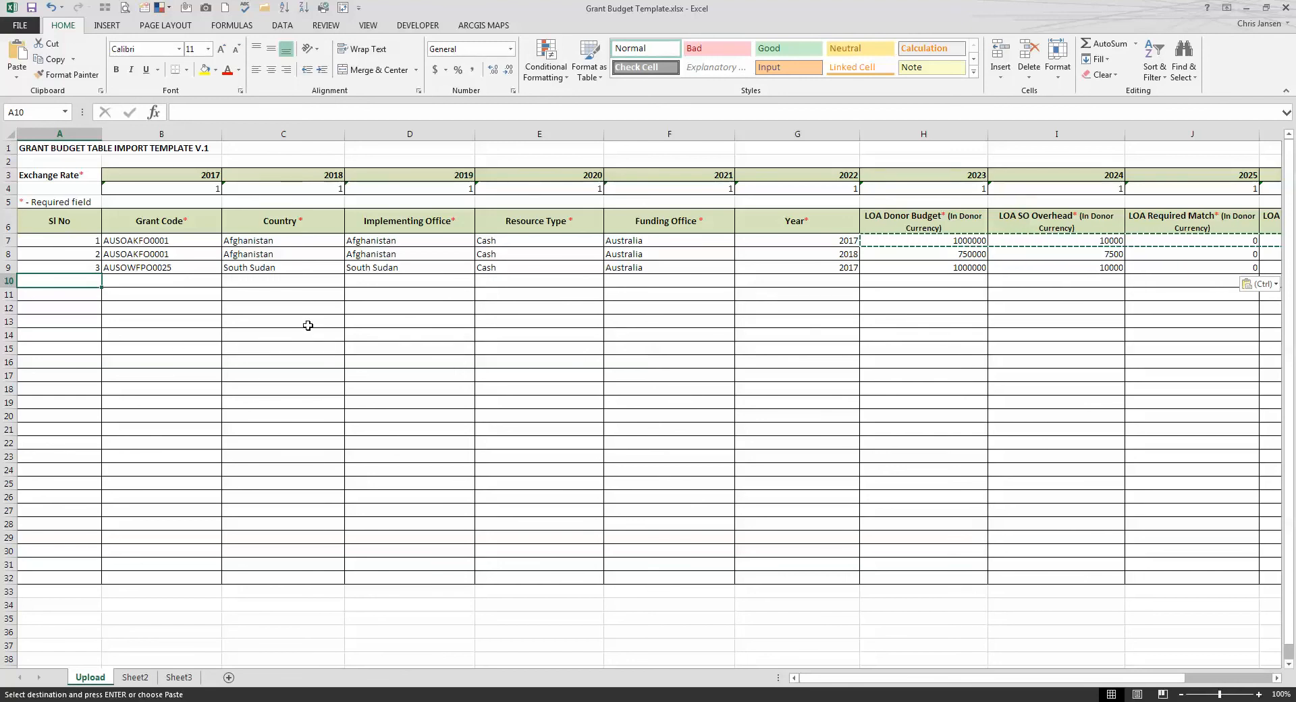
{"action": "mouse_move", "coordinate": [923, 357]}
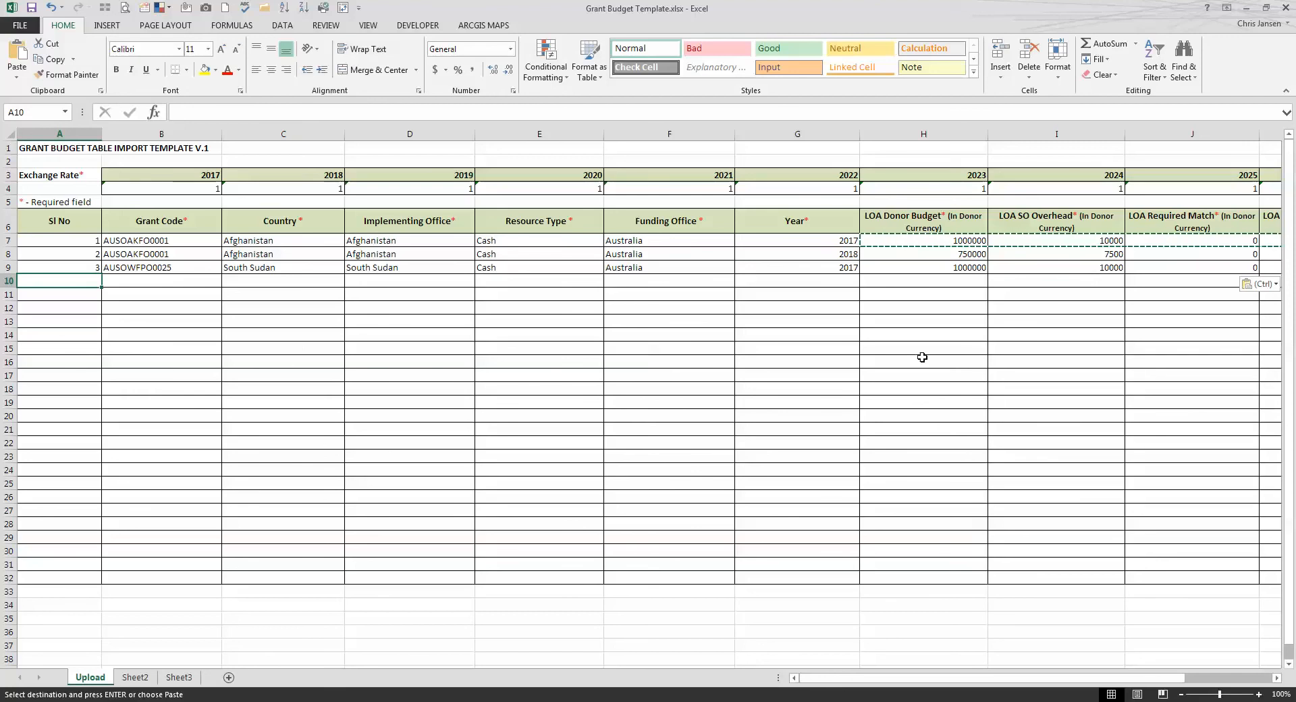
{"action": "mouse_move", "coordinate": [537, 355]}
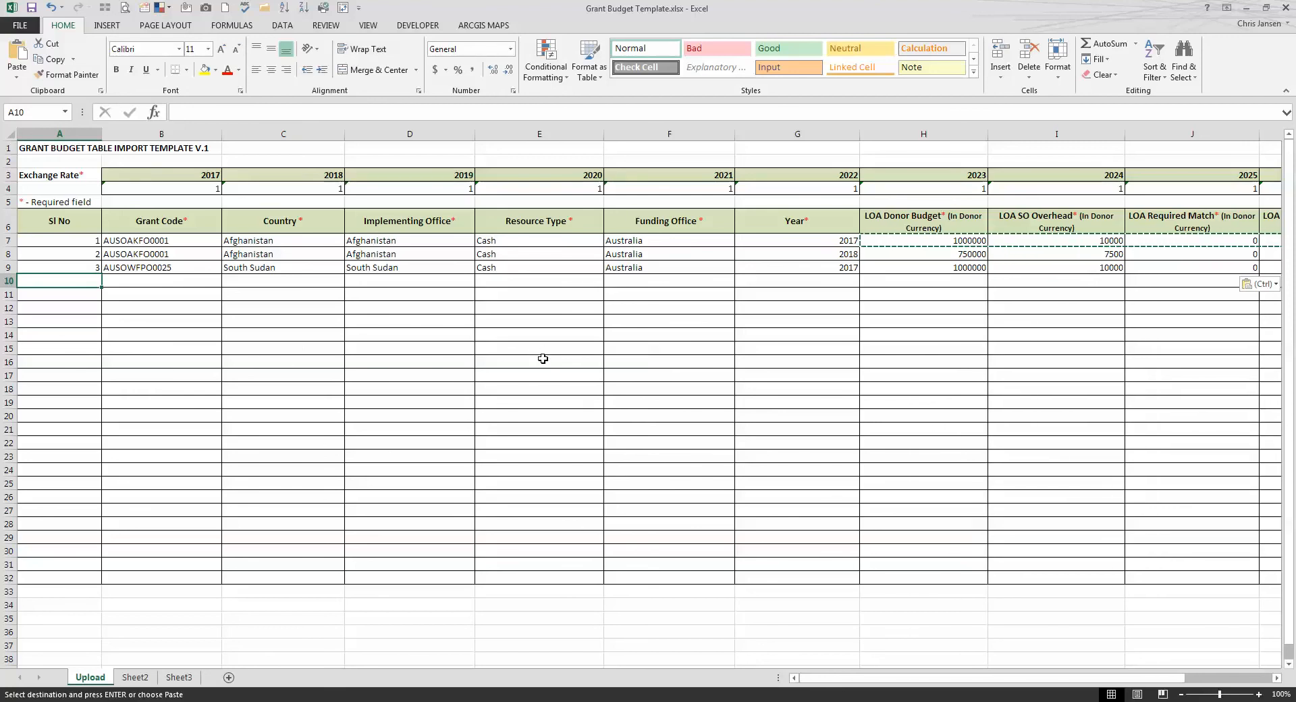
{"action": "mouse_move", "coordinate": [957, 301]}
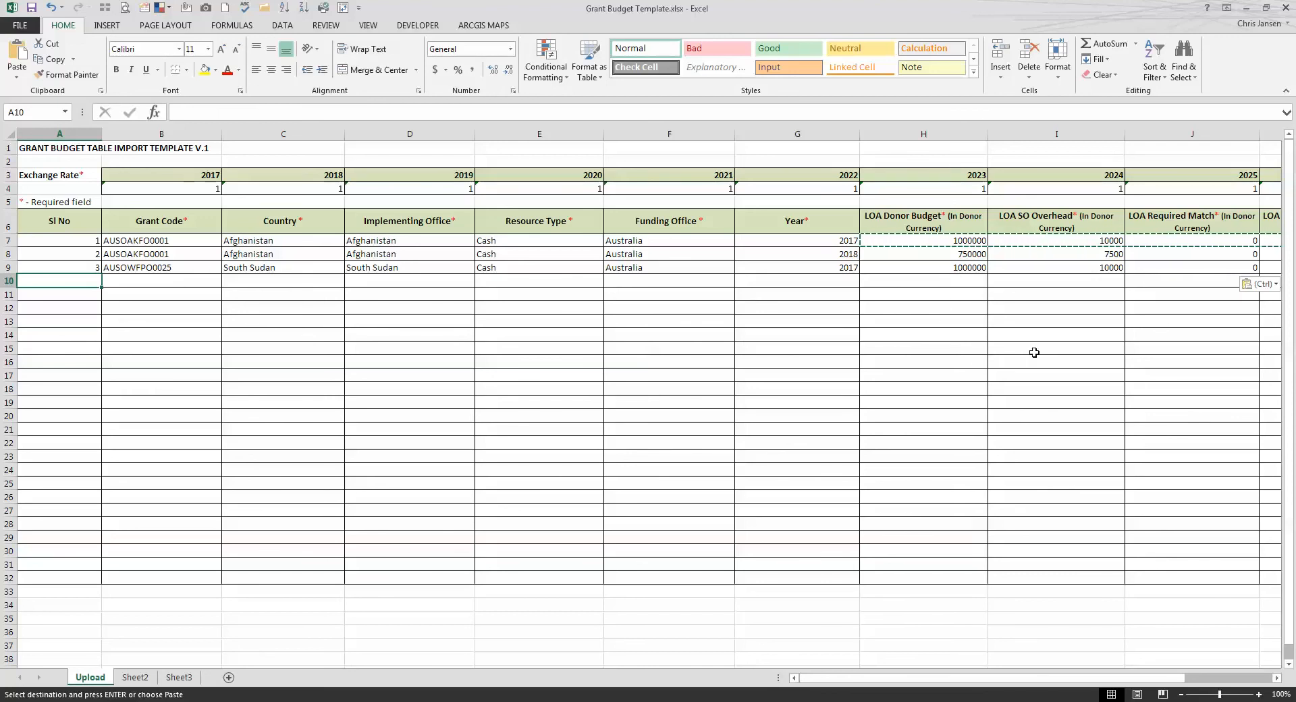
{"action": "mouse_move", "coordinate": [944, 292]}
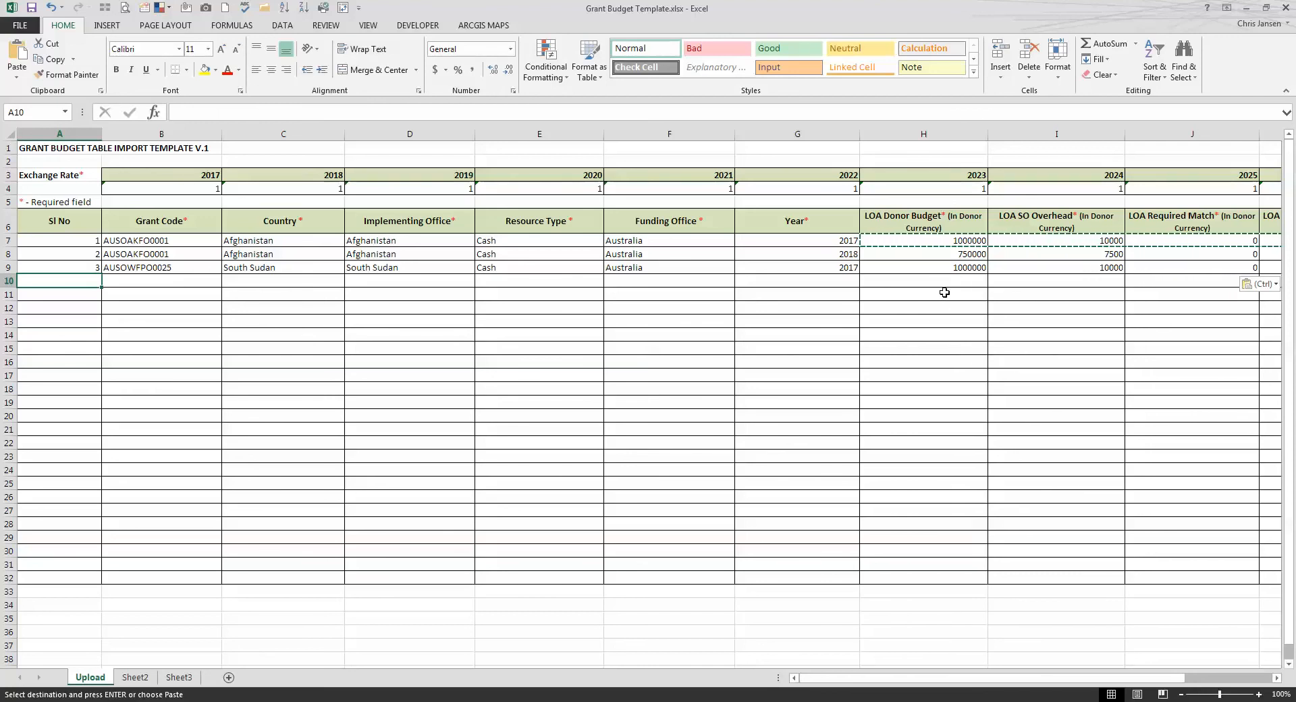
{"action": "mouse_move", "coordinate": [74, 368]}
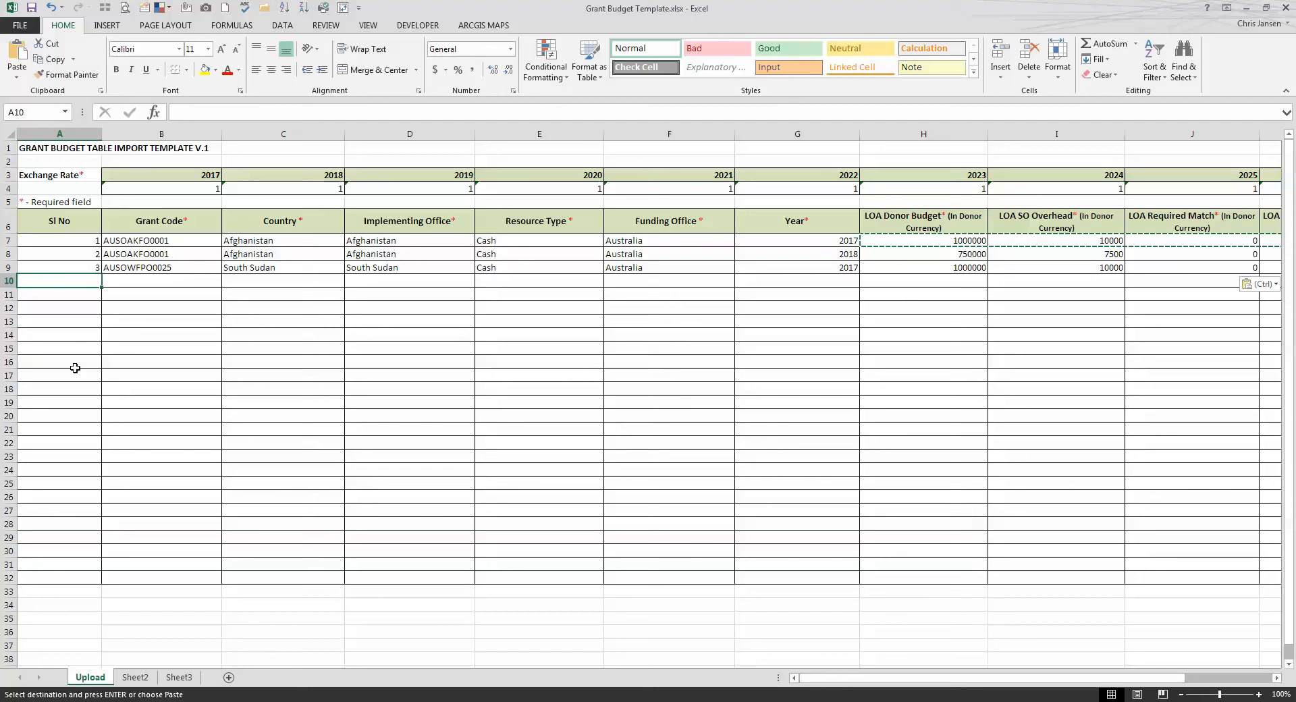
{"action": "mouse_move", "coordinate": [888, 441]}
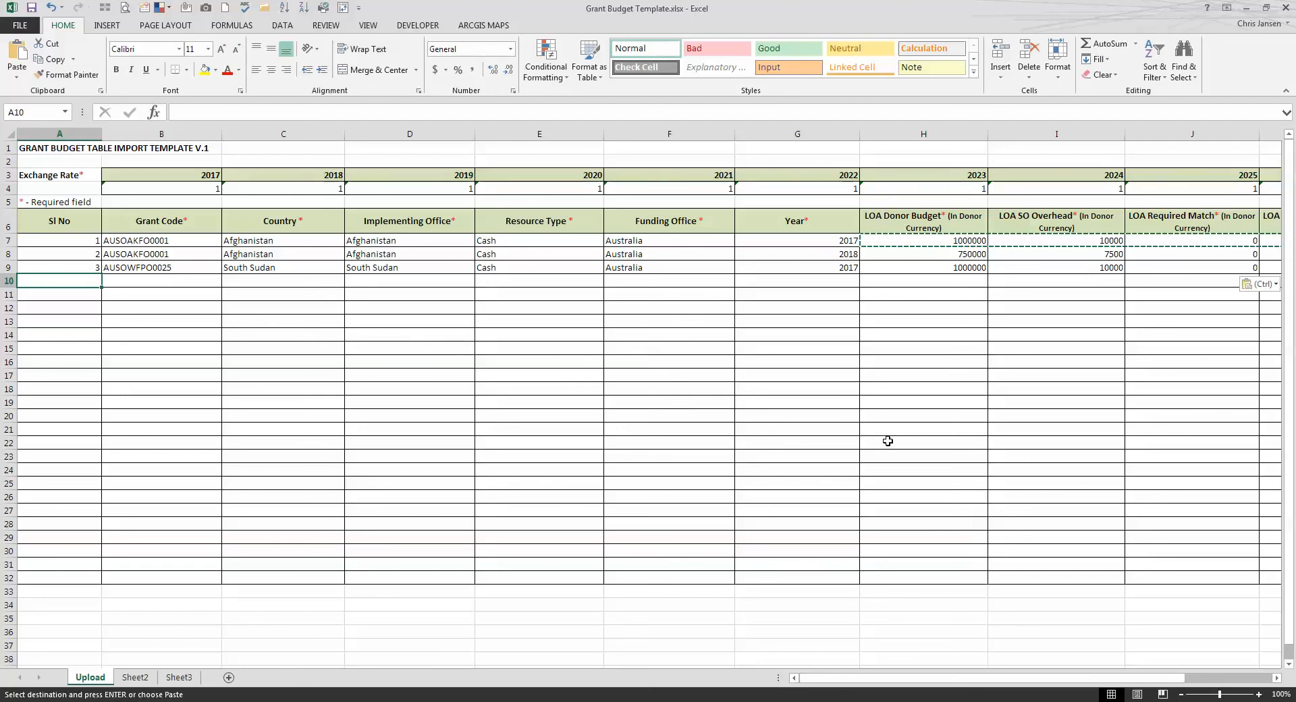
{"action": "mouse_move", "coordinate": [1051, 355]}
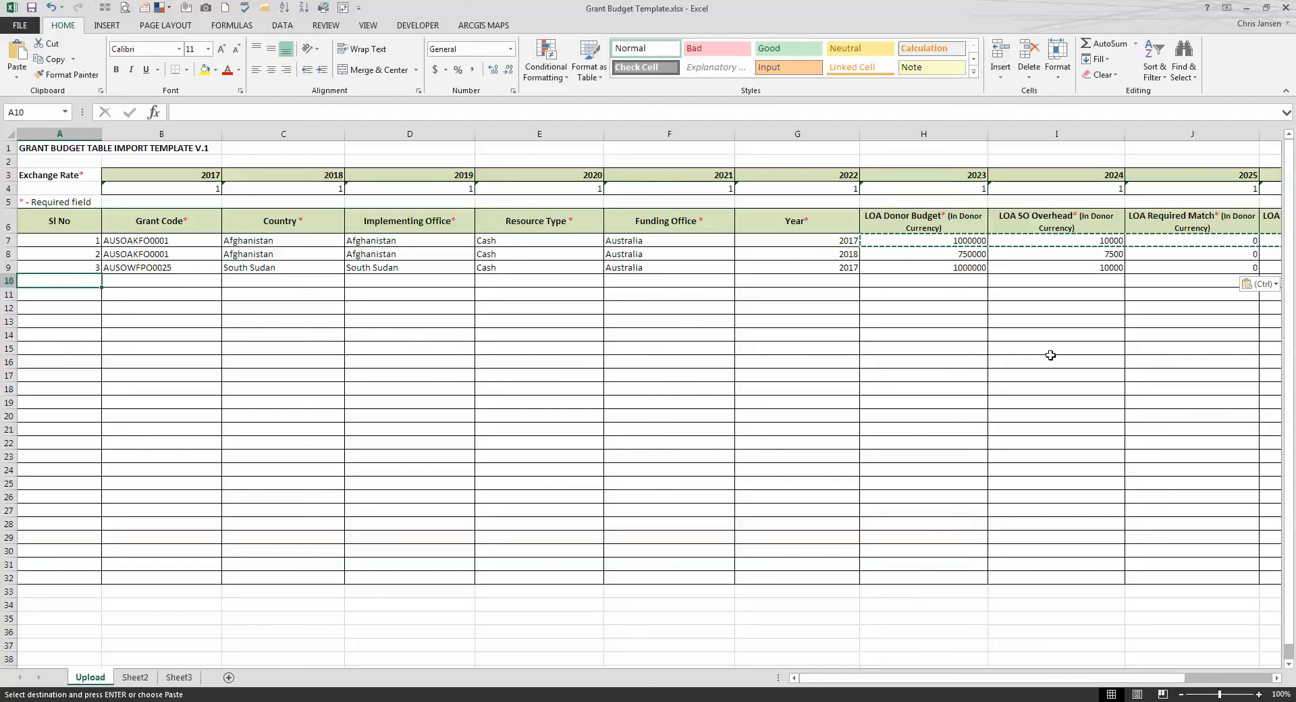
{"action": "mouse_move", "coordinate": [984, 408]}
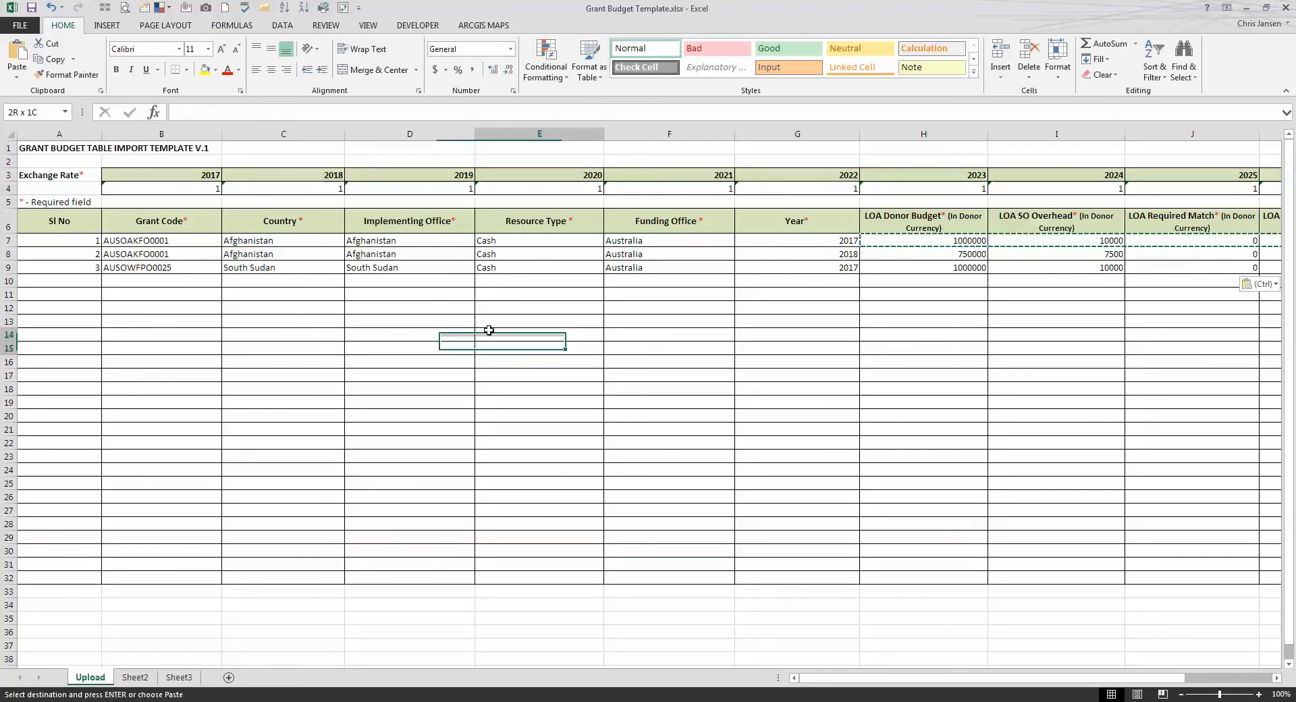
Fill row 10 with Food Resources GIK, Australia, 2017 and a 10000000 donor budget.
{"action": "left_click", "coordinate": [59, 280]}
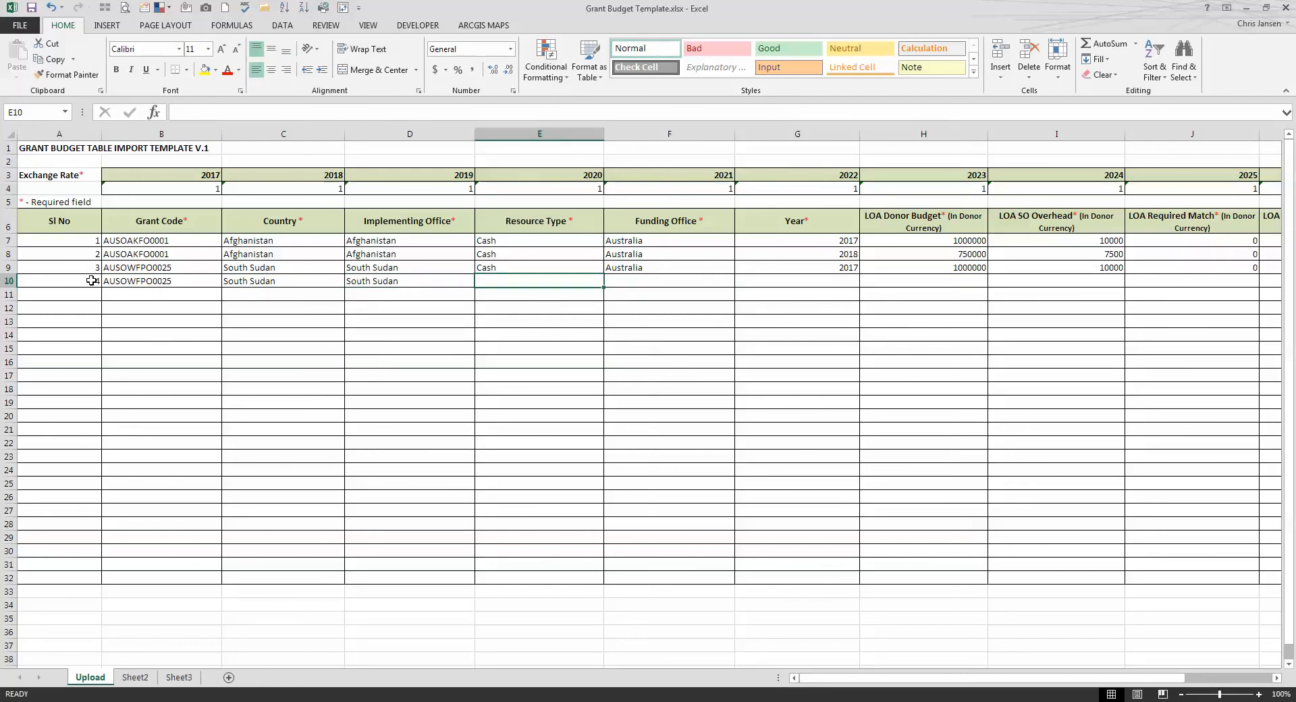
{"action": "type", "text": "Foood Resources GIK"}
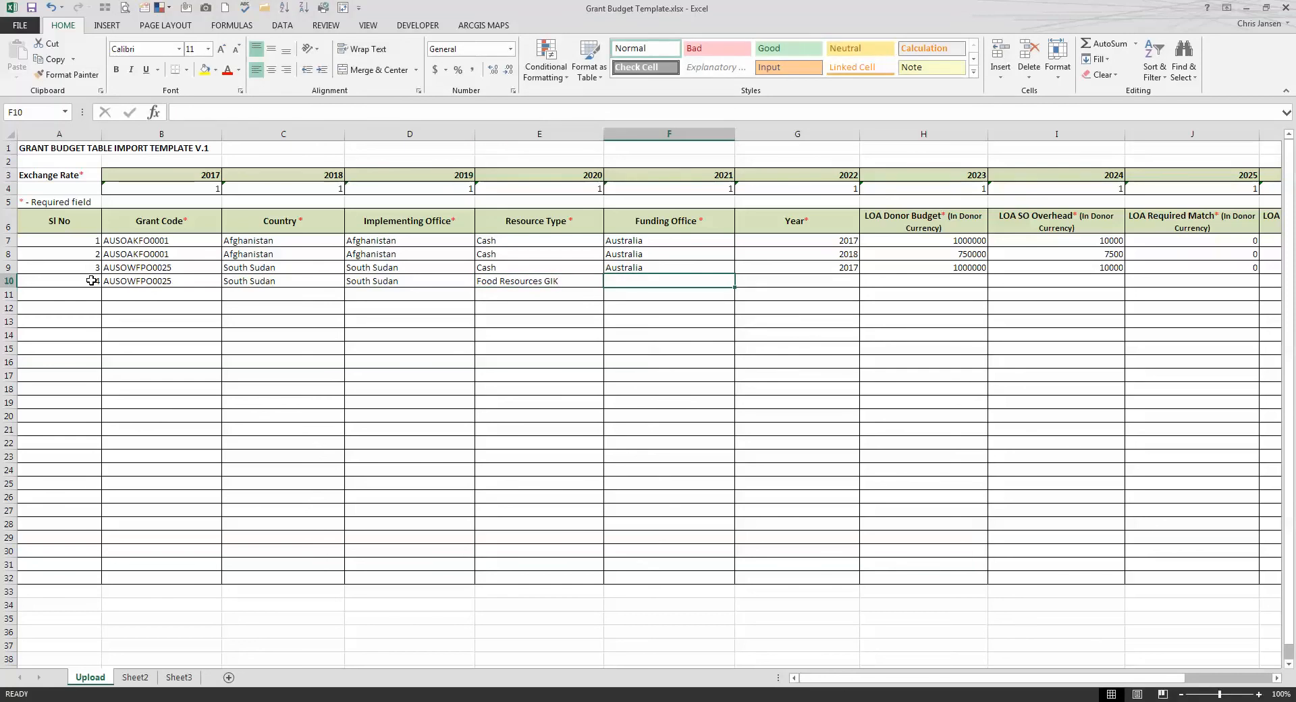
{"action": "type", "text": "Australia"}
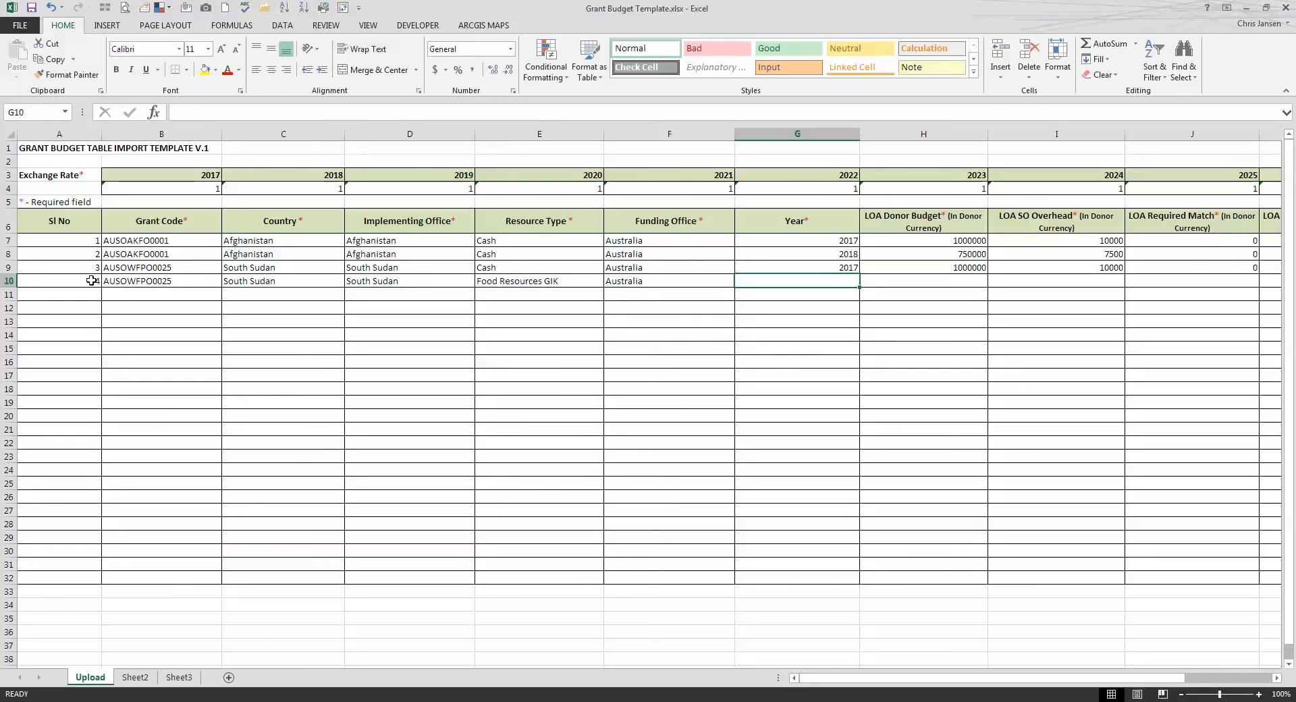
{"action": "type", "text": "2017"}
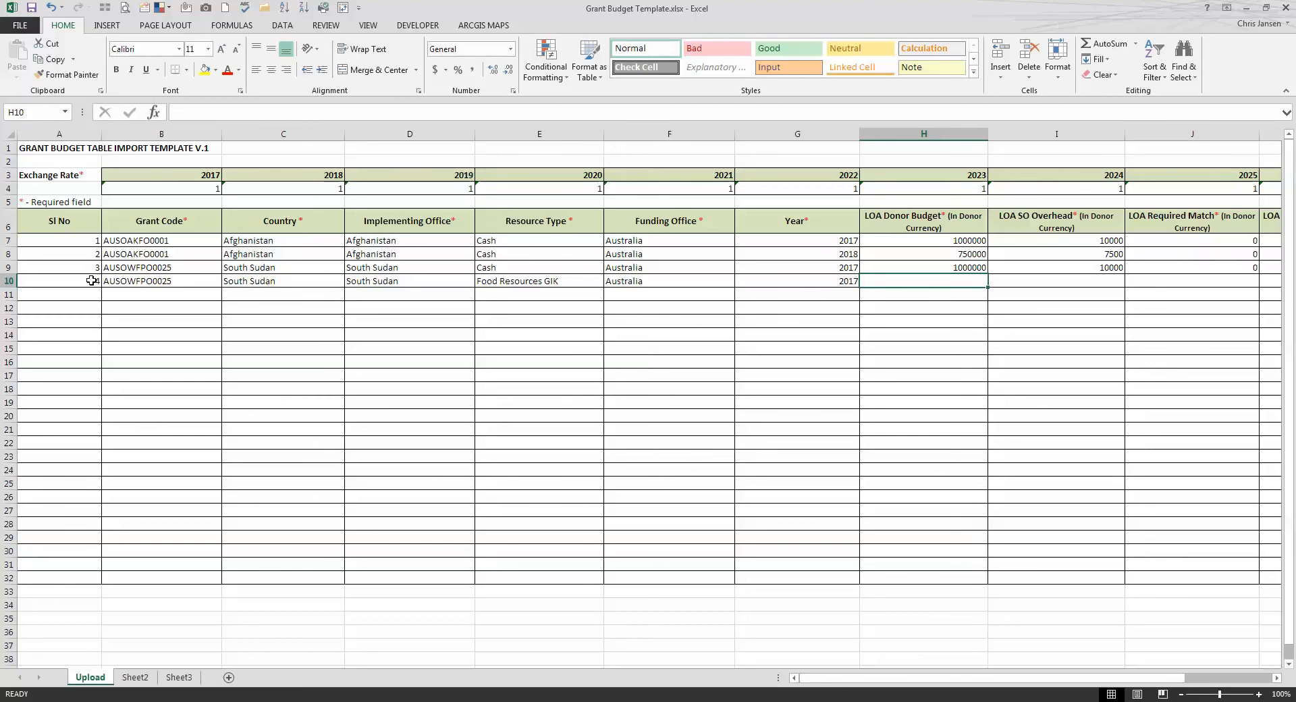
{"action": "type", "text": "10000000"}
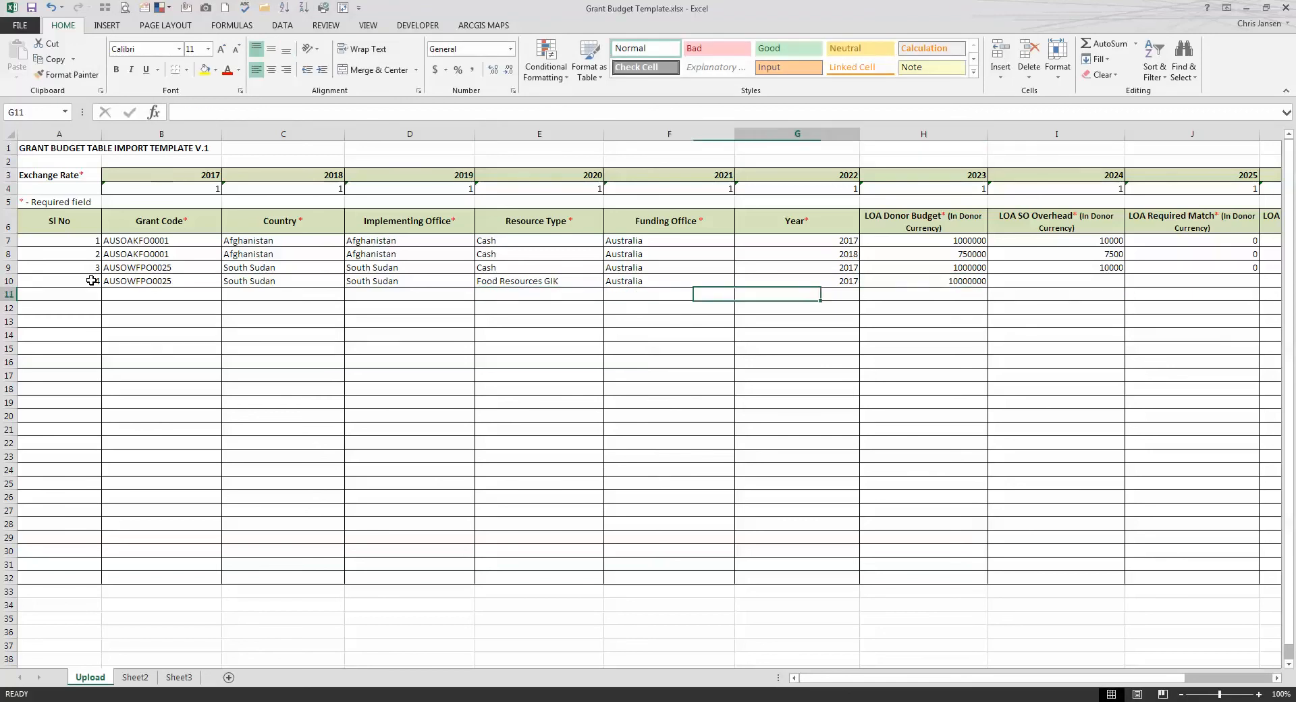
Enter 0 for row 10's overhead, required match and non-required match amounts.
{"action": "left_click", "coordinate": [1056, 281]}
{"action": "type", "text": "0"}
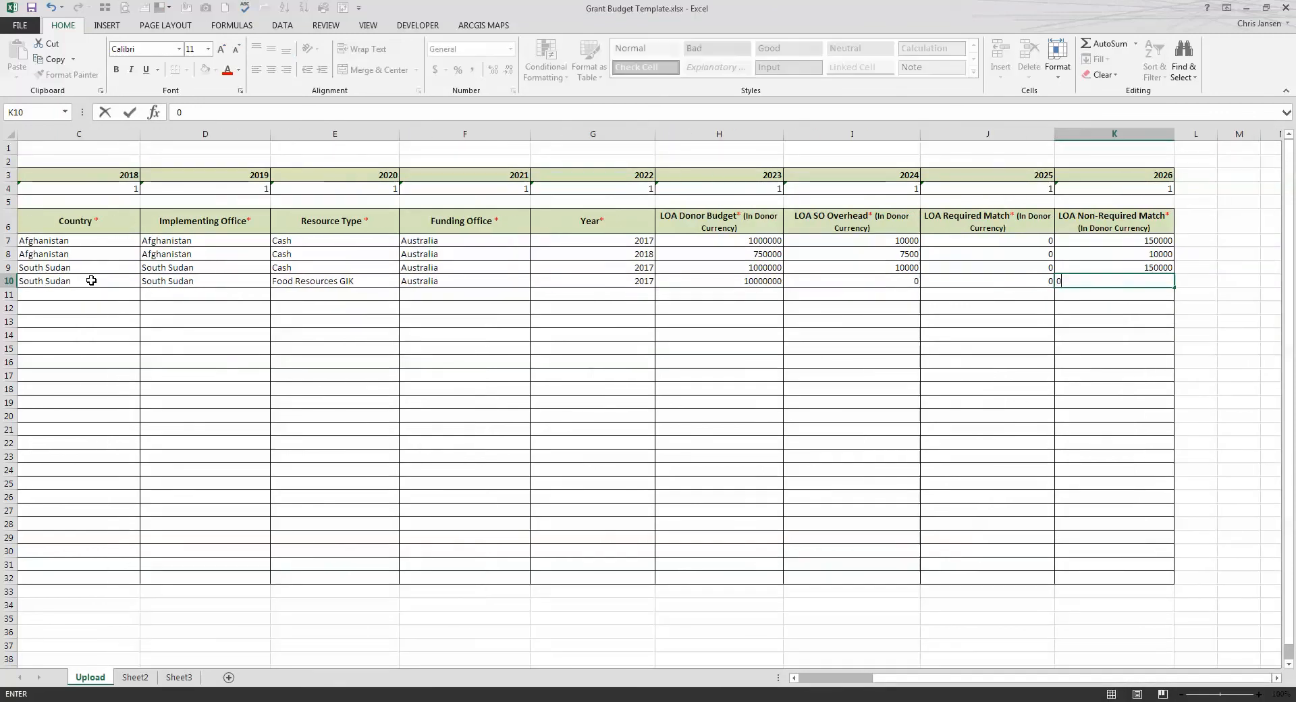
{"action": "key", "text": "Enter"}
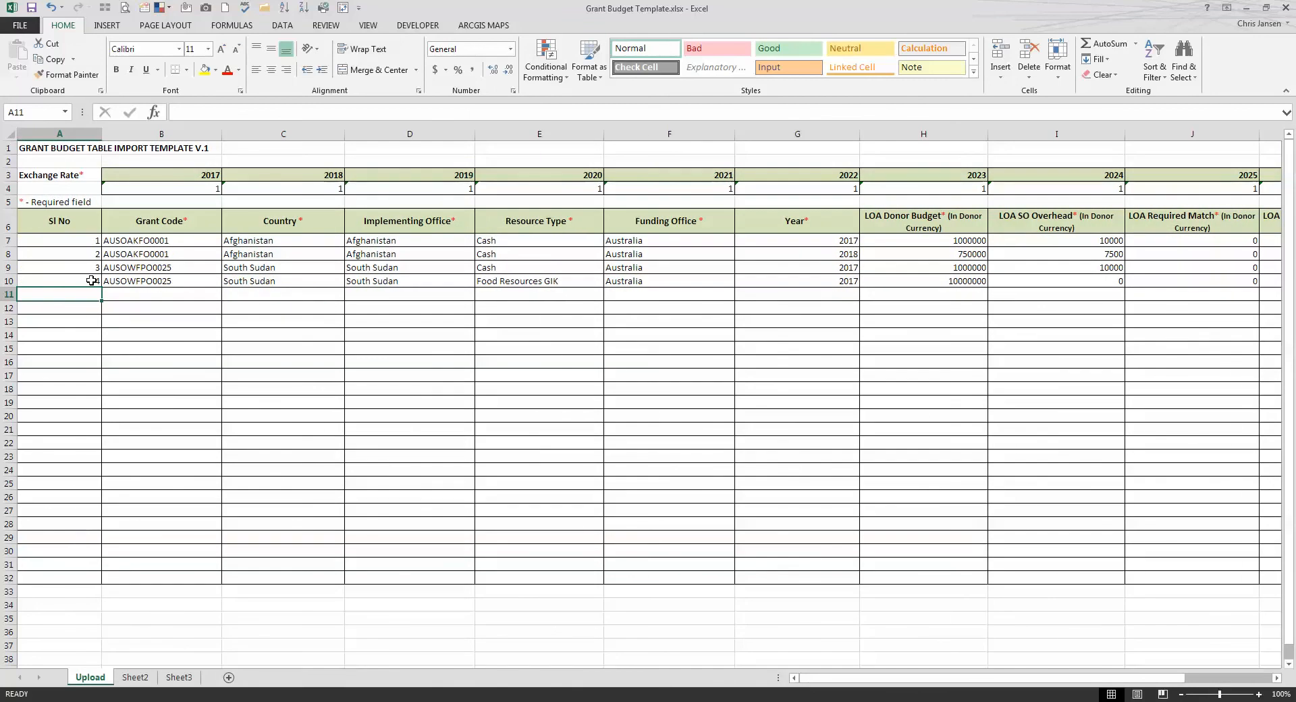
{"action": "left_click", "coordinate": [538, 267]}
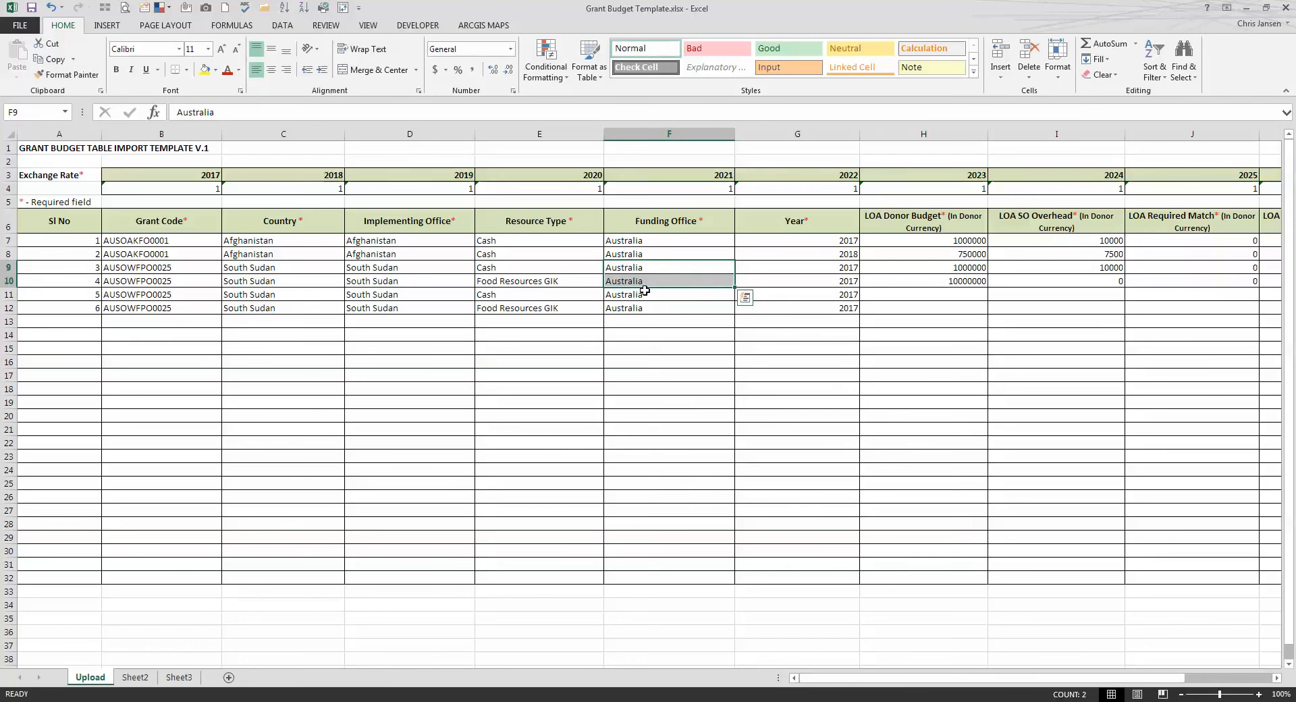
Set Germany as funding office for rows 11–12 and paste the budget figures copied from rows 9–10.
{"action": "type", "text": "Germ"}
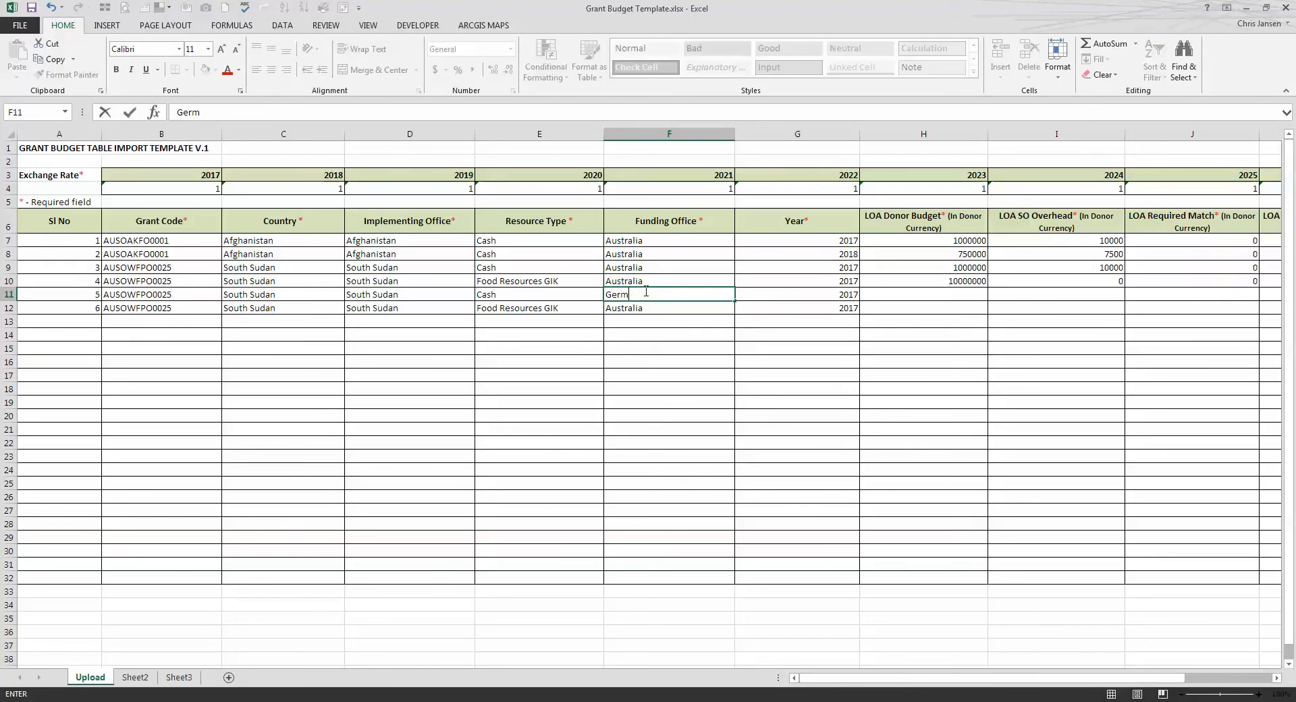
{"action": "type", "text": "any"}
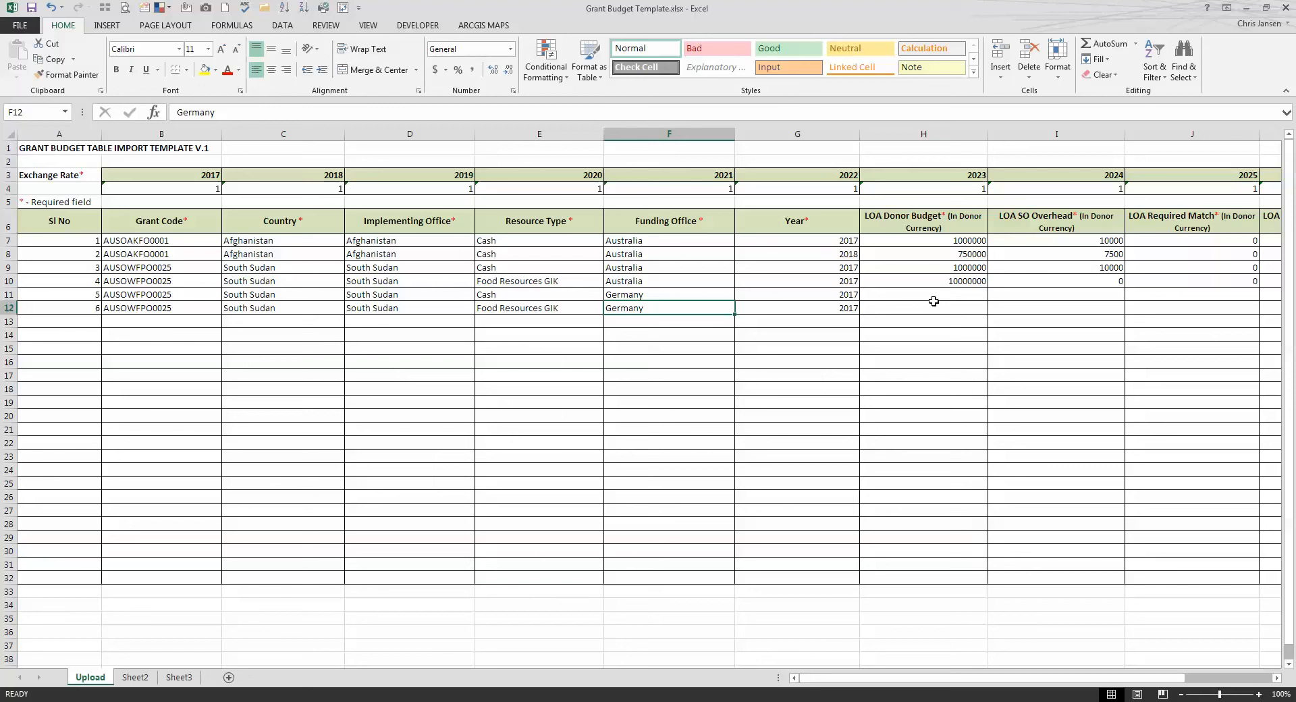
{"action": "left_click", "coordinate": [923, 294]}
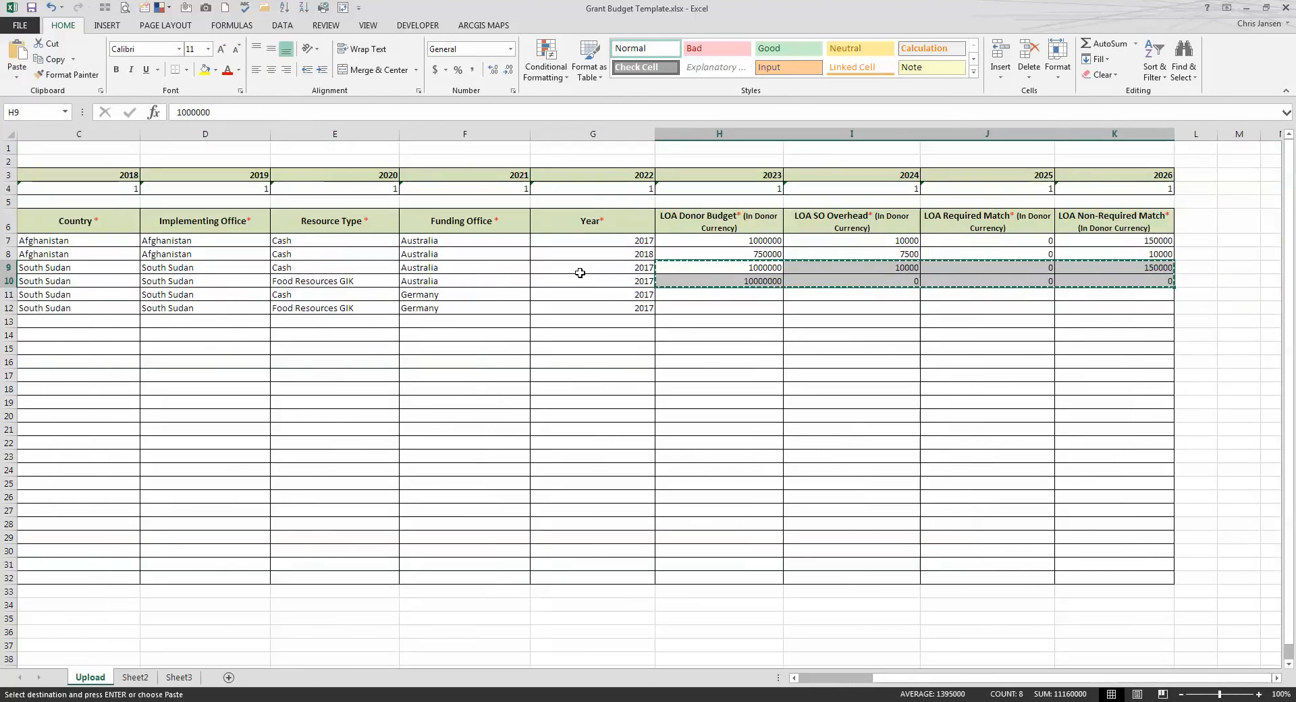
{"action": "left_click", "coordinate": [719, 361]}
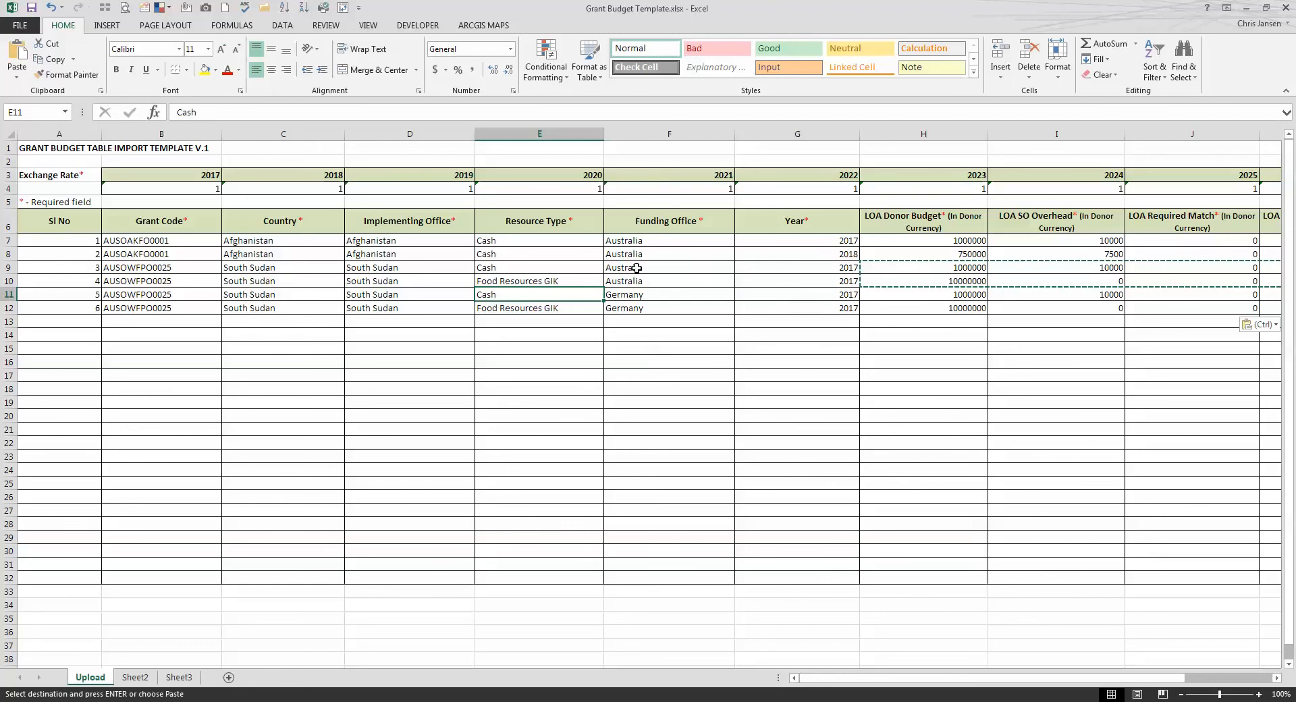
{"action": "left_click", "coordinate": [669, 295]}
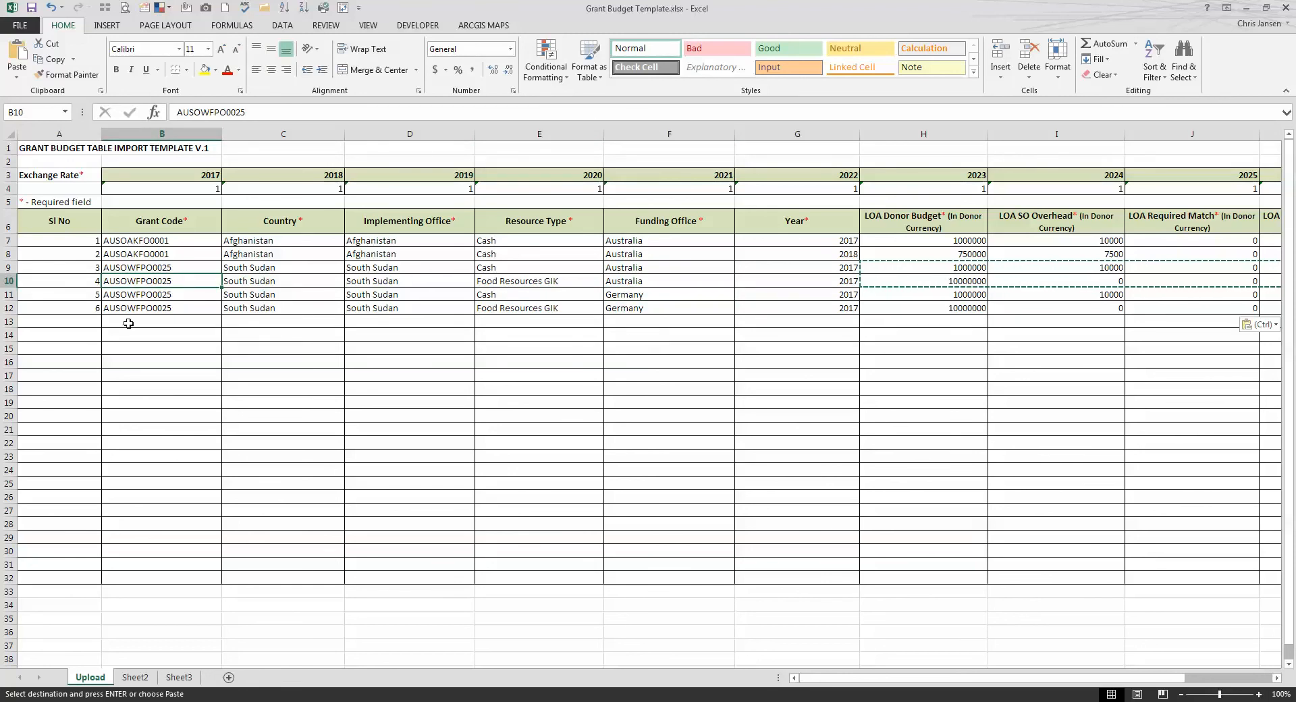
{"action": "mouse_move", "coordinate": [139, 327]}
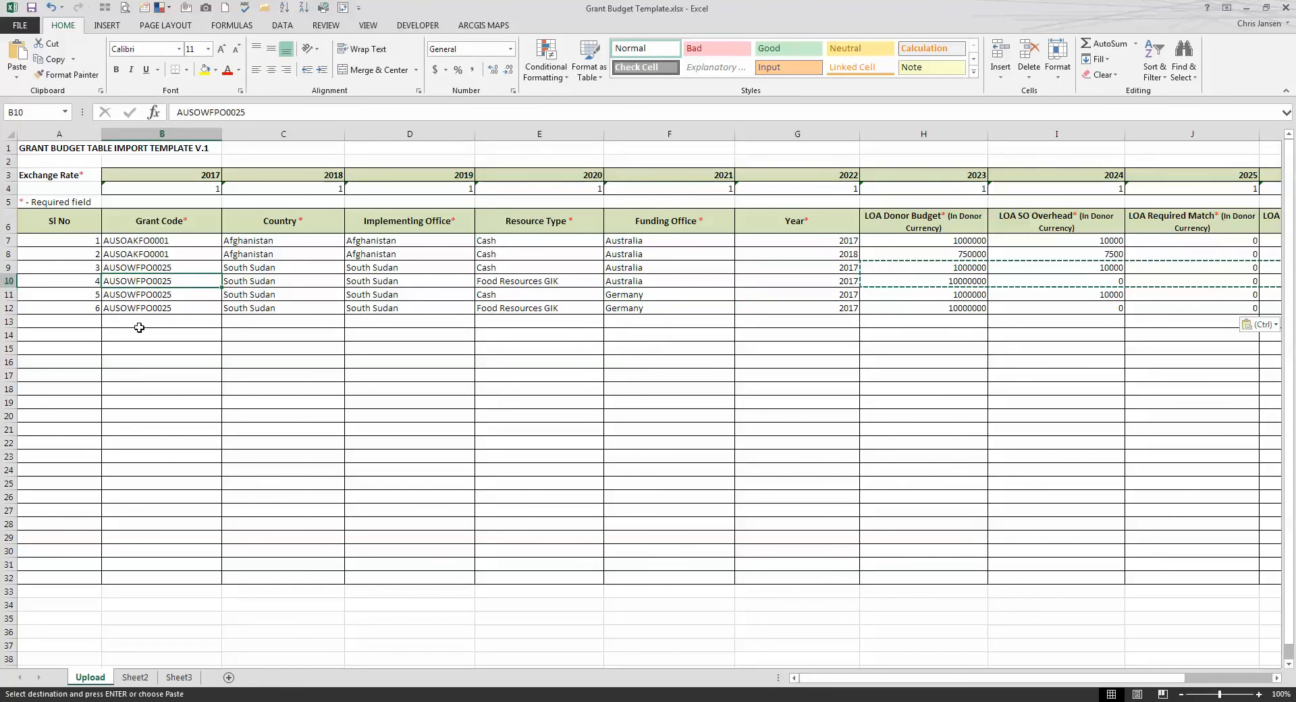
{"action": "mouse_move", "coordinate": [332, 366]}
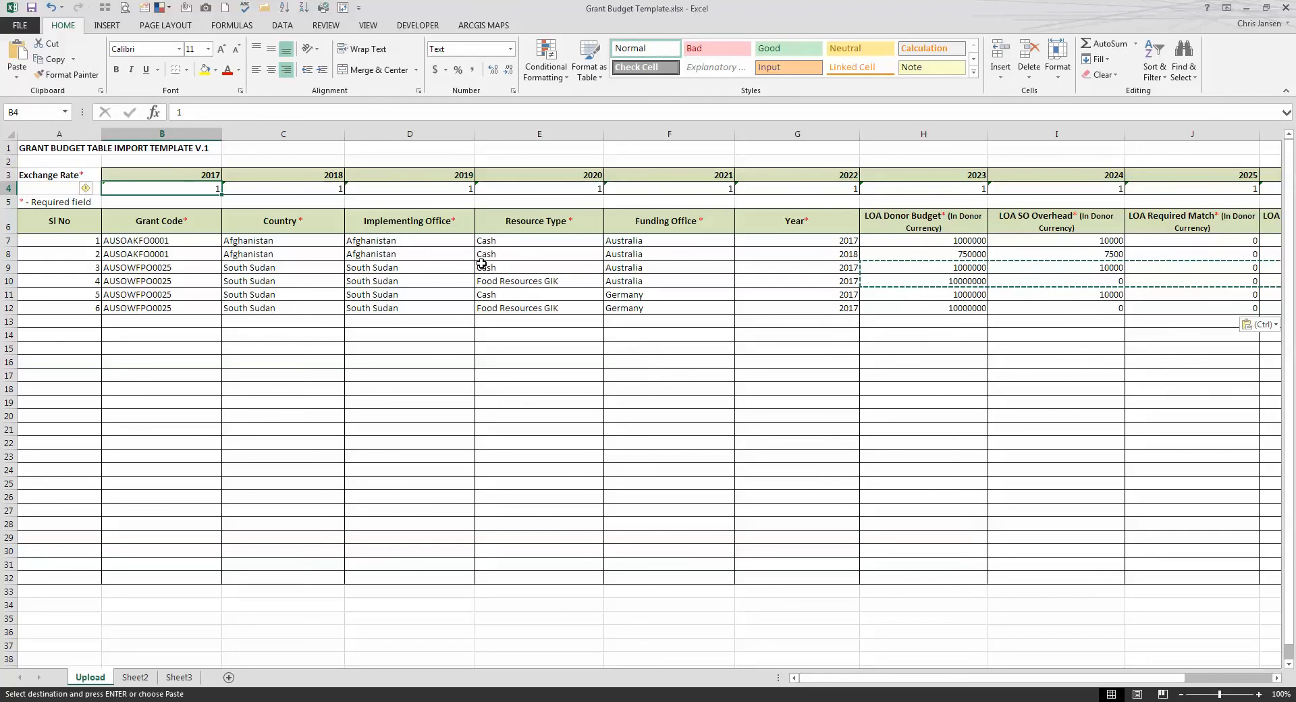
{"action": "mouse_move", "coordinate": [345, 276]}
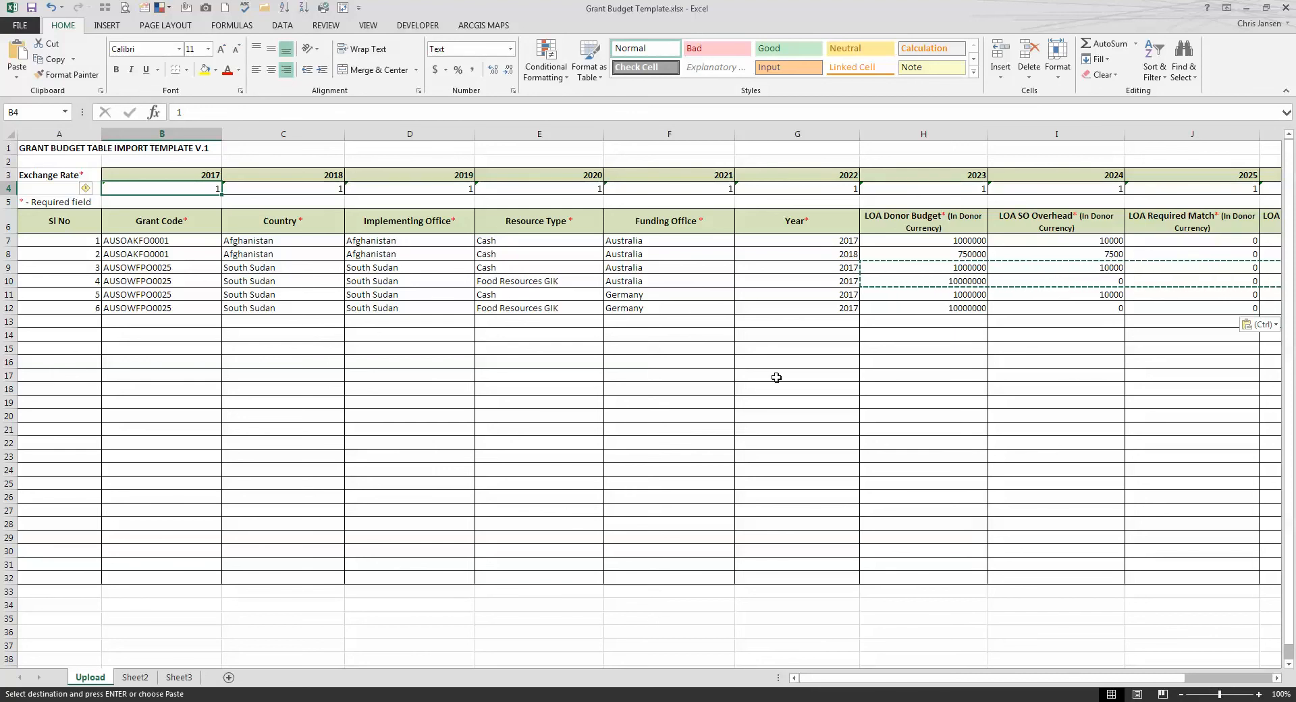
{"action": "mouse_move", "coordinate": [809, 251]}
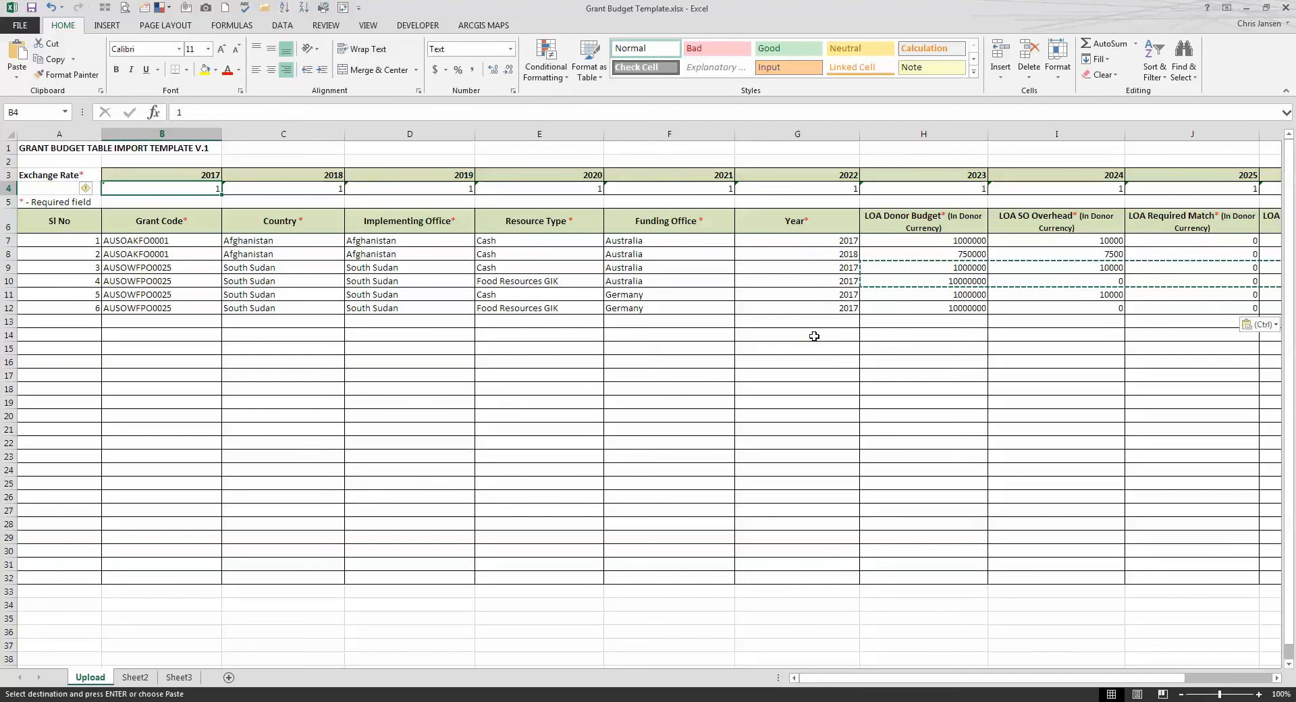
{"action": "mouse_move", "coordinate": [745, 430]}
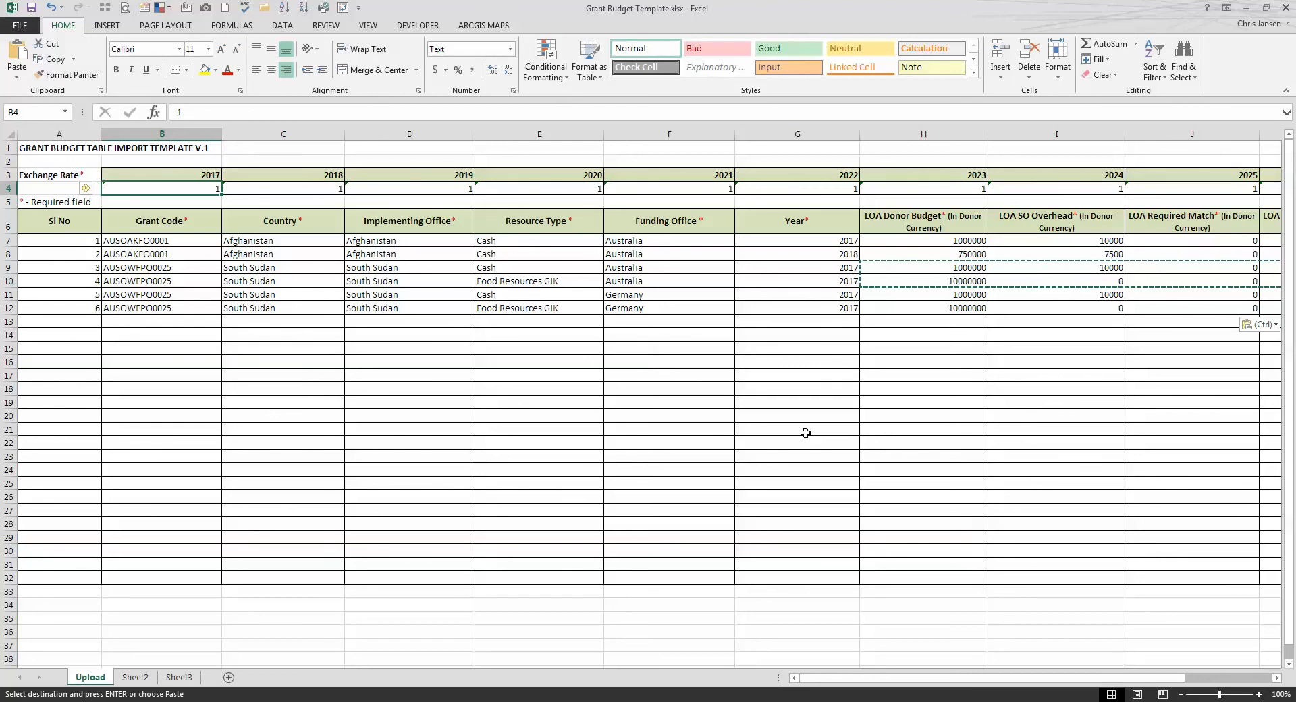
{"action": "mouse_move", "coordinate": [807, 401]}
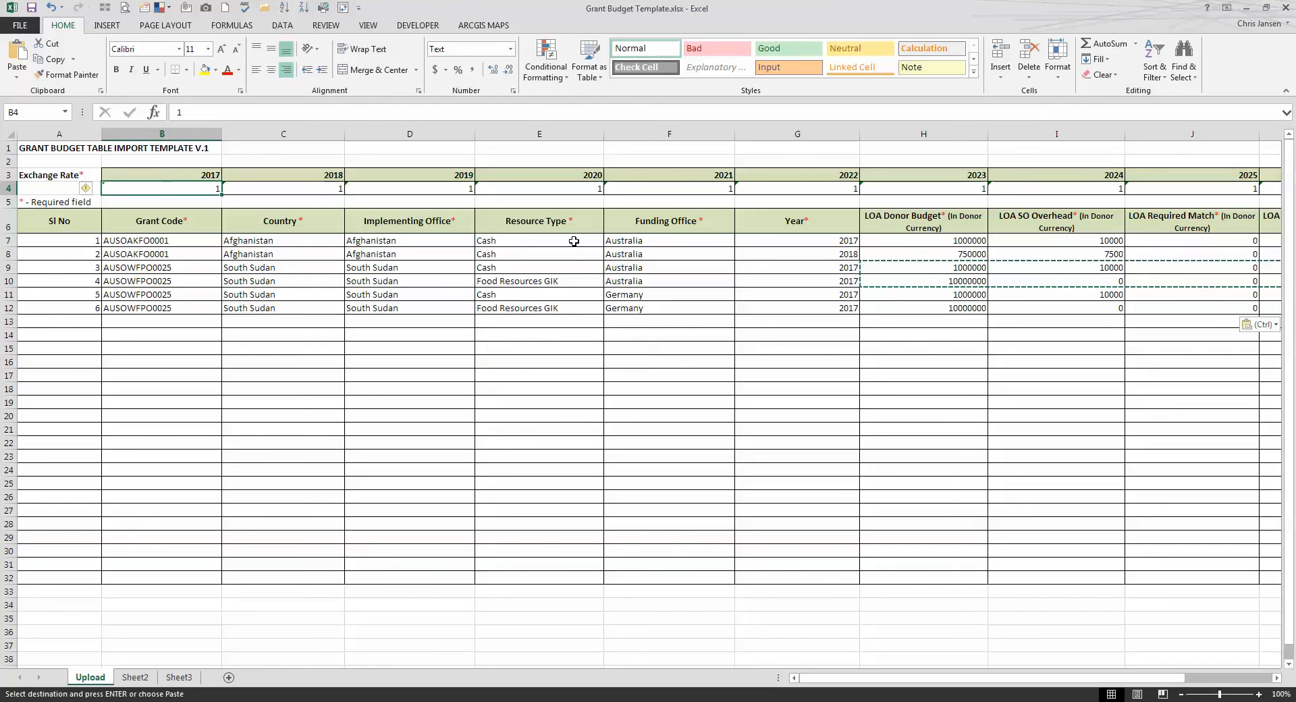
{"action": "mouse_move", "coordinate": [806, 541]}
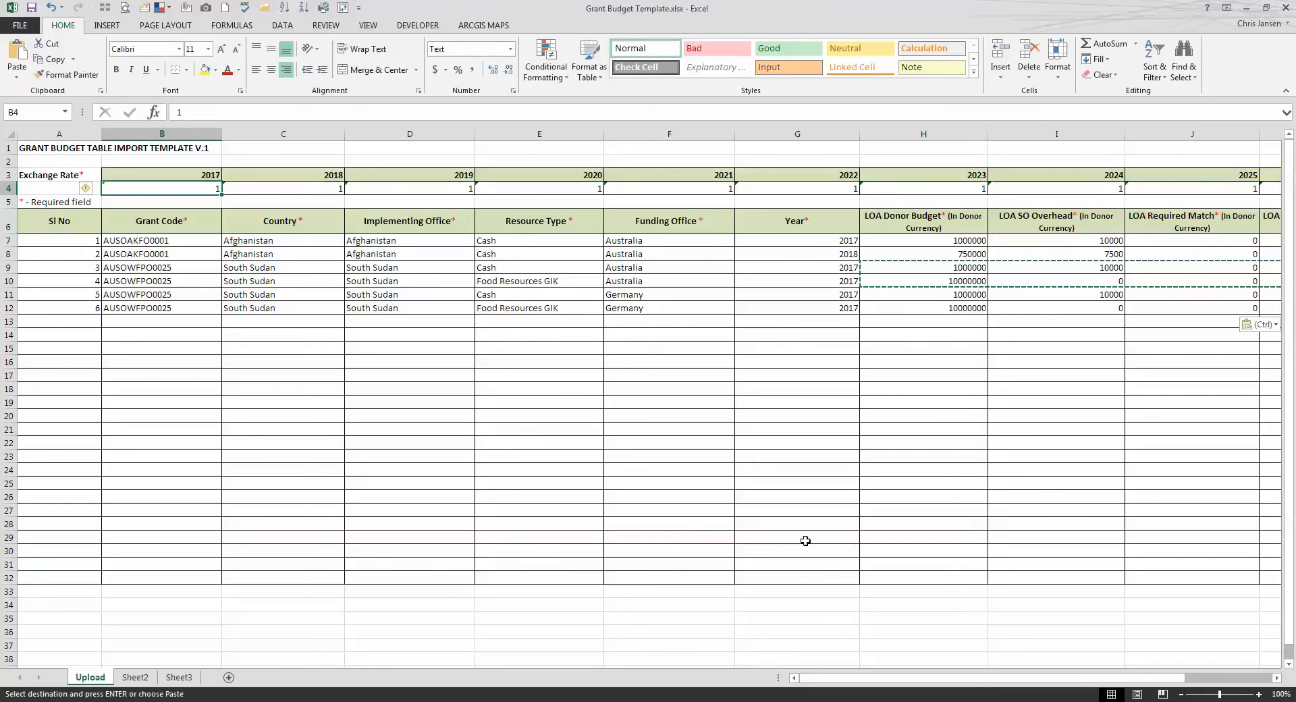
{"action": "mouse_move", "coordinate": [857, 376]}
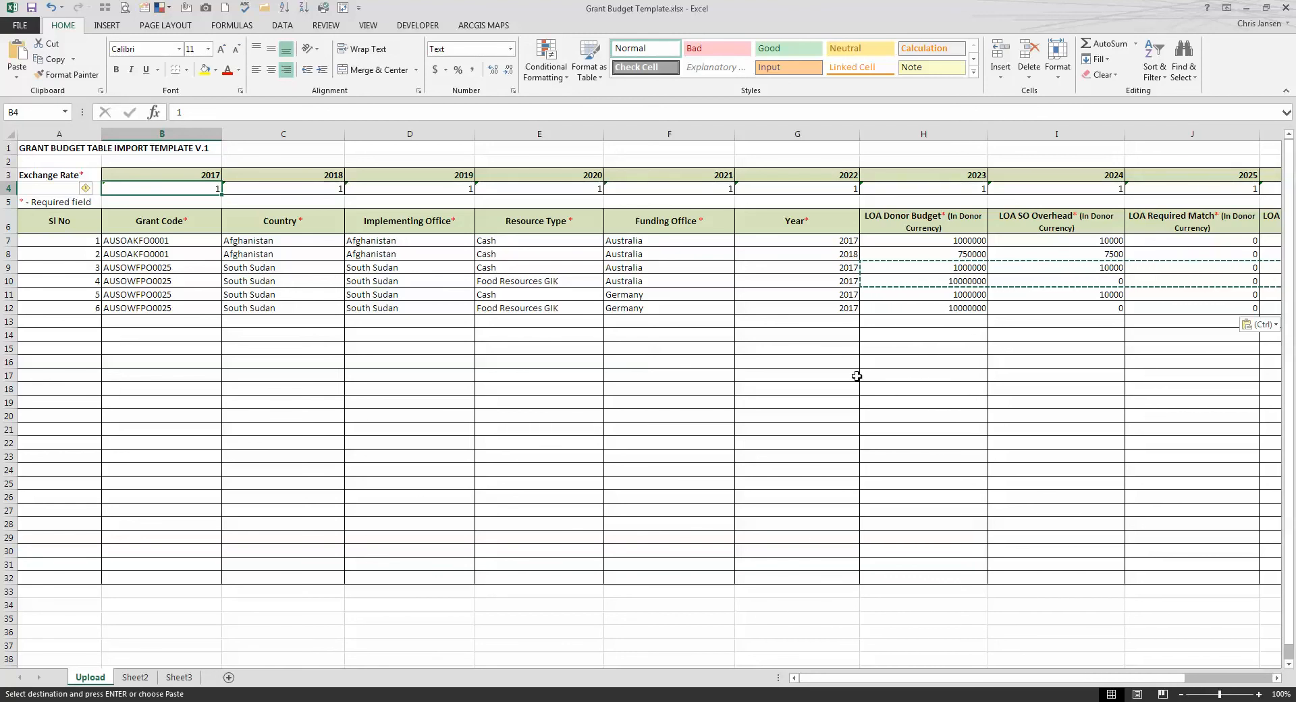
{"action": "left_click", "coordinate": [668, 375]}
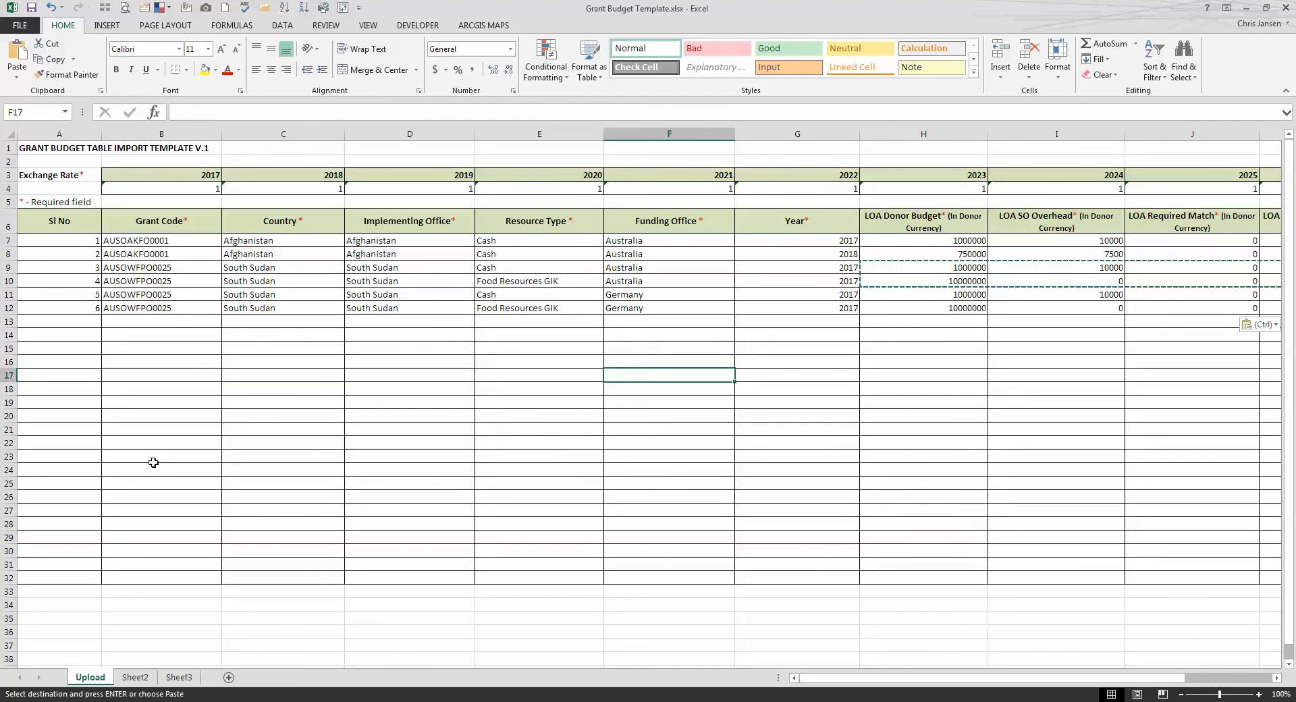
{"action": "mouse_move", "coordinate": [206, 505]}
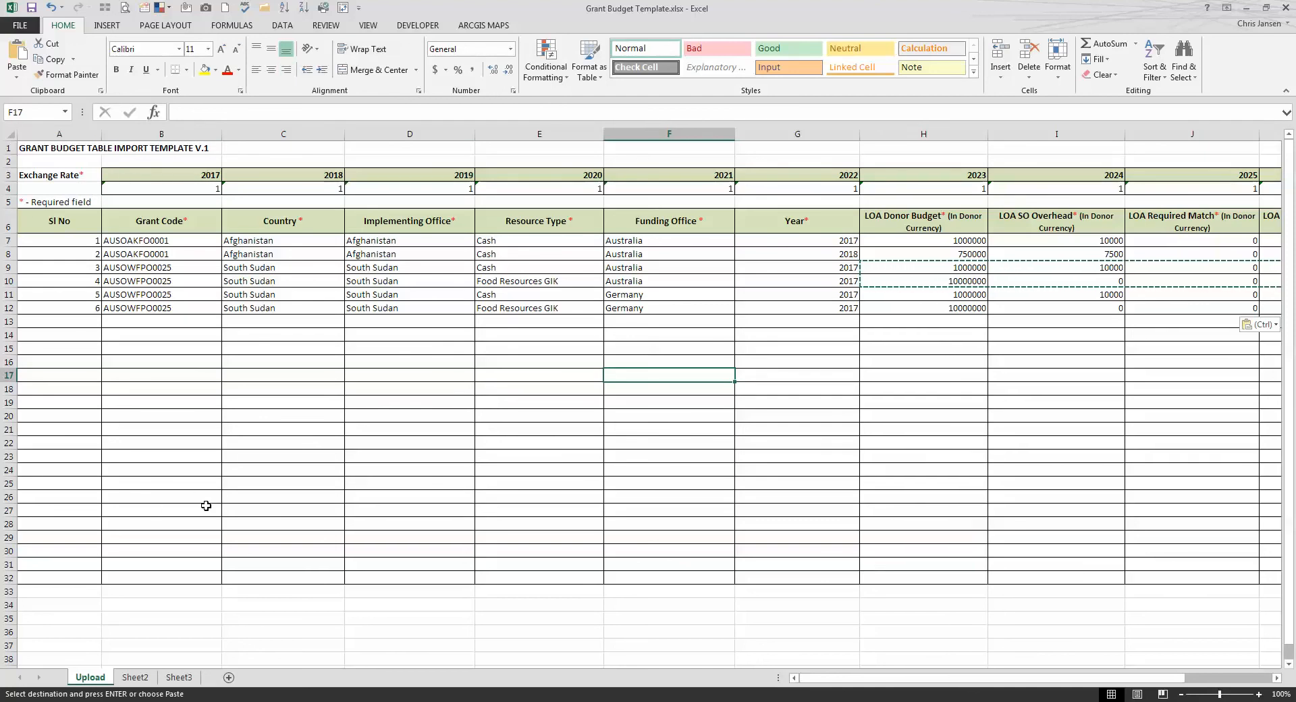
{"action": "mouse_move", "coordinate": [244, 280]}
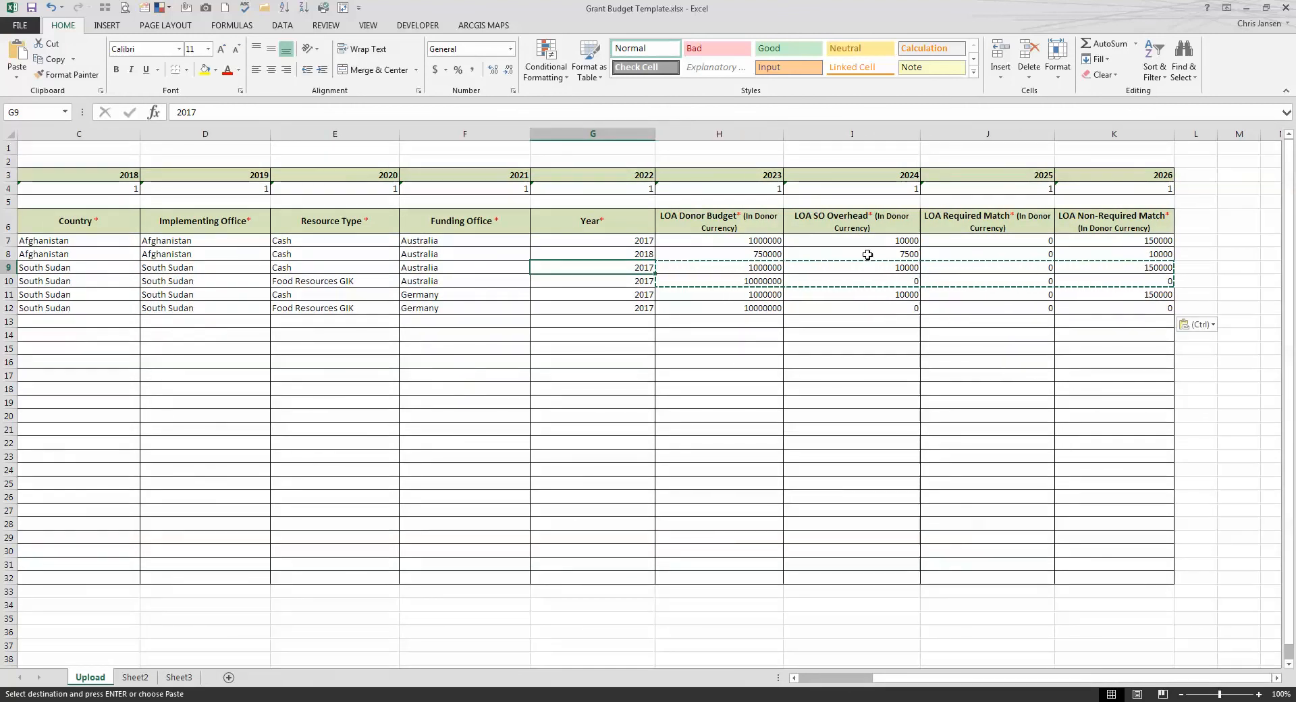
{"action": "left_click", "coordinate": [852, 267]}
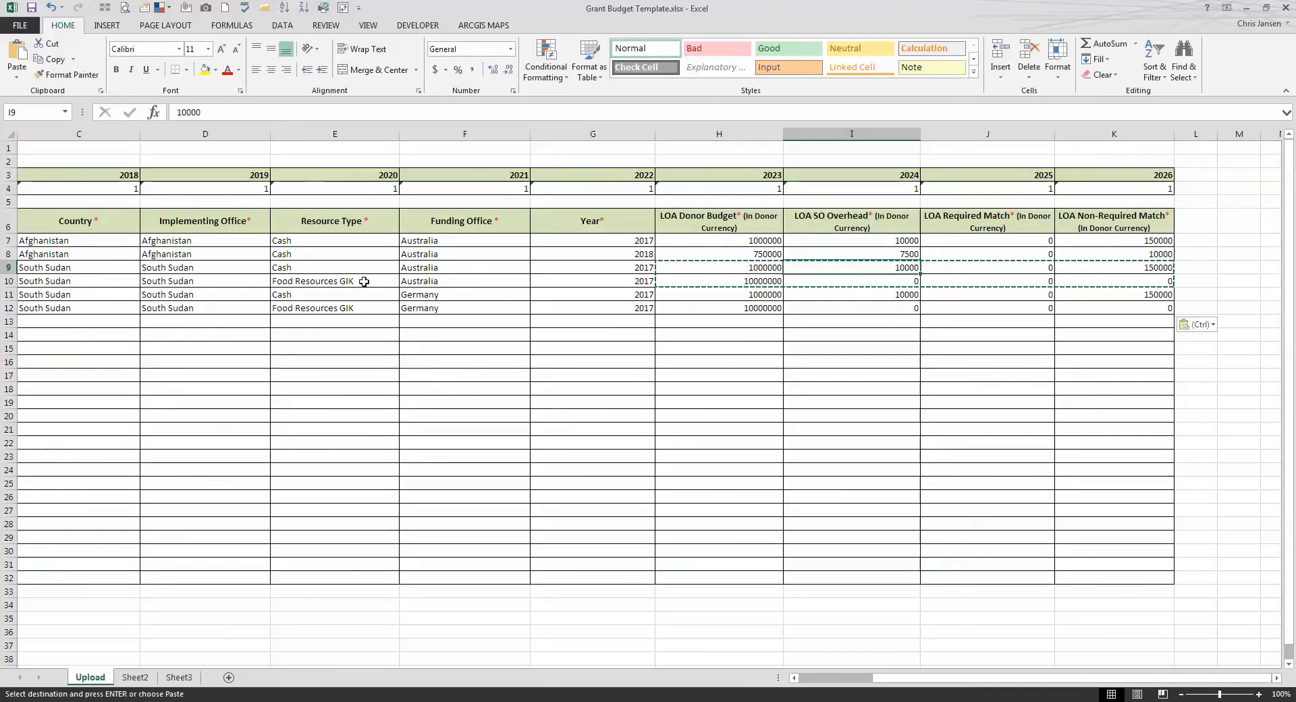
{"action": "left_click", "coordinate": [464, 267]}
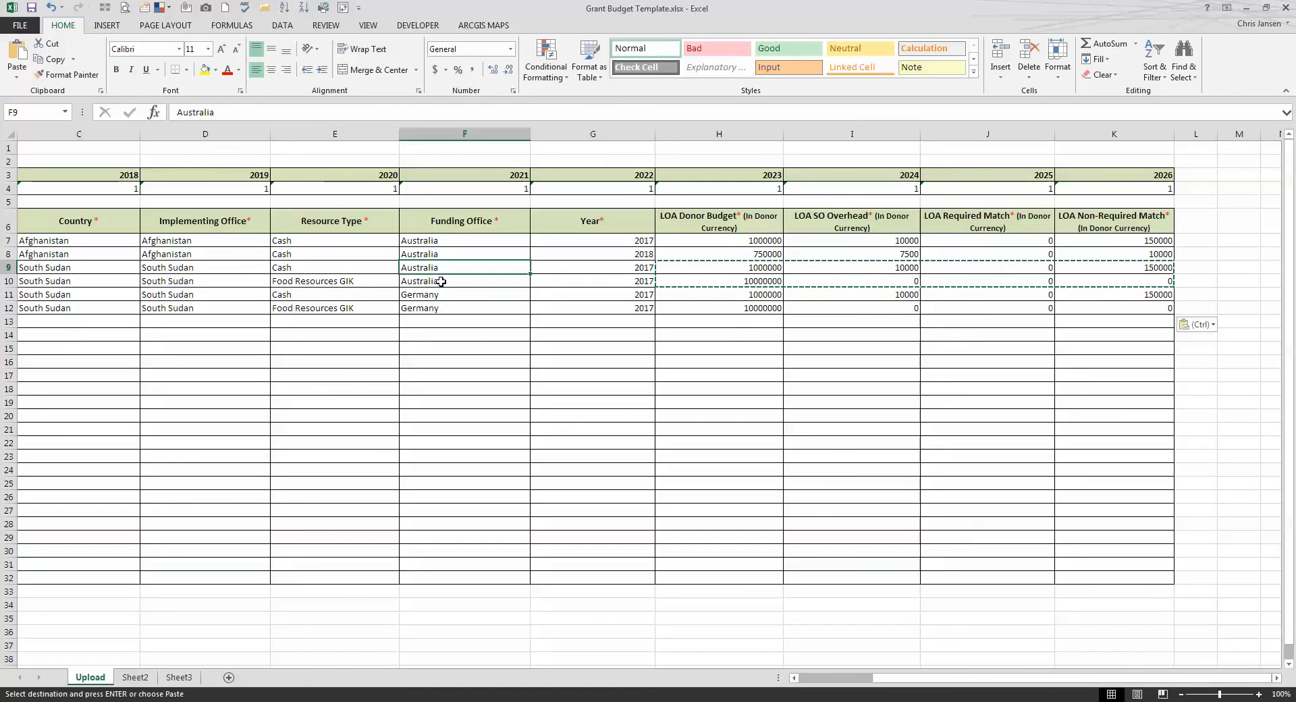
{"action": "left_click", "coordinate": [851, 295]}
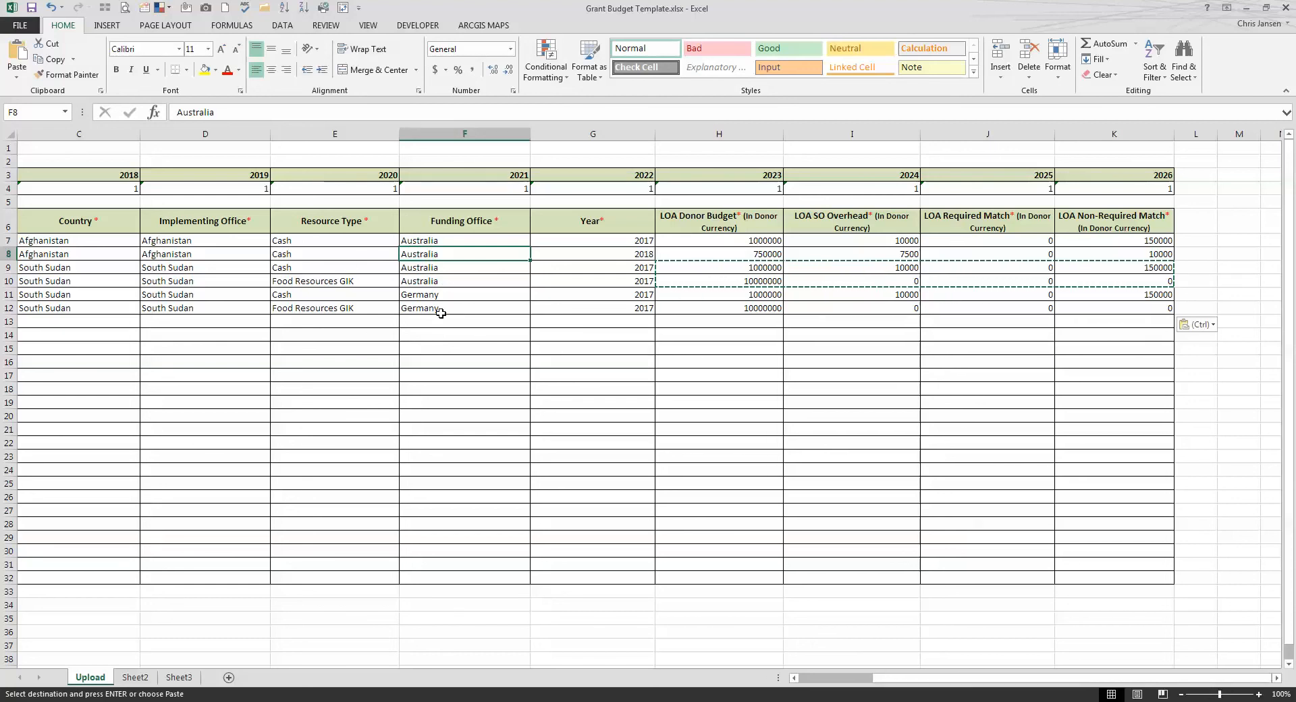
{"action": "mouse_move", "coordinate": [519, 281]}
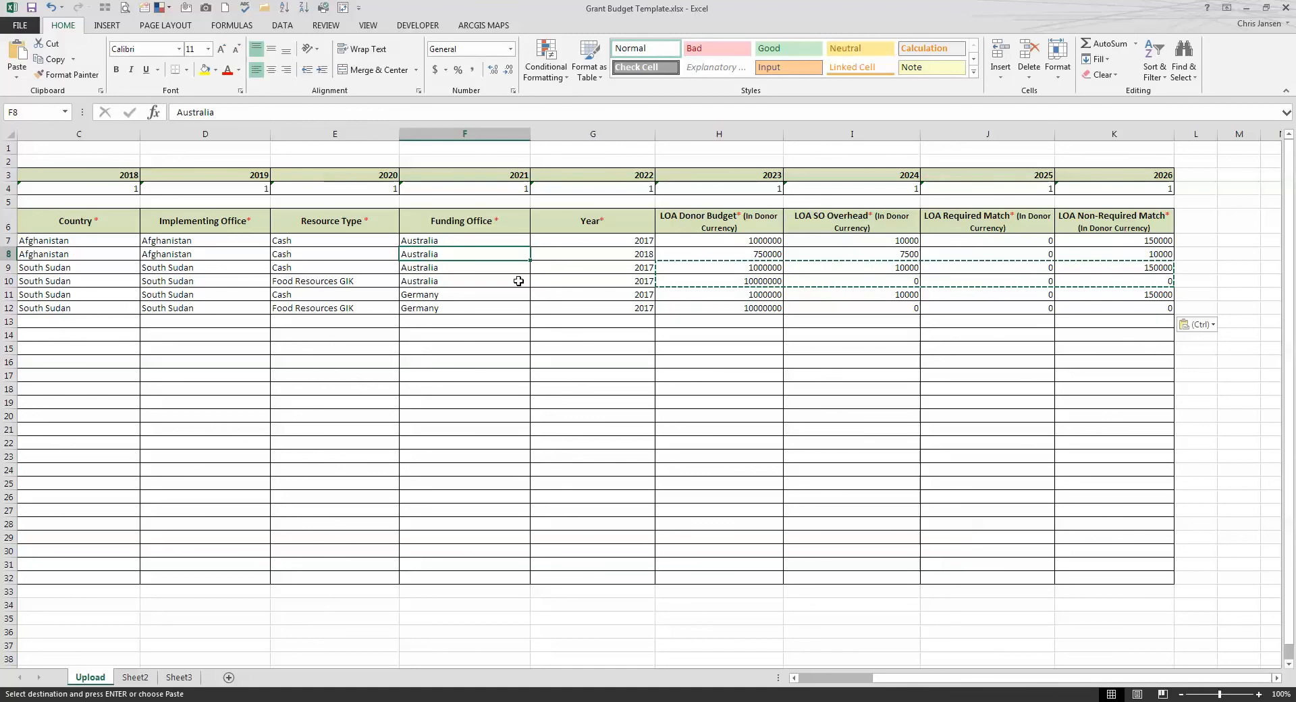